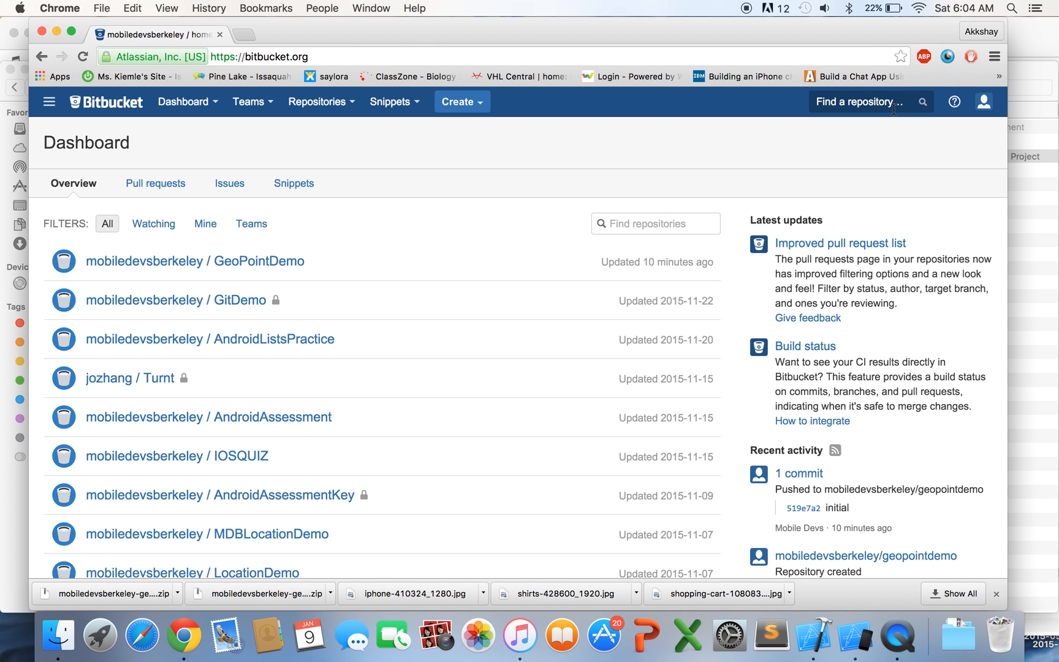
# - Find the GeoPointDemo repository and download its master branch as a zip, then head to parse.com
pyautogui.write('GeoPointDemo')
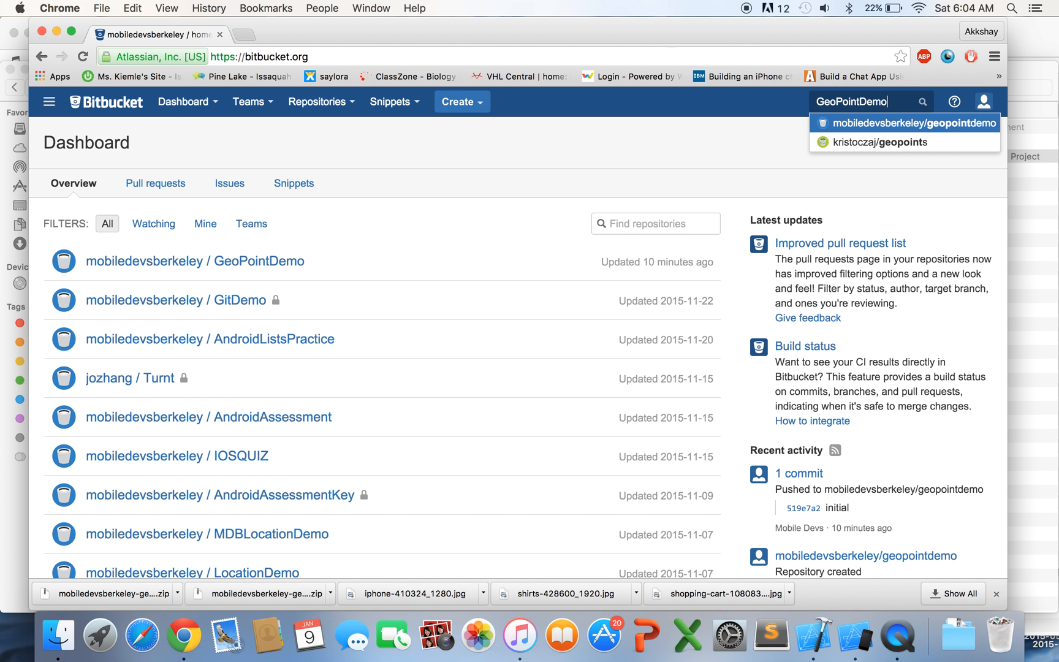
pyautogui.click(910, 123)
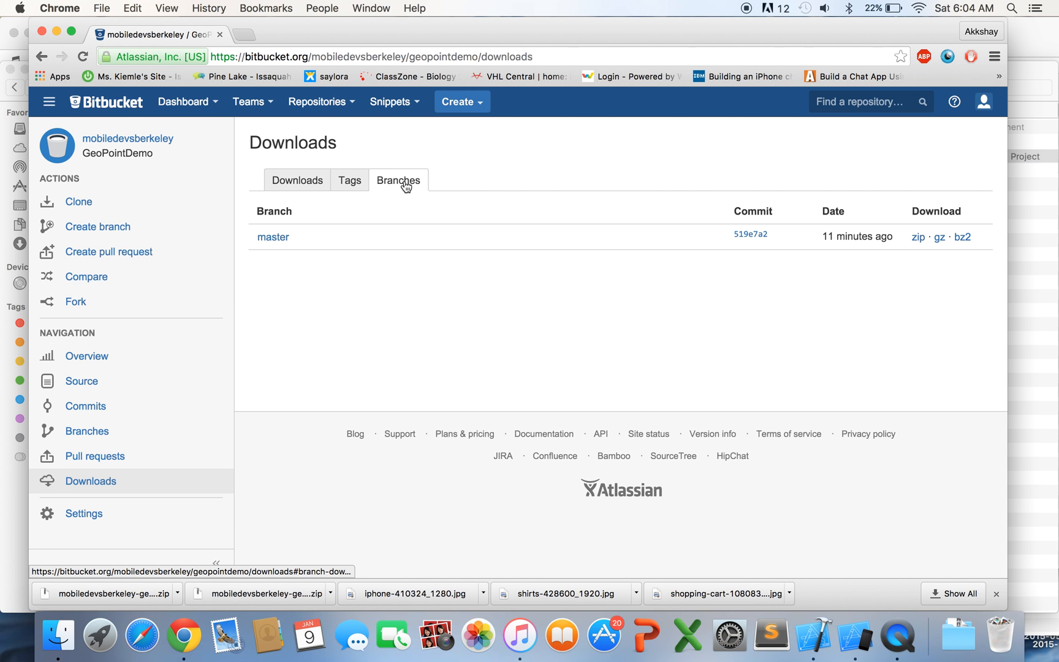
pyautogui.click(917, 236)
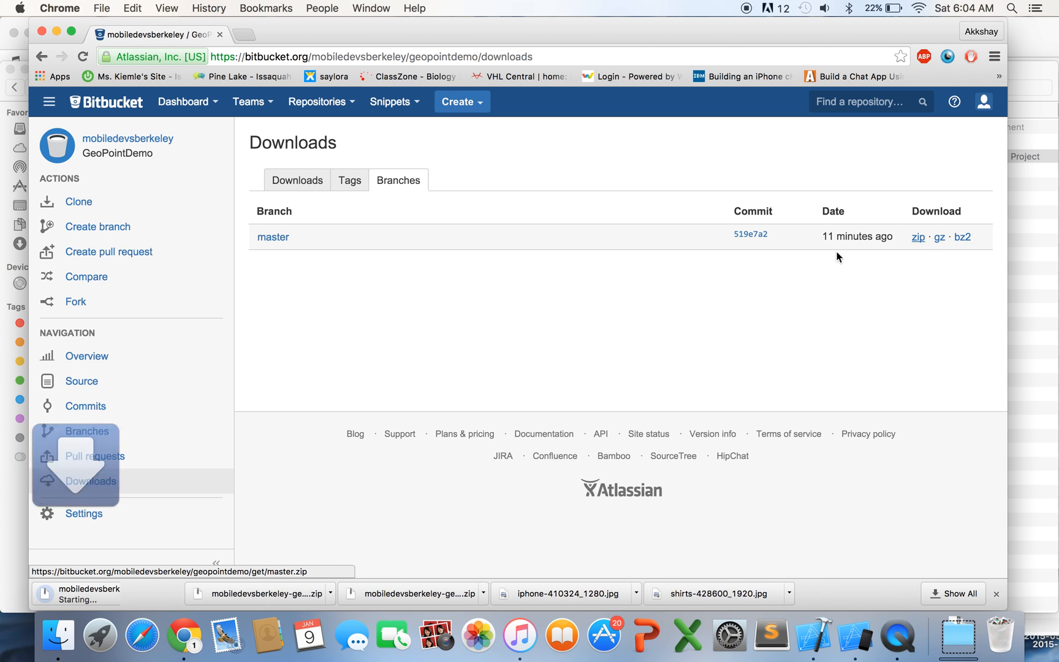
pyautogui.write('parse.com')
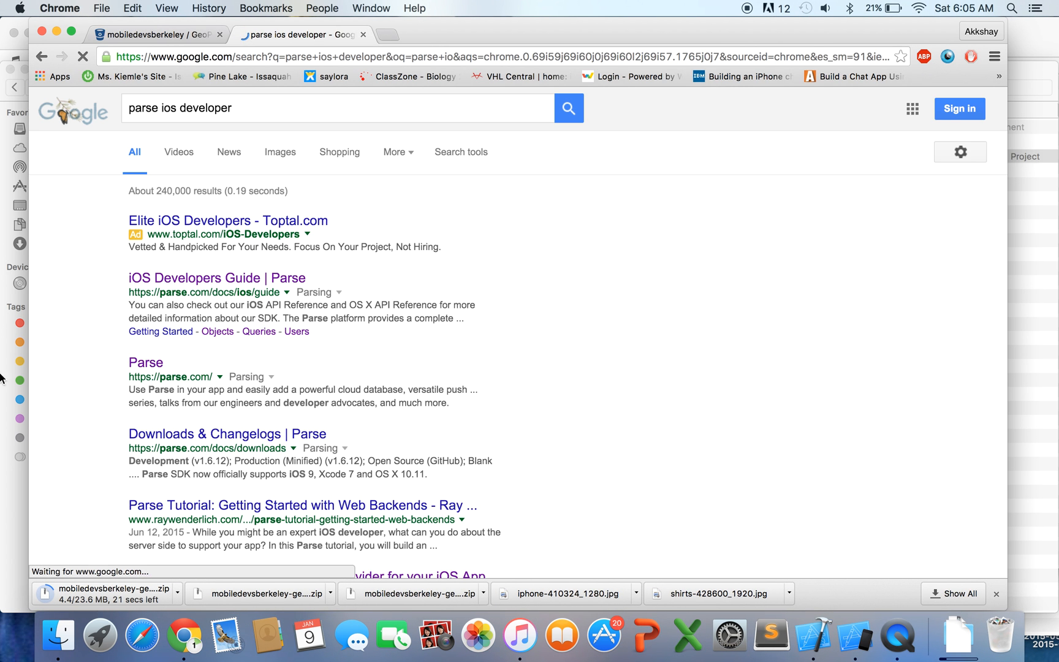
pyautogui.moveTo(207, 283)
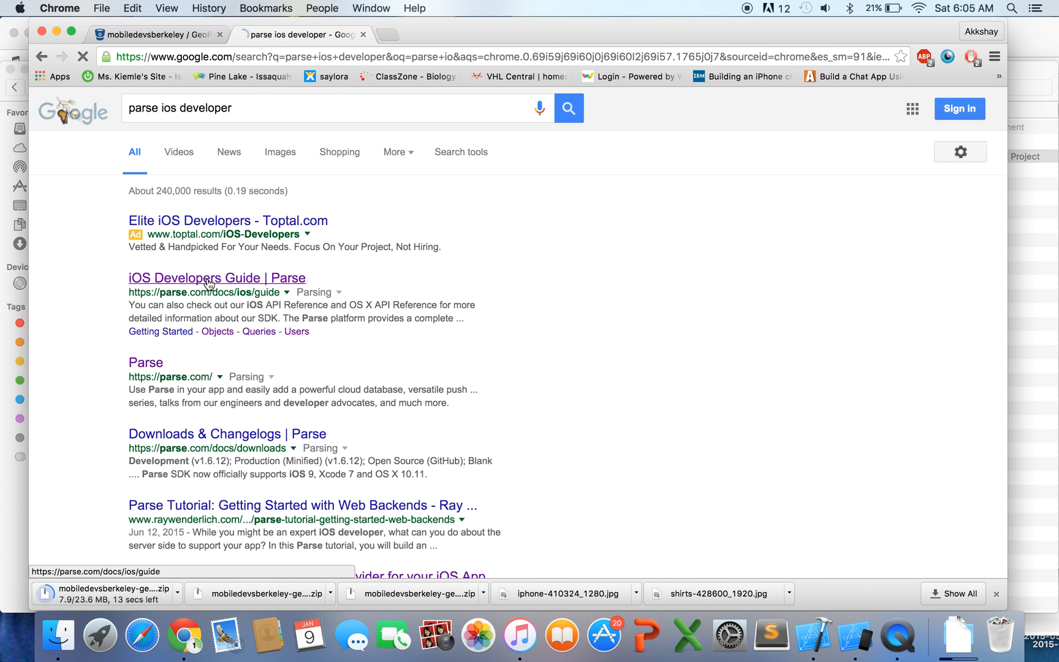
# - Open the Parse iOS guide at GeoPoints, show Swift examples and scroll to Geo Queries
pyautogui.click(216, 277)
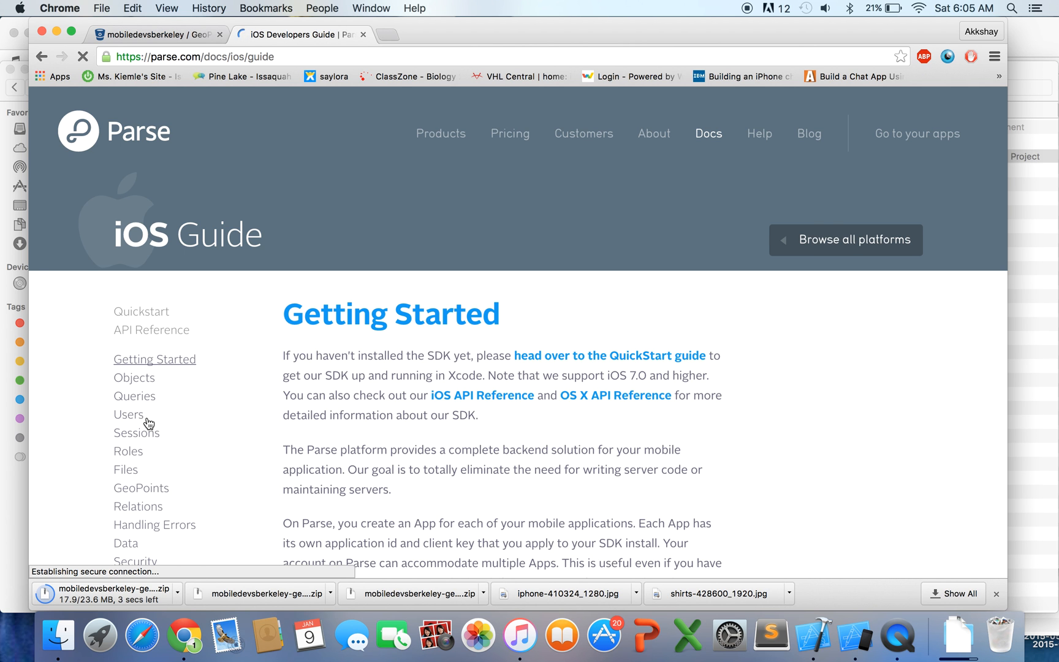
pyautogui.moveTo(141, 488)
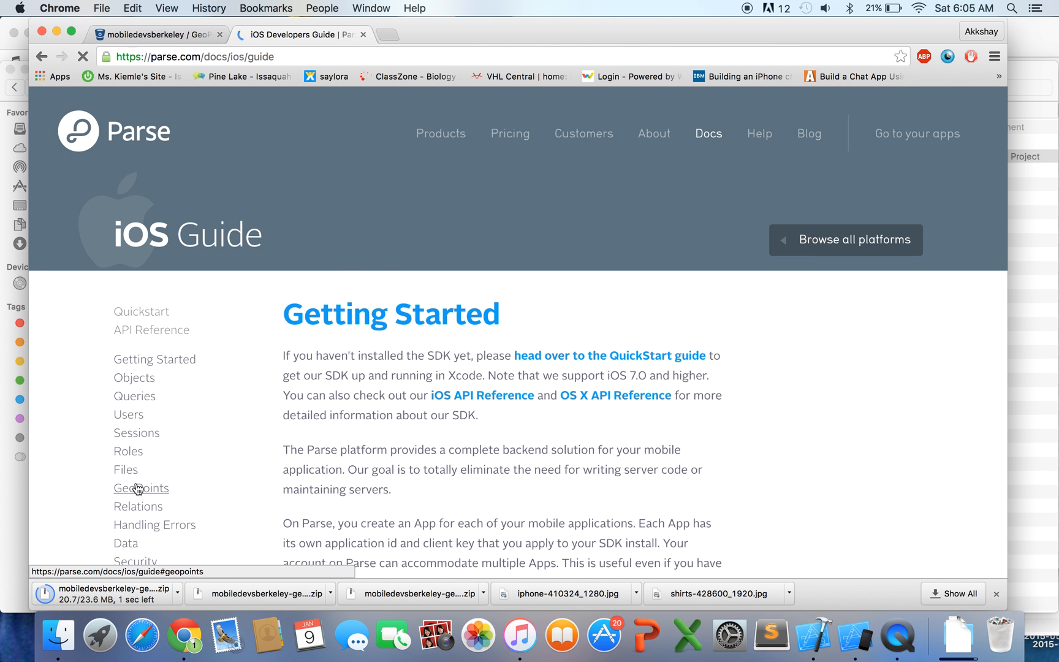
pyautogui.click(141, 488)
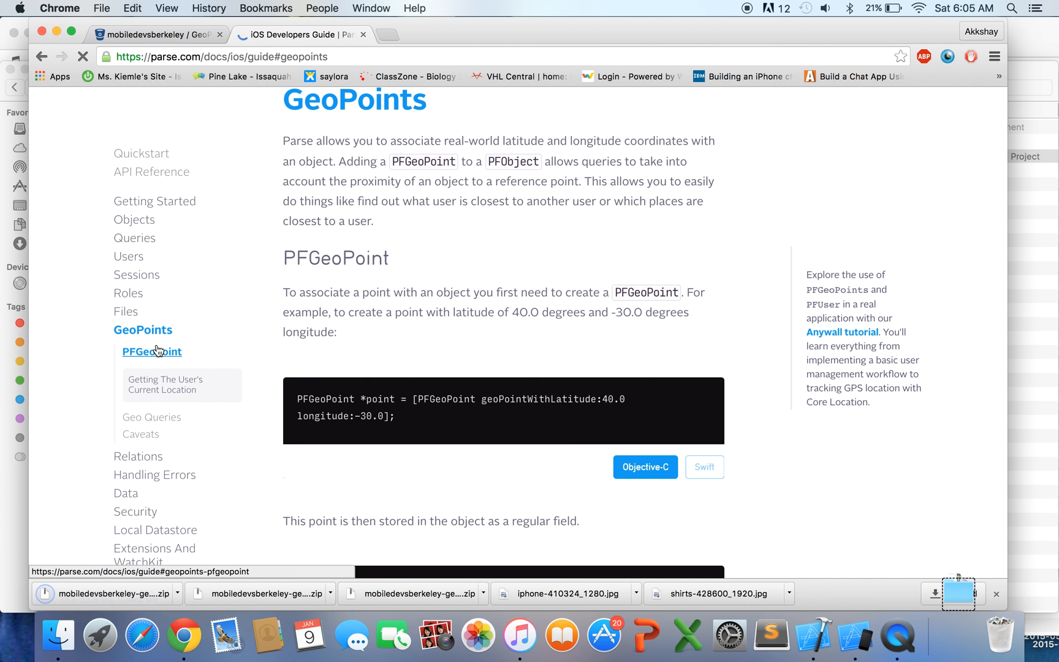
pyautogui.click(704, 467)
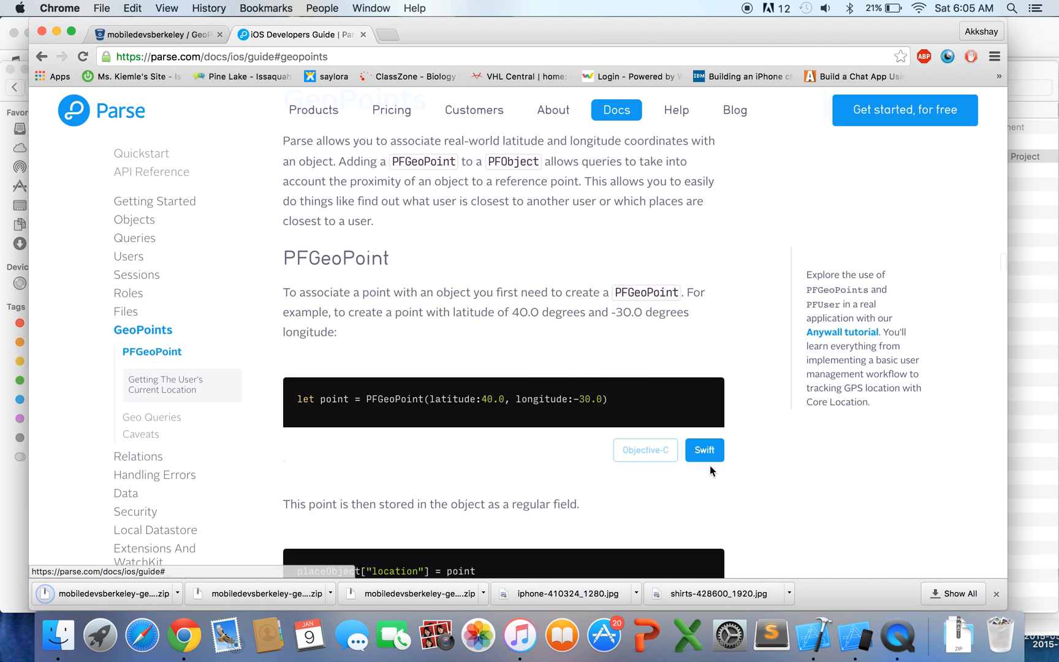
pyautogui.moveTo(580, 434)
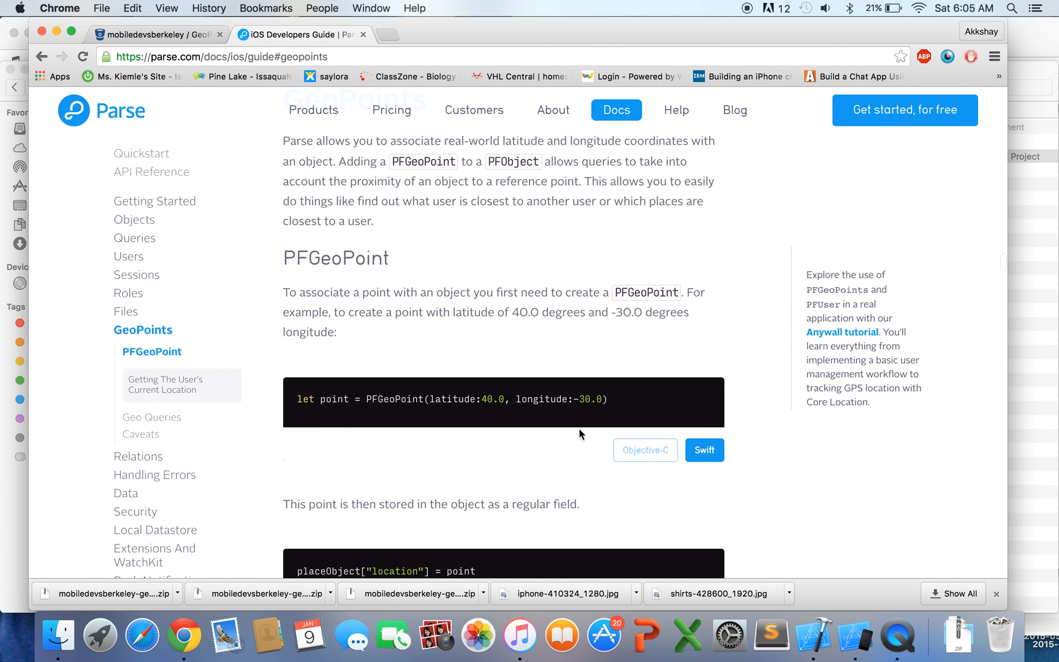
pyautogui.scroll(-3)
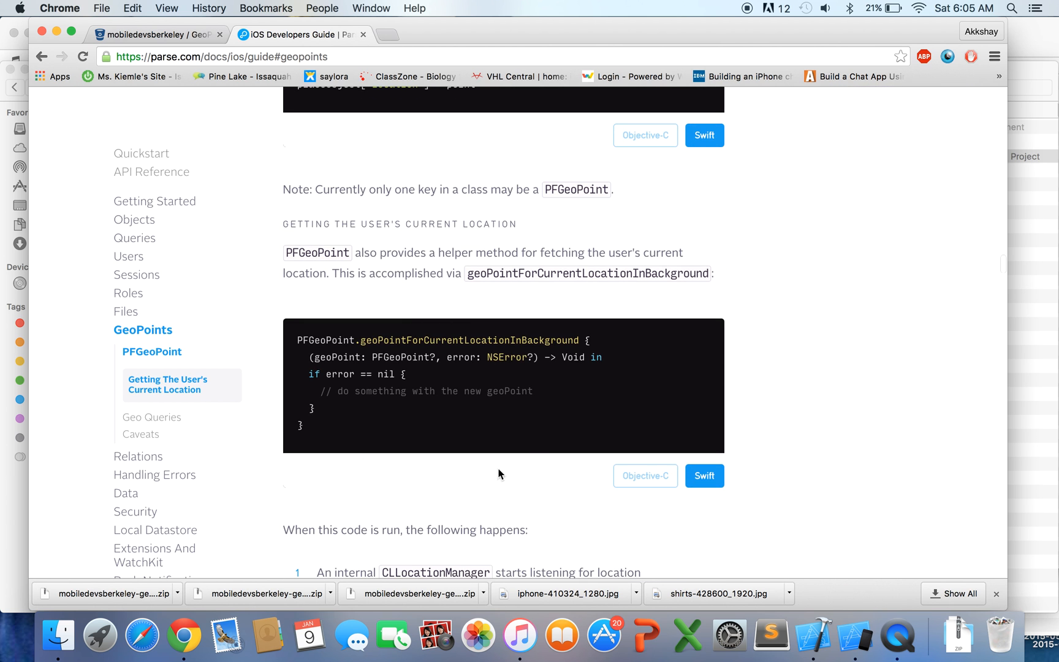
pyautogui.scroll(-3)
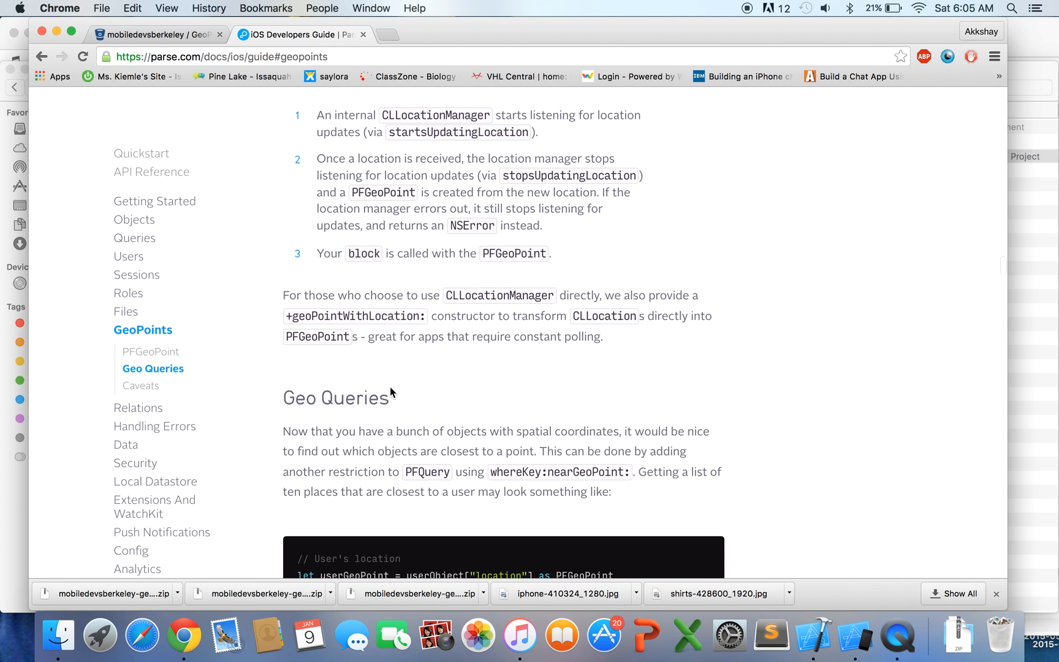
pyautogui.scroll(-3)
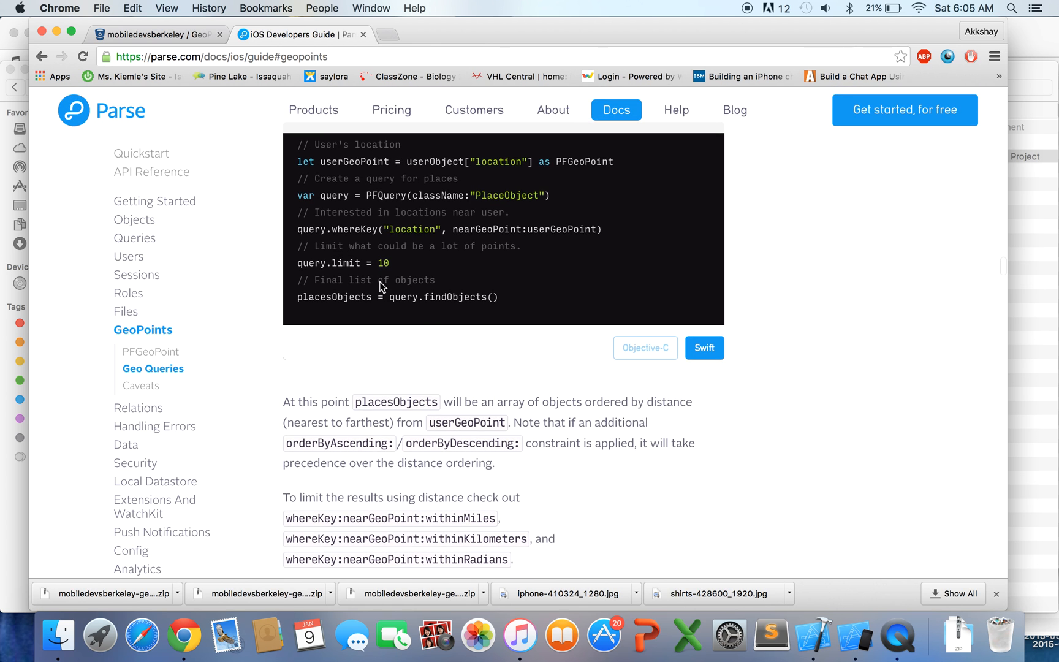
pyautogui.moveTo(499, 332)
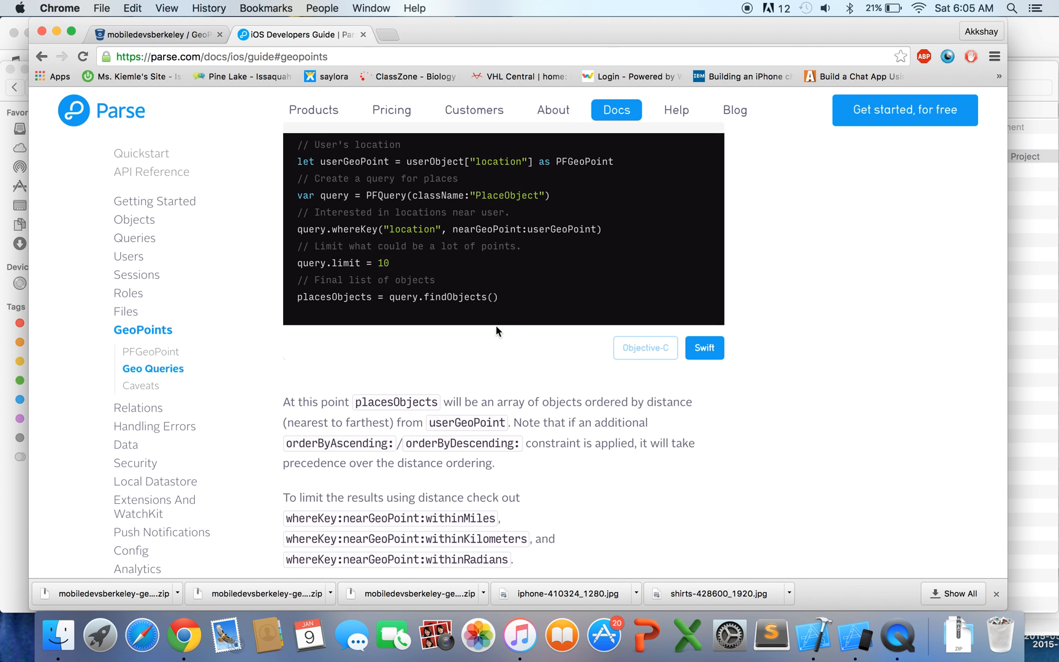
pyautogui.moveTo(274, 546)
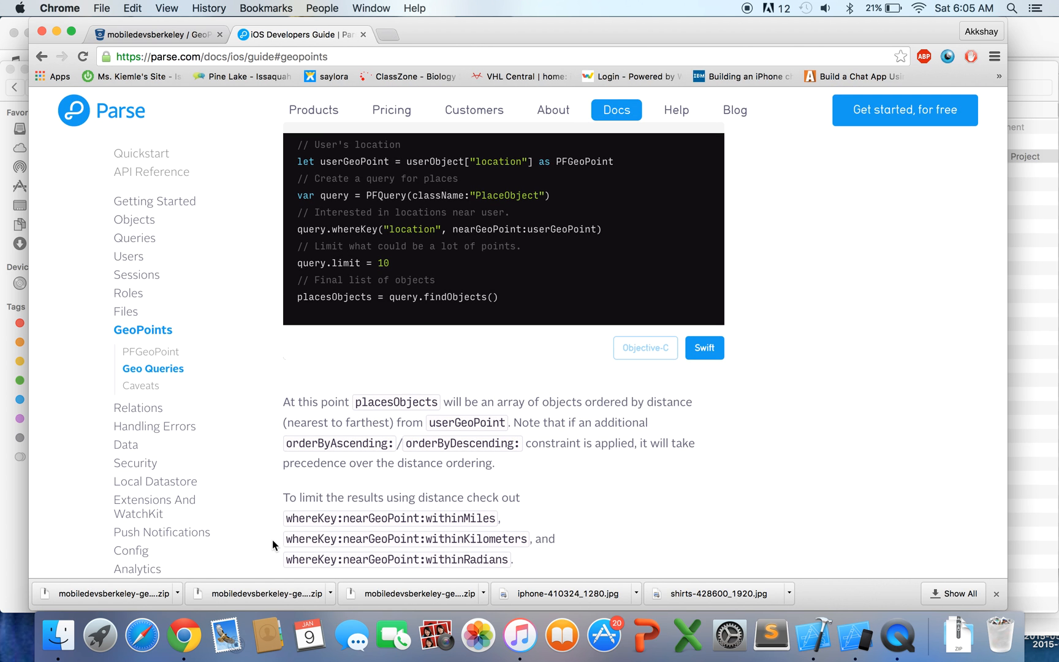
pyautogui.moveTo(499, 482)
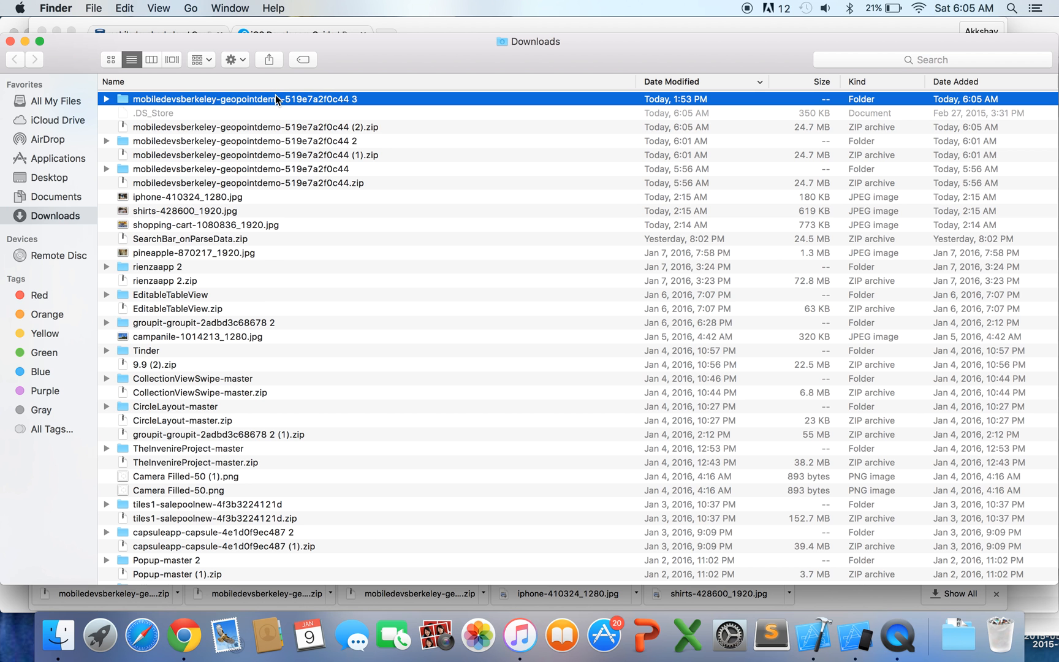
# - Open the newest geopointdemo folder and launch ParseDemo.xcodeproj in Xcode
pyautogui.doubleClick(237, 98)
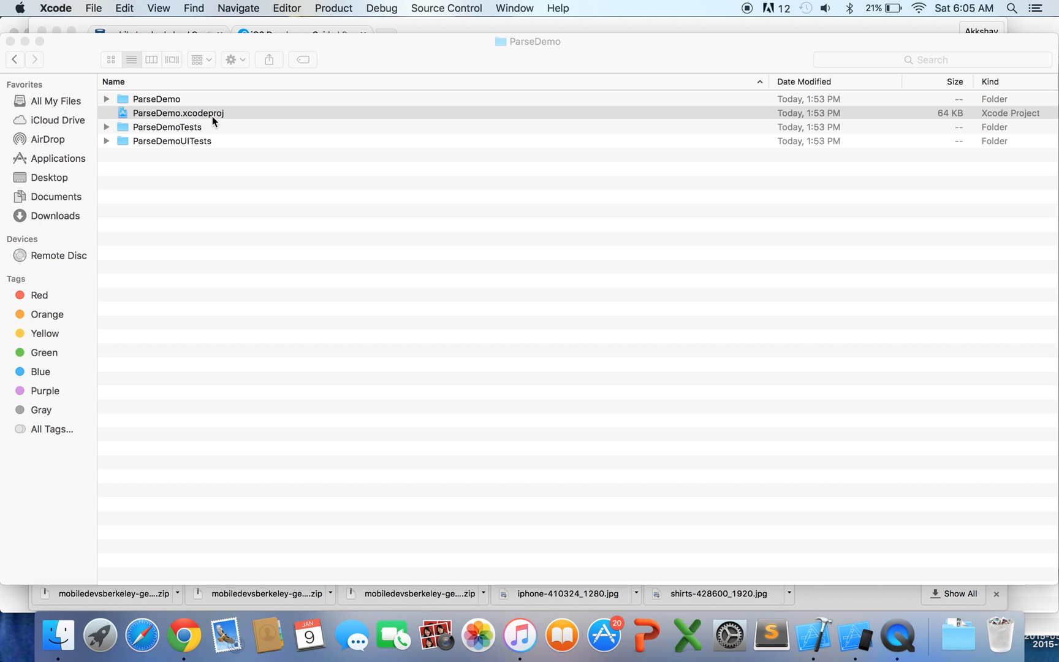
pyautogui.doubleClick(178, 113)
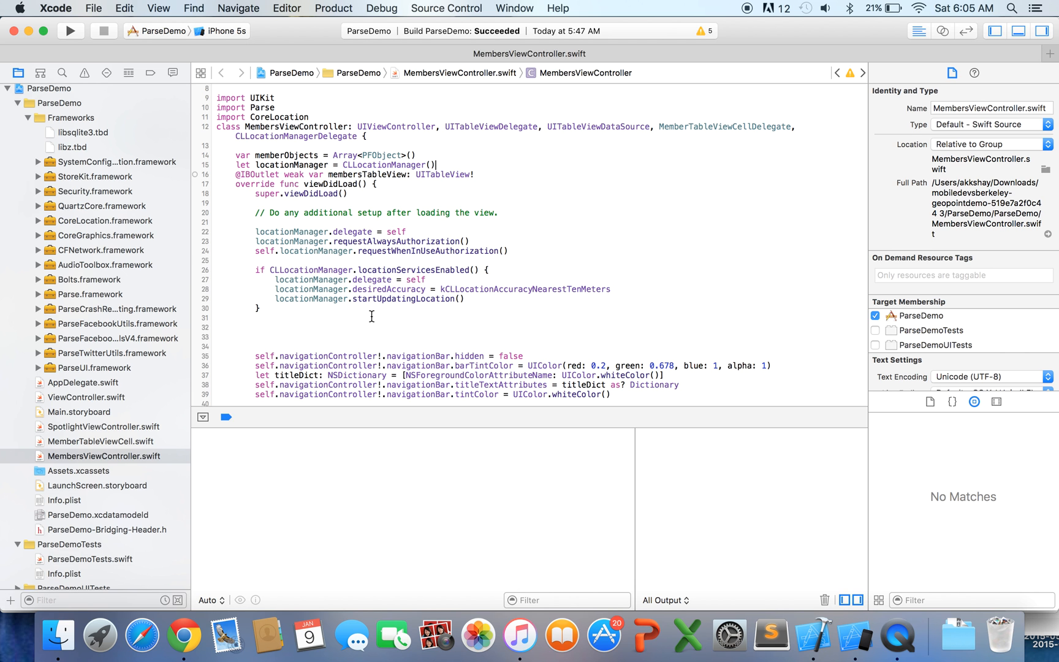
pyautogui.moveTo(393, 267)
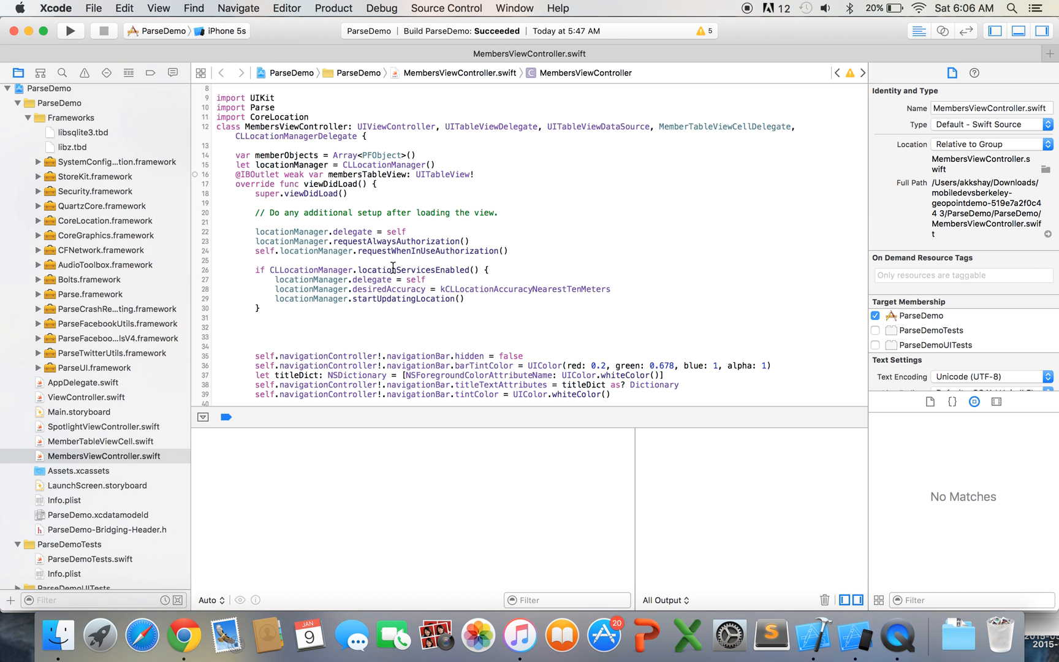
pyautogui.doubleClick(293, 136)
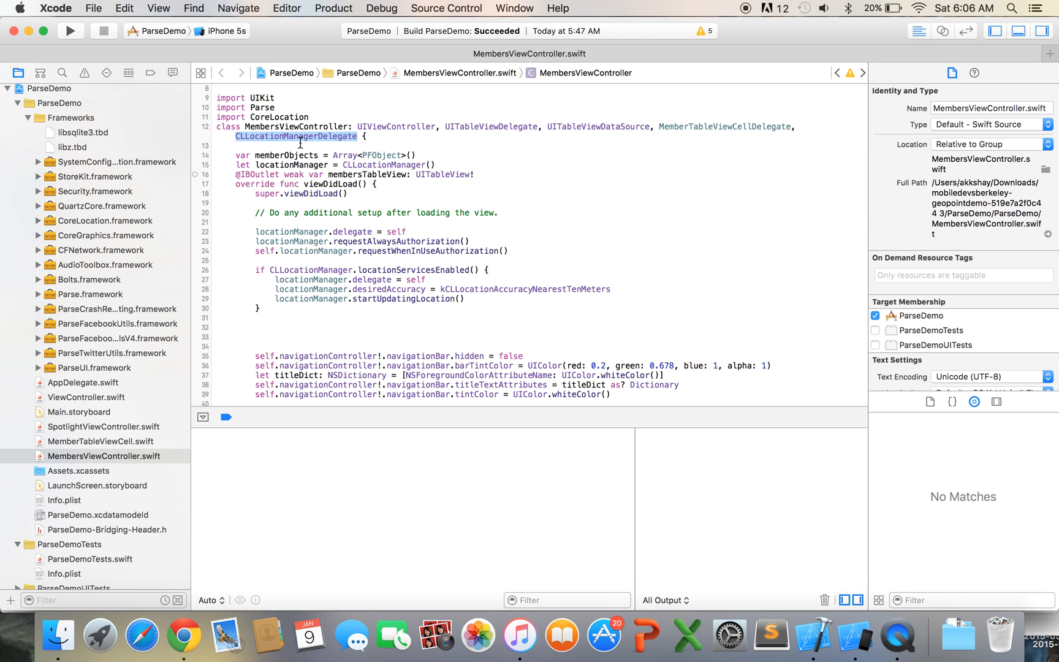
pyautogui.moveTo(352, 342)
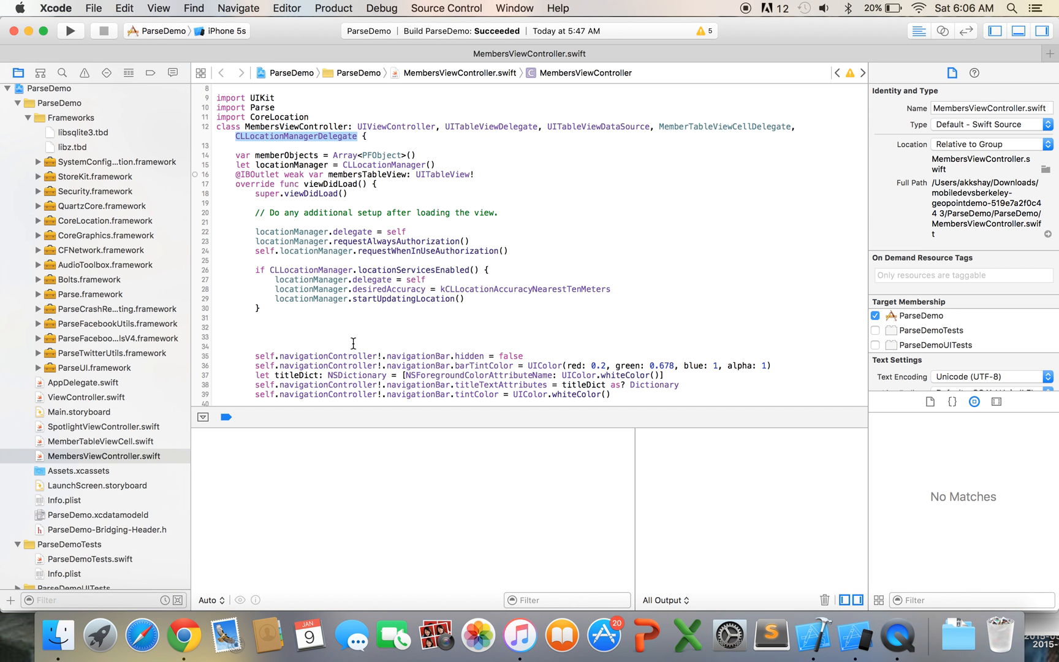
pyautogui.moveTo(435, 161)
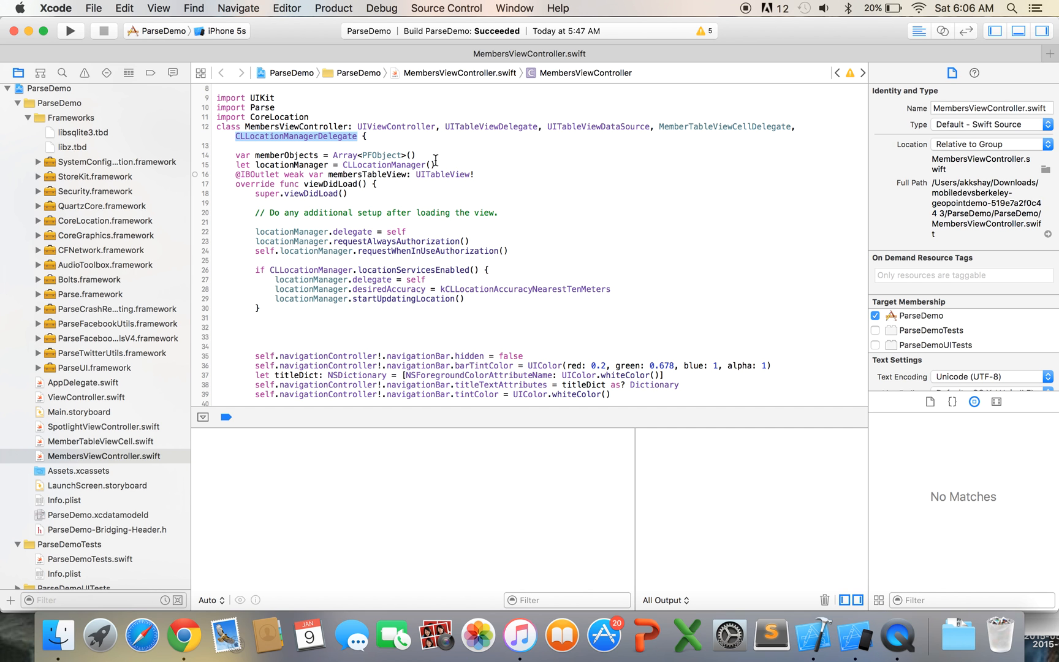
pyautogui.click(418, 164)
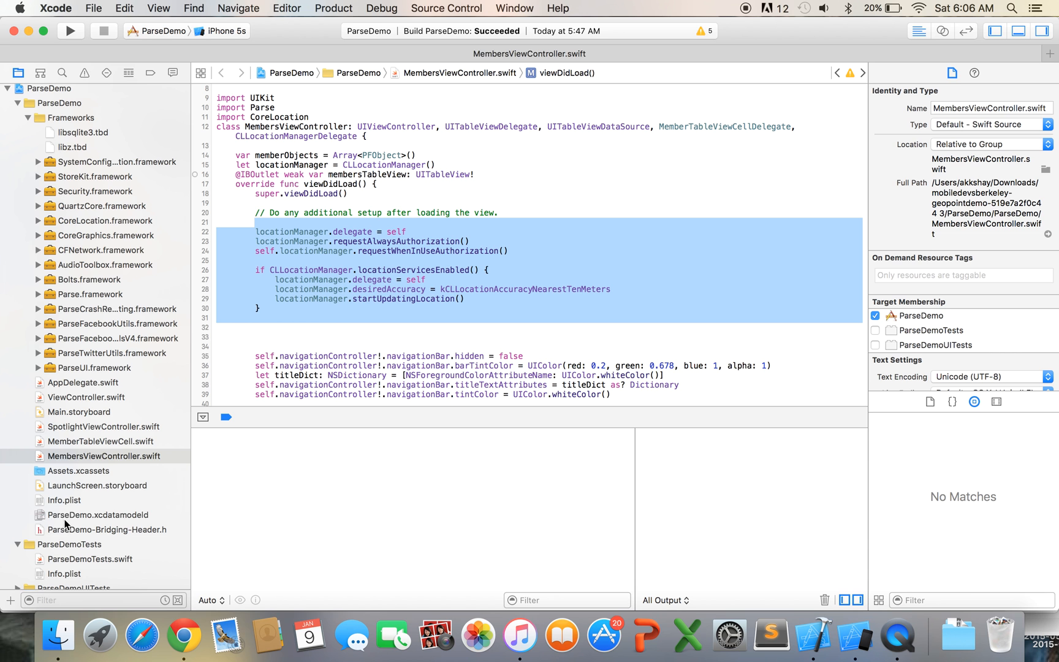
pyautogui.click(63, 500)
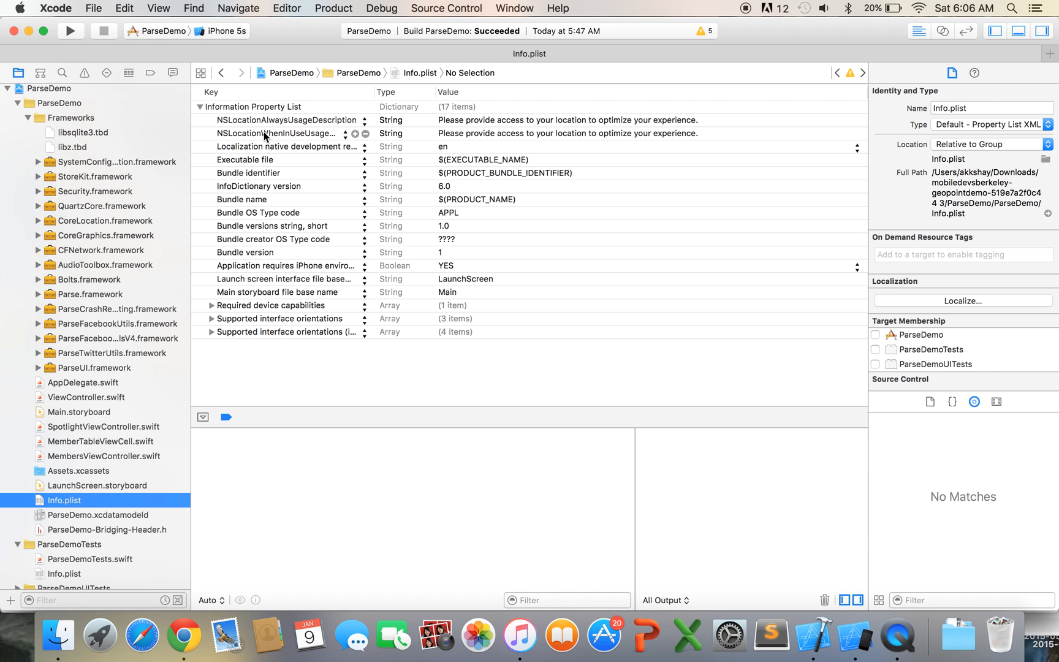
pyautogui.moveTo(114, 402)
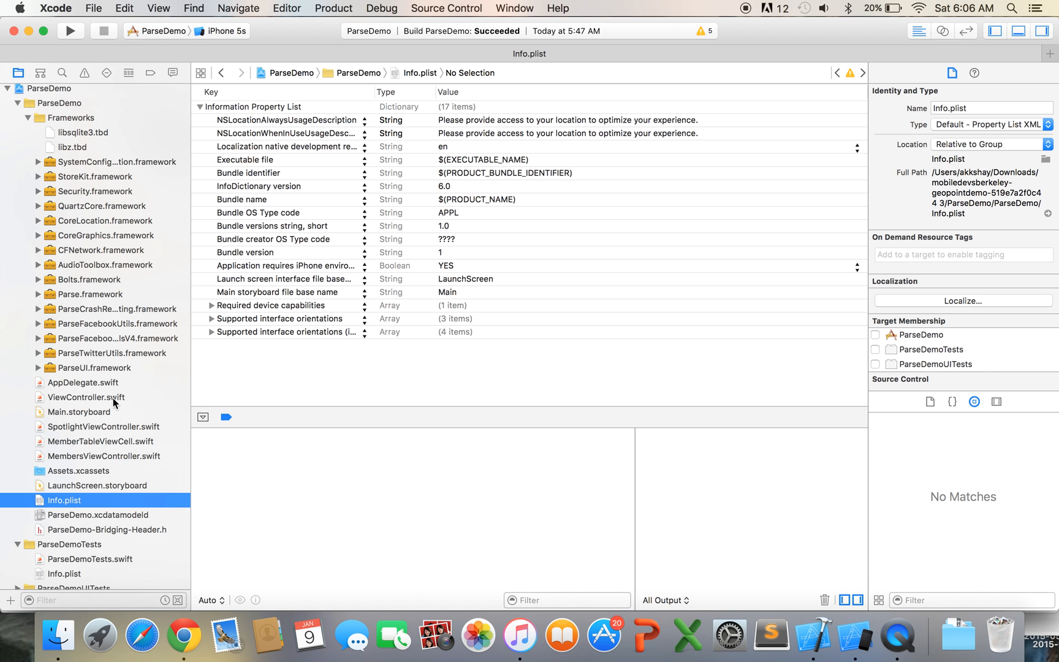
pyautogui.click(104, 456)
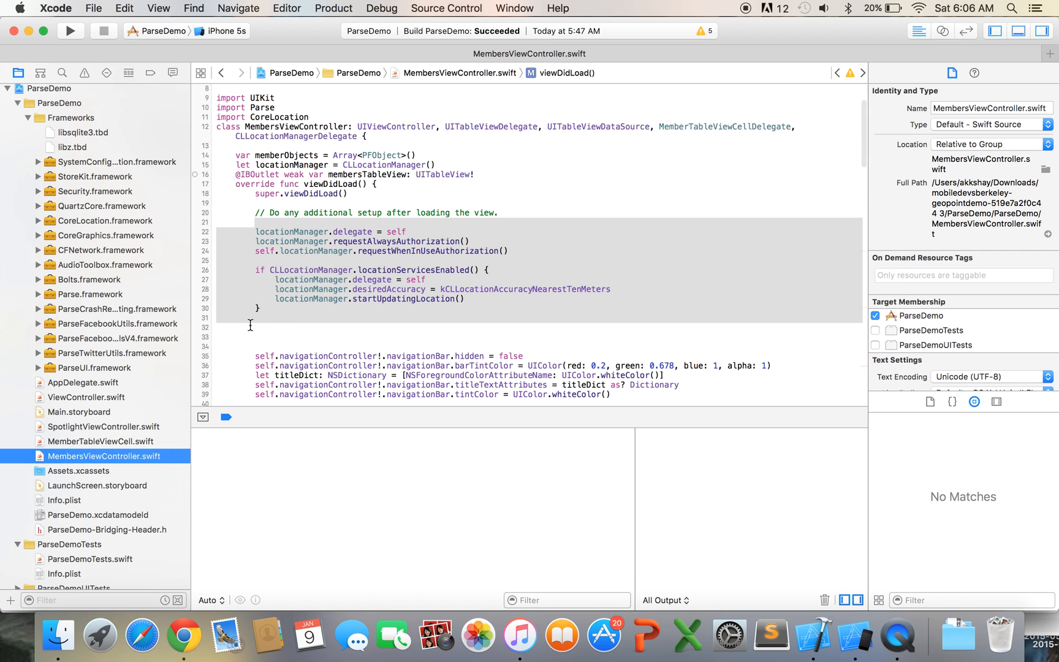
pyautogui.click(465, 174)
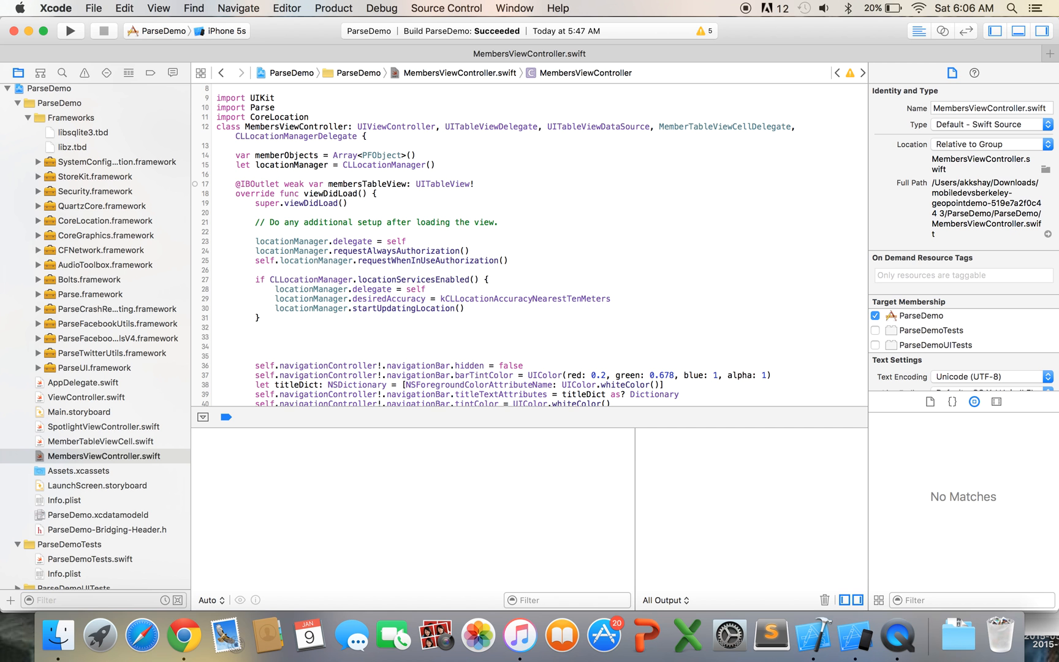
# - Declare a currUserGeoPoint property of type PFGeoPoint in MembersViewController
pyautogui.write('var curr')
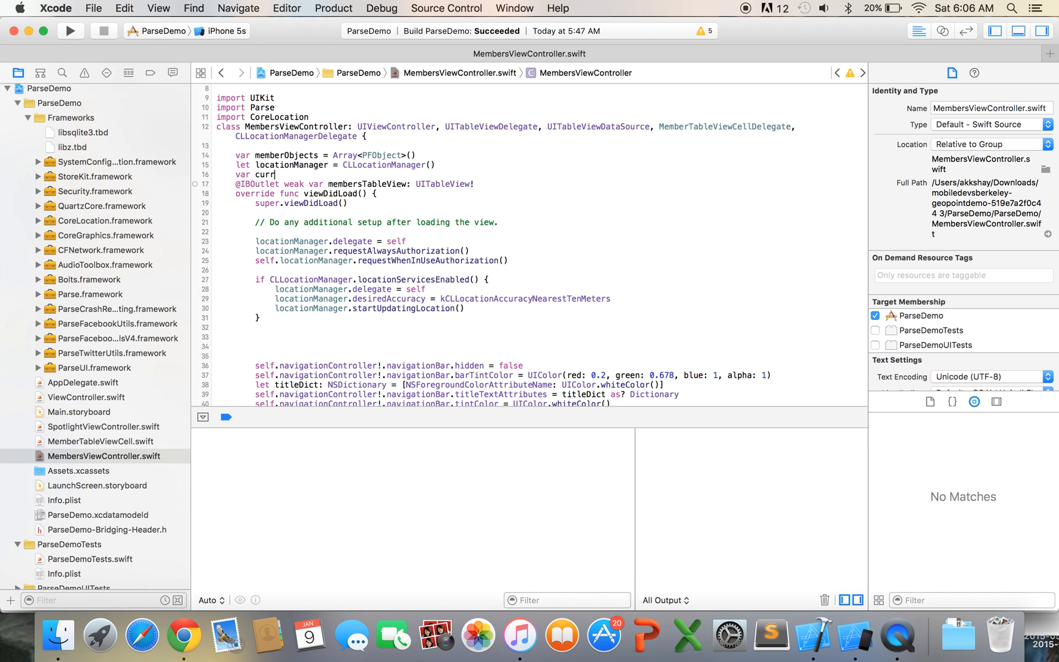
pyautogui.write('User')
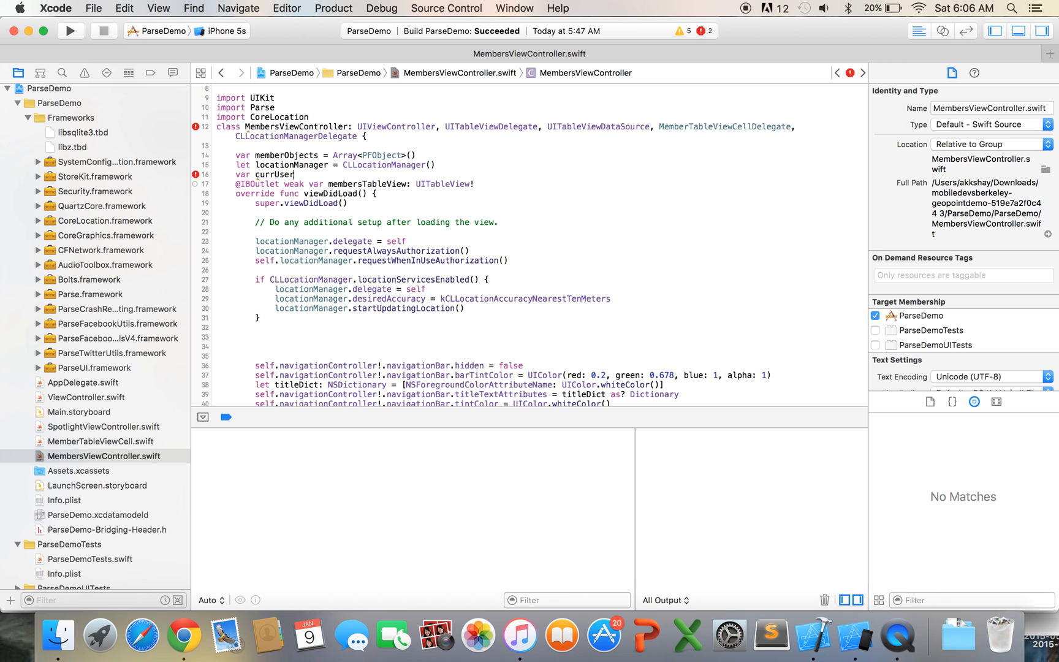
pyautogui.write('GeoP')
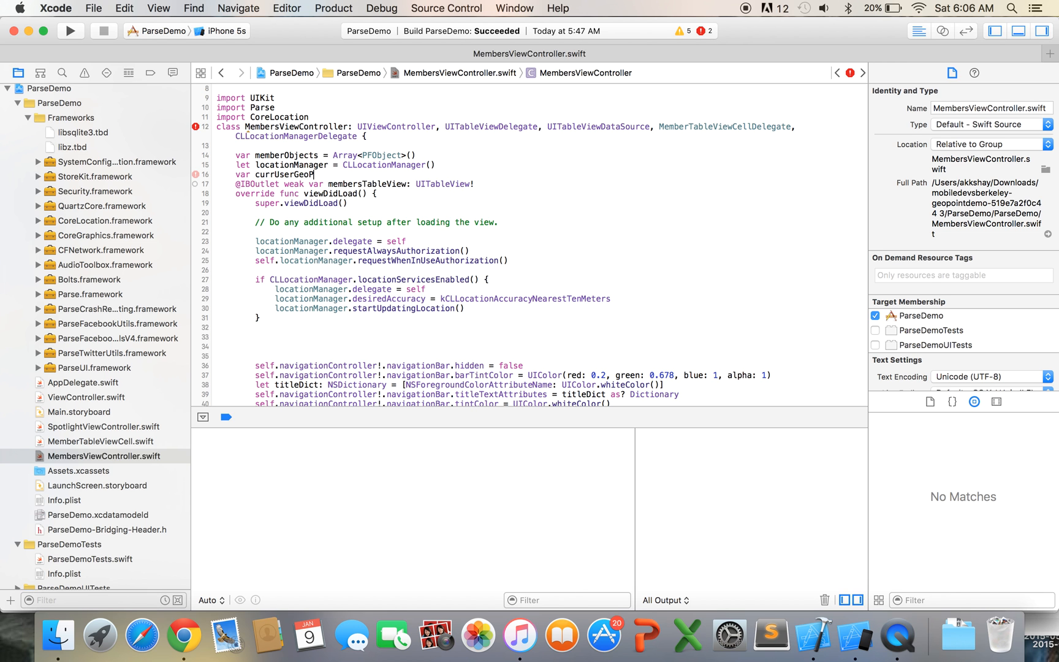
pyautogui.write('oint =')
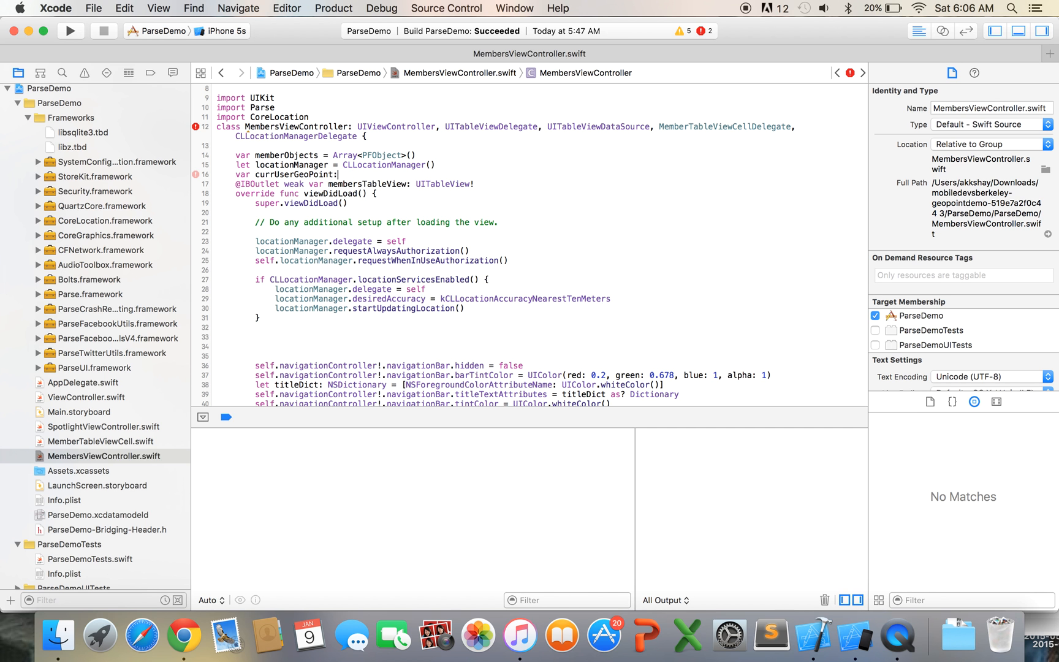
pyautogui.write('PFGeoPoint!')
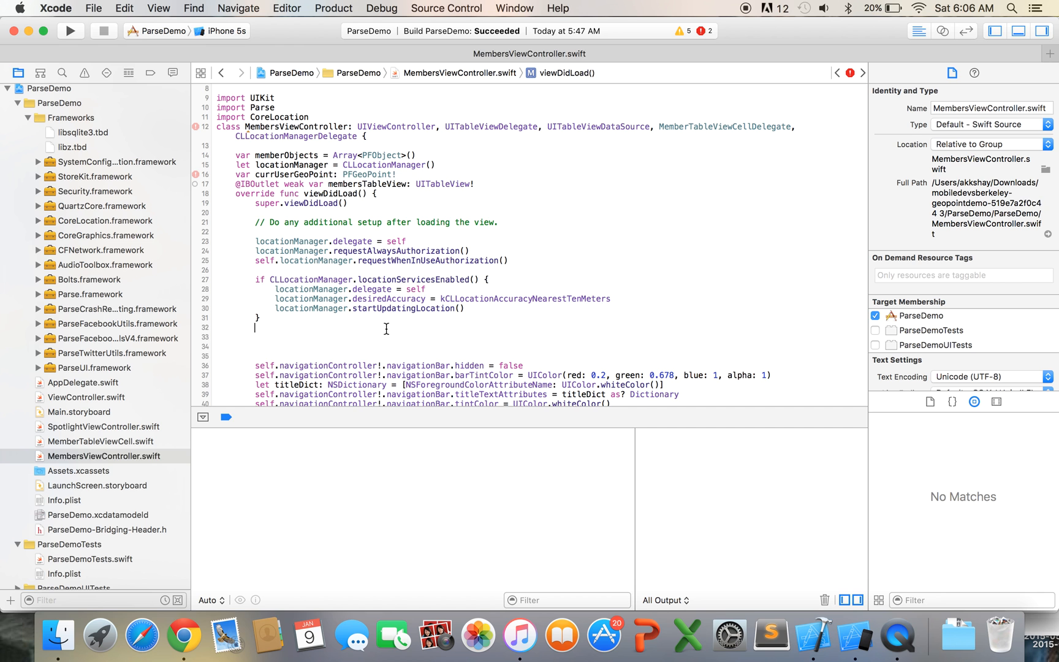
# - In viewDidLoad, add var currLocation = locationManager.location
pyautogui.write('var')
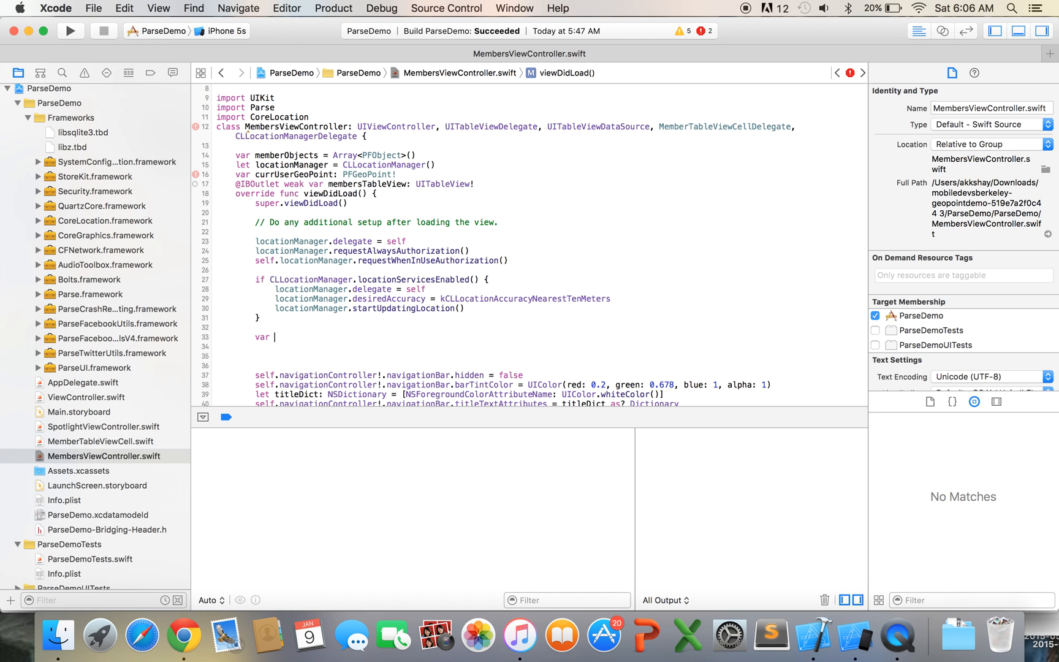
pyautogui.write('currLocation =')
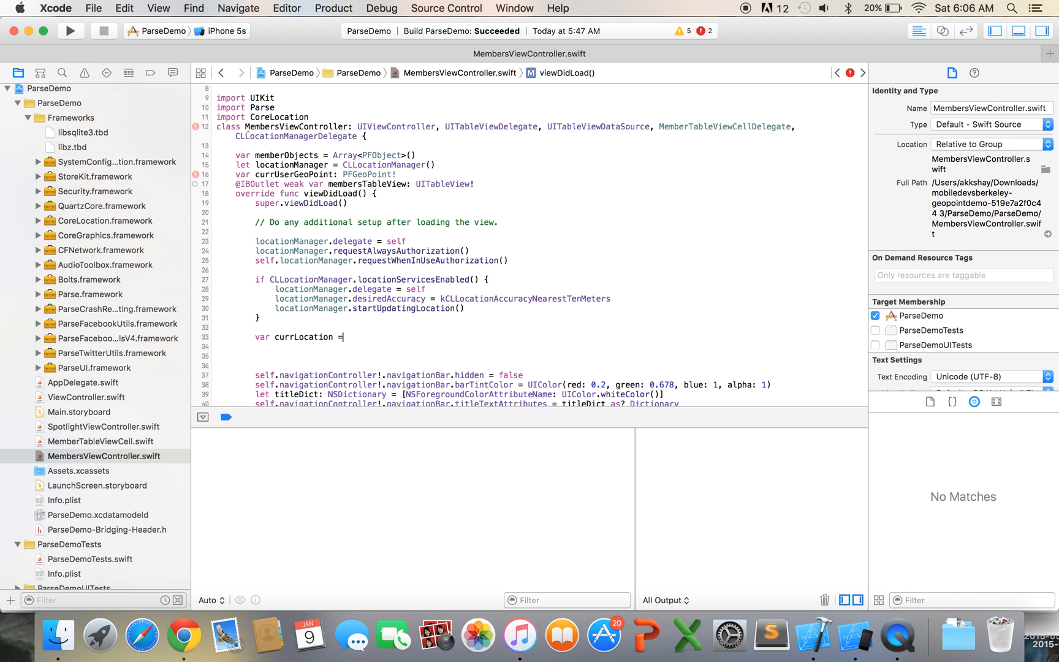
pyautogui.write('loct')
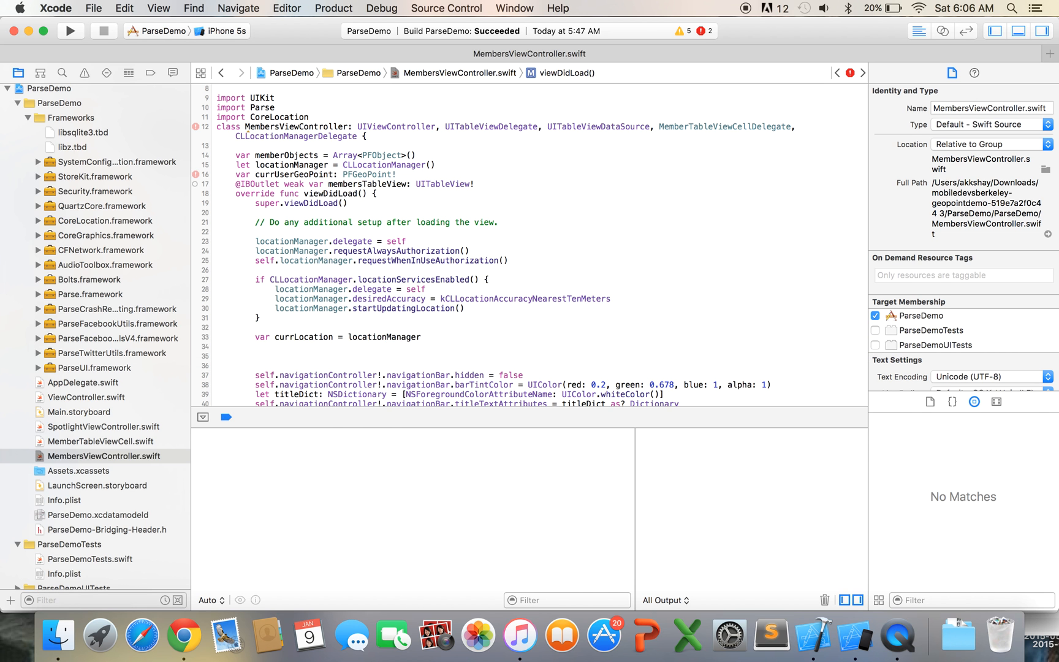
pyautogui.write('.location')
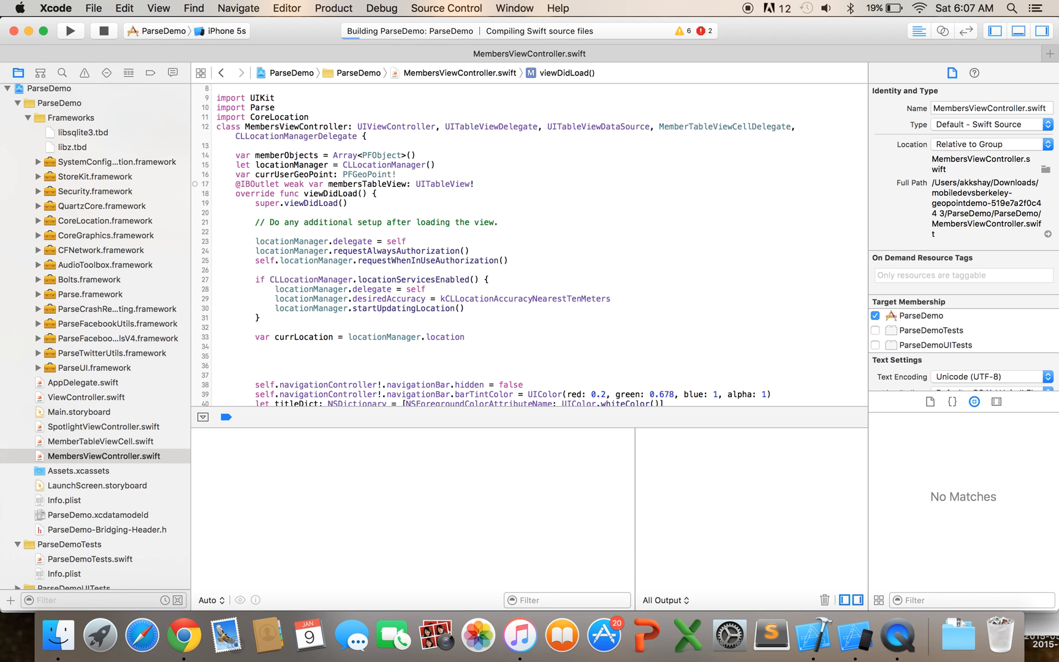
# - Set currUserGeoPoint = PFGeoPoint(location: currLocation) in viewDidLoad and check build warnings
pyautogui.click(84, 72)
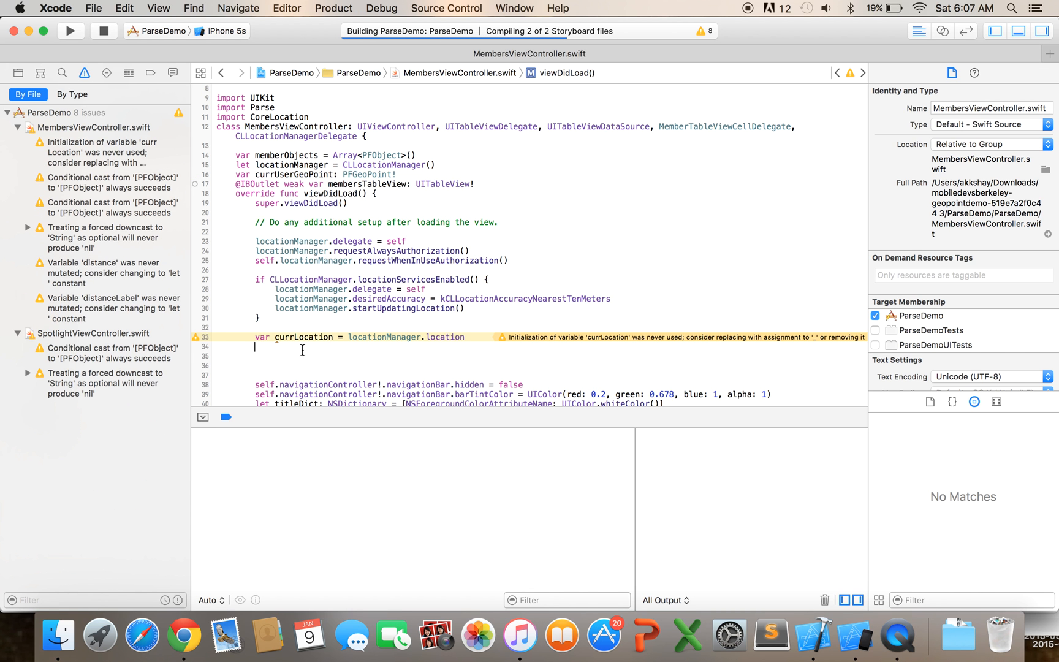
pyautogui.click(70, 31)
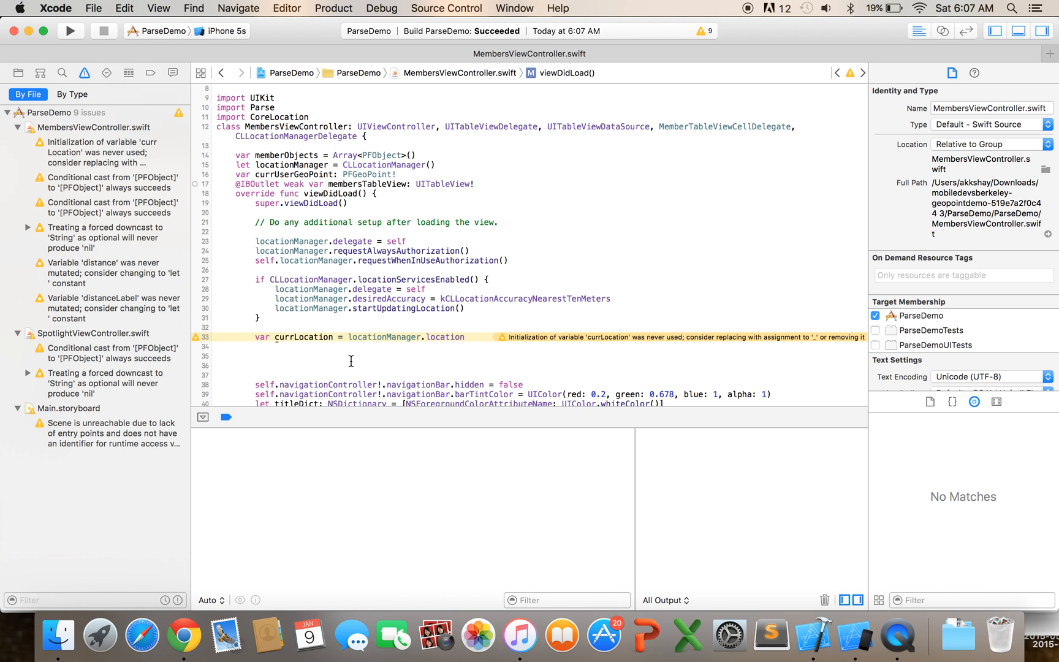
pyautogui.moveTo(331, 346)
pyautogui.write('currUserGeoPoint = PFGeoPoint(location: CLLocation?')
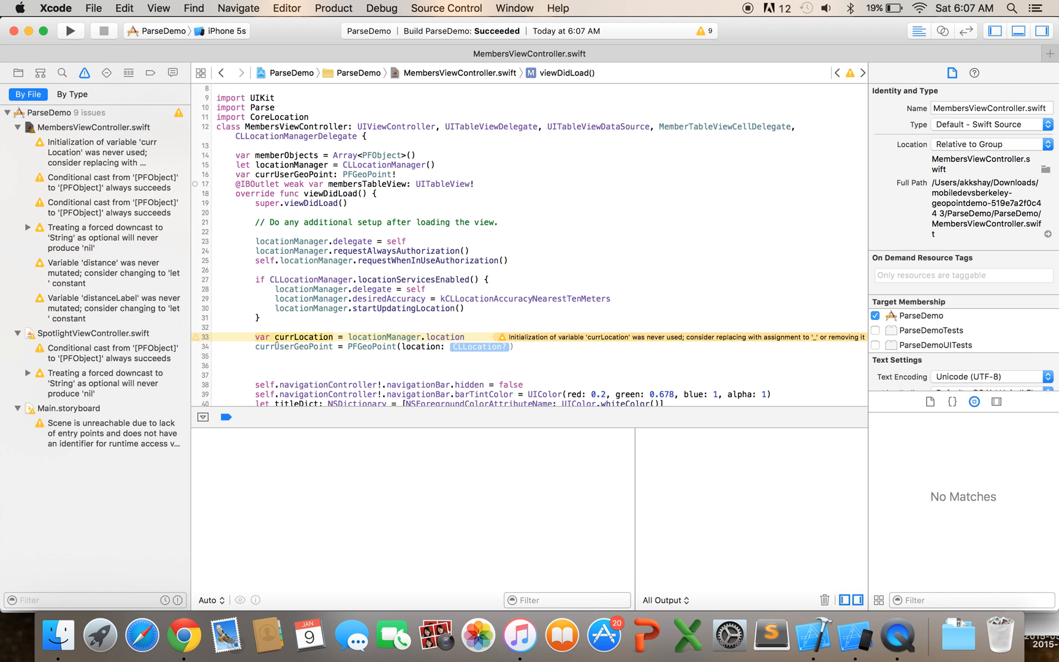
pyautogui.write('currLocation')
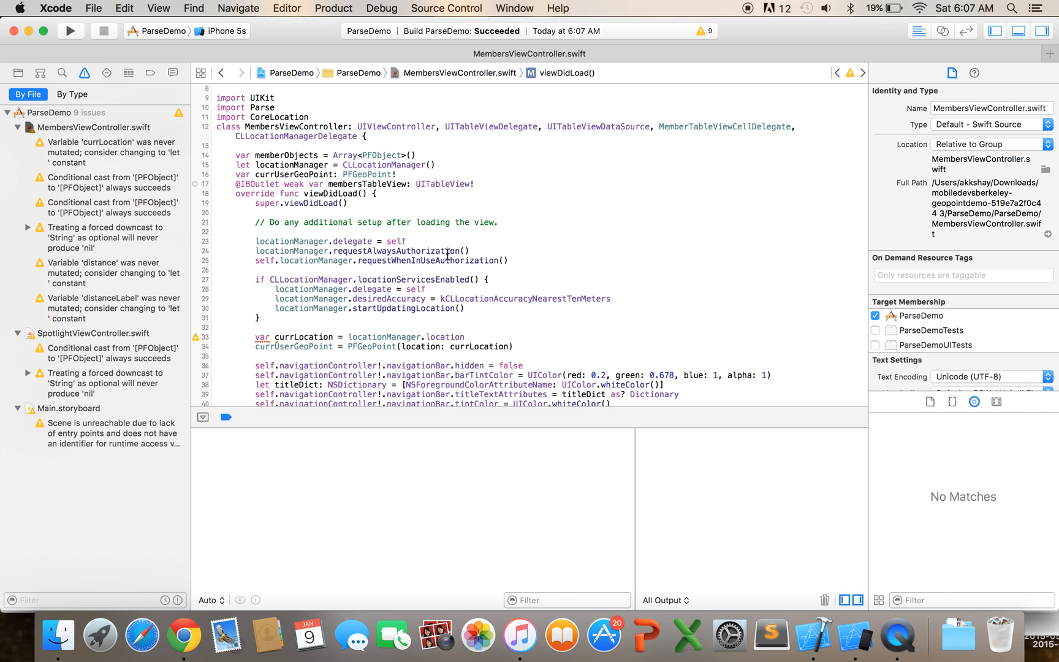
# - Scroll through the getMembers() query code to review it
pyautogui.scroll(-3)
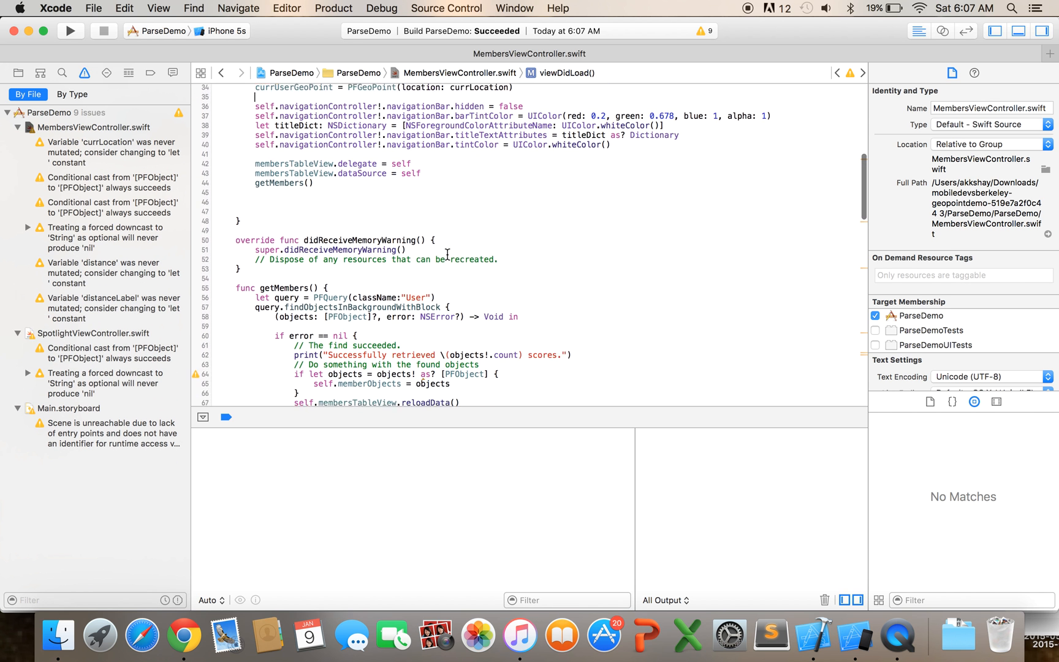
pyautogui.scroll(-3)
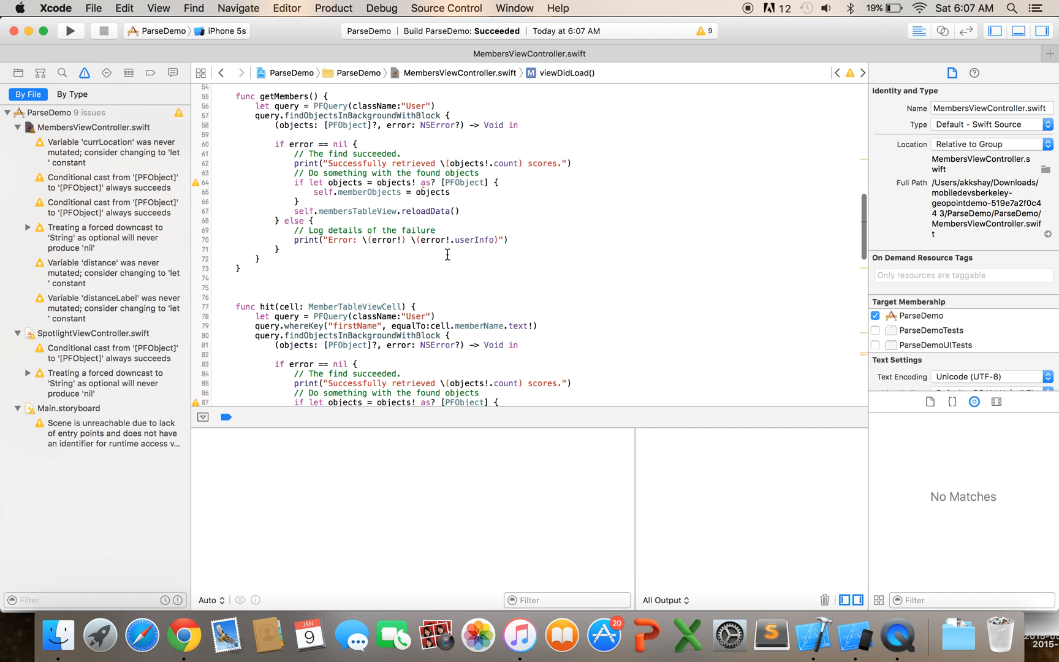
pyautogui.scroll(-3)
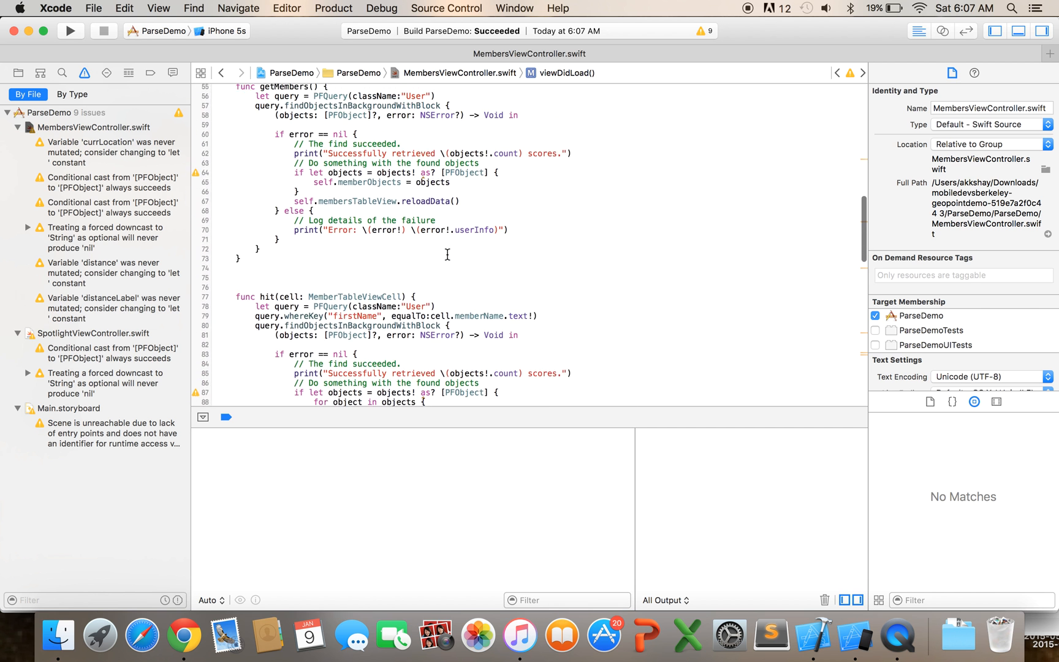
pyautogui.scroll(3)
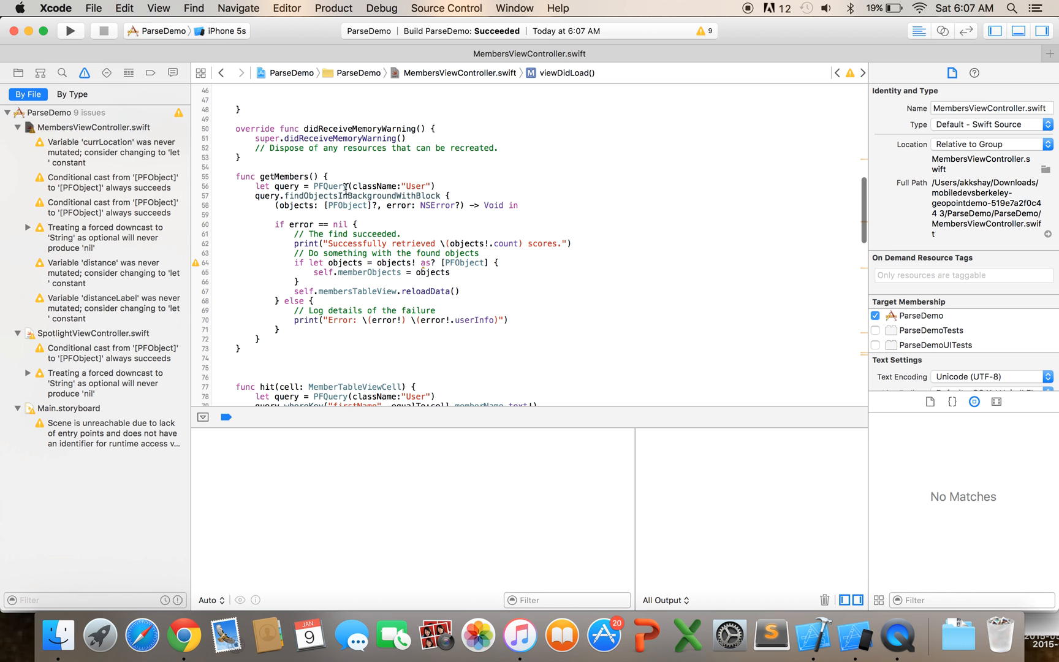
pyautogui.moveTo(143, 635)
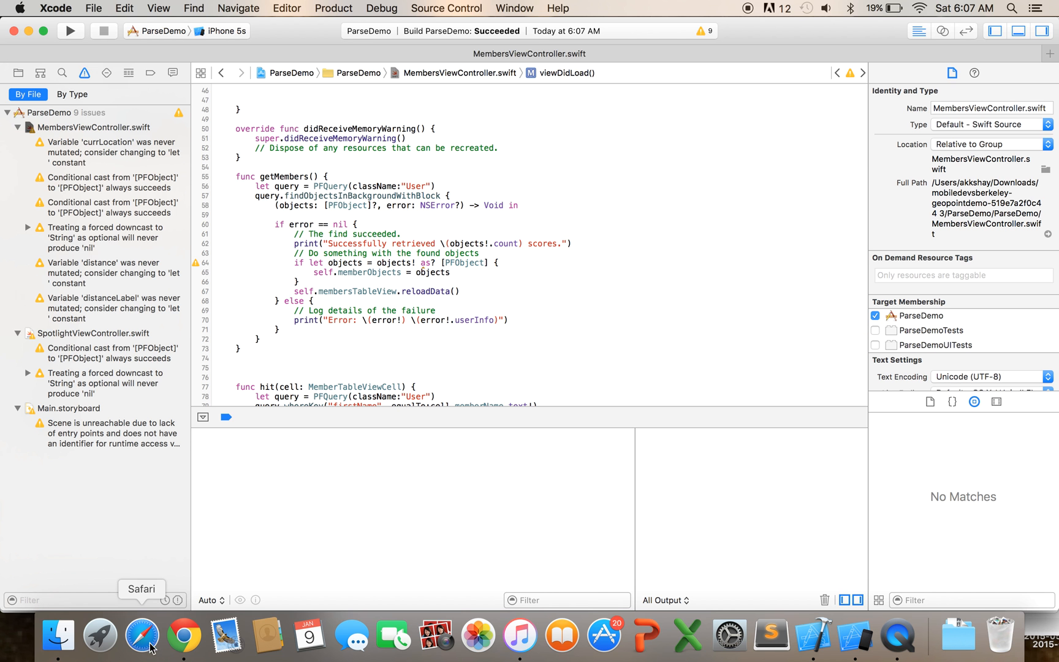
# - Open parse.com, enter the Members app's Core data and view the User class location GeoPoint column
pyautogui.click(184, 635)
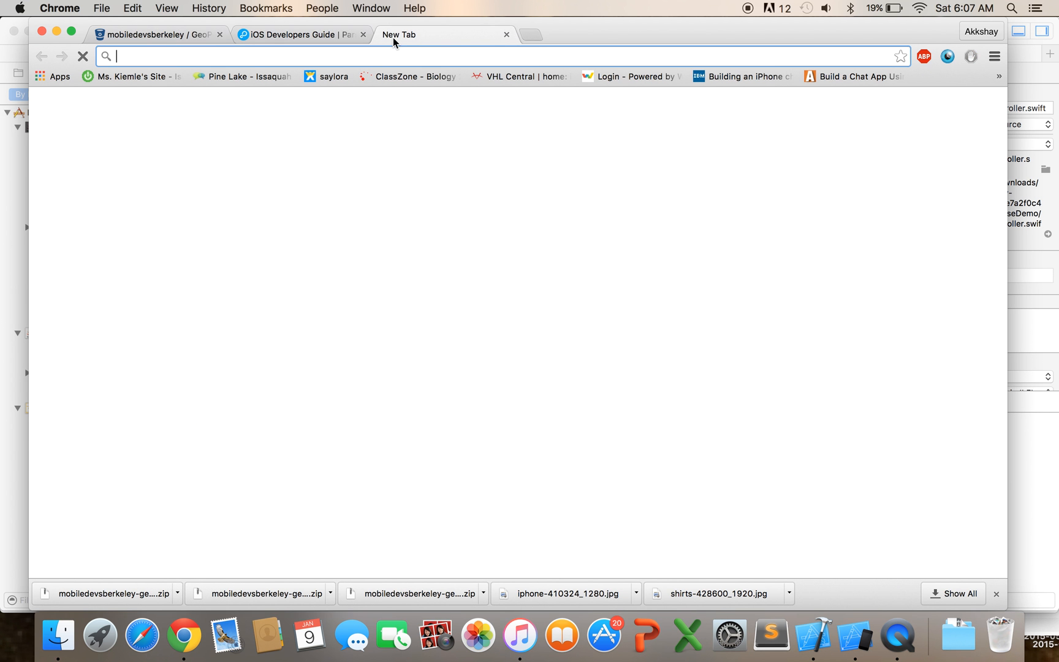
pyautogui.write('parse.com/apps')
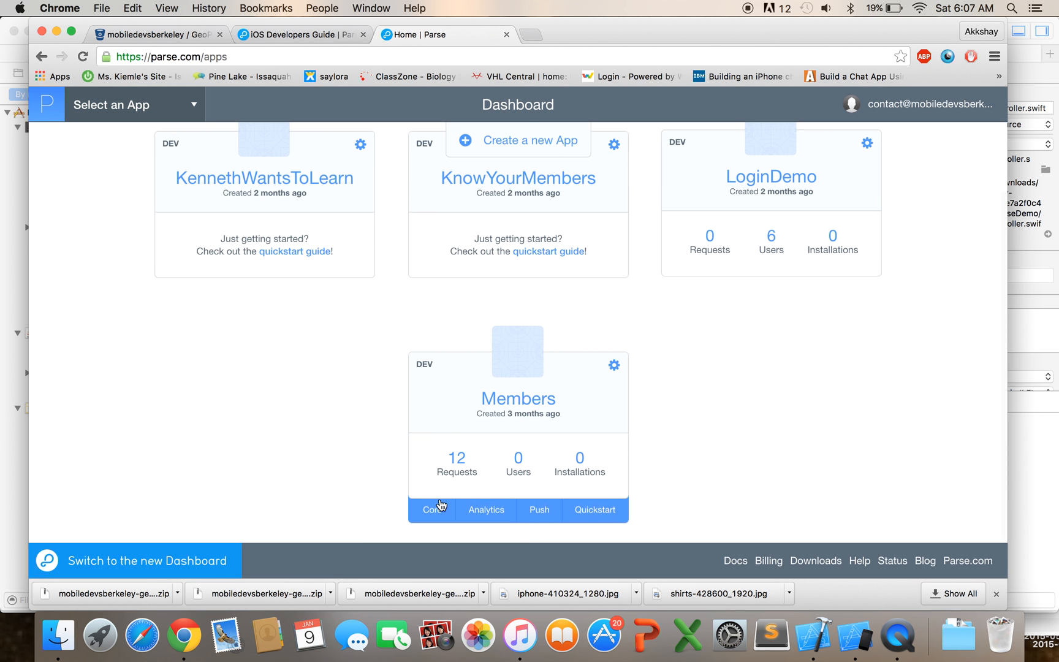
pyautogui.click(433, 510)
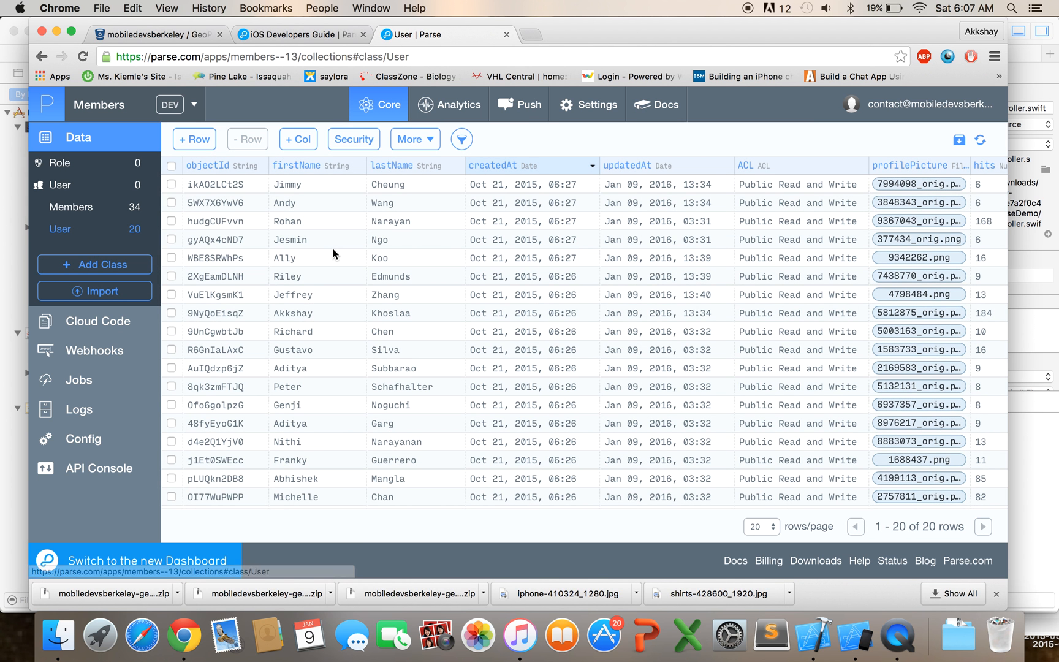
pyautogui.moveTo(635, 309)
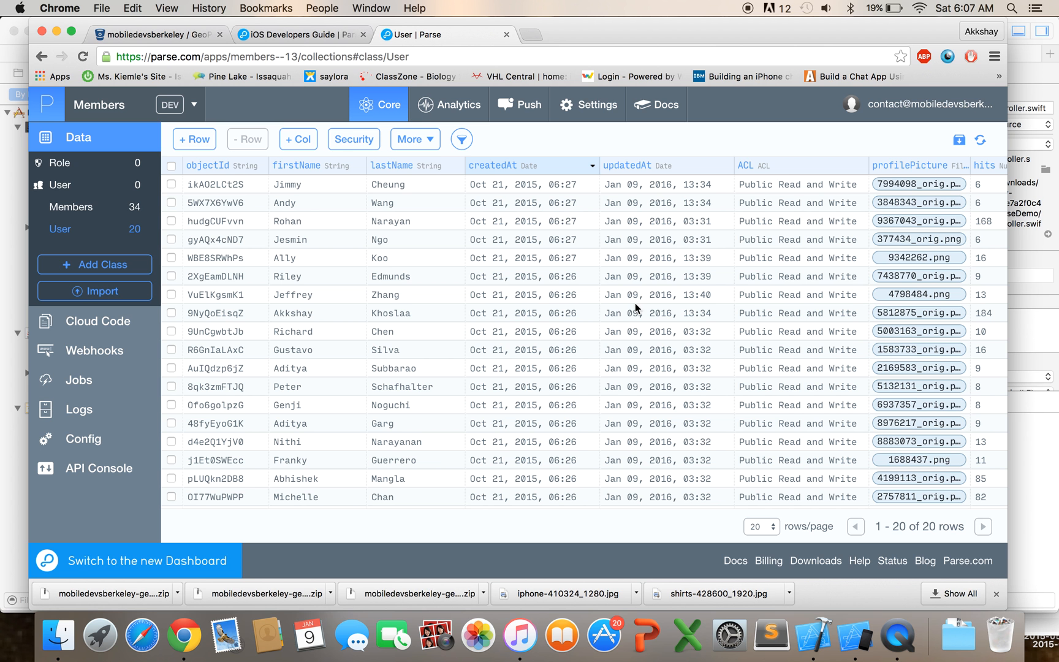
pyautogui.hscroll(3)
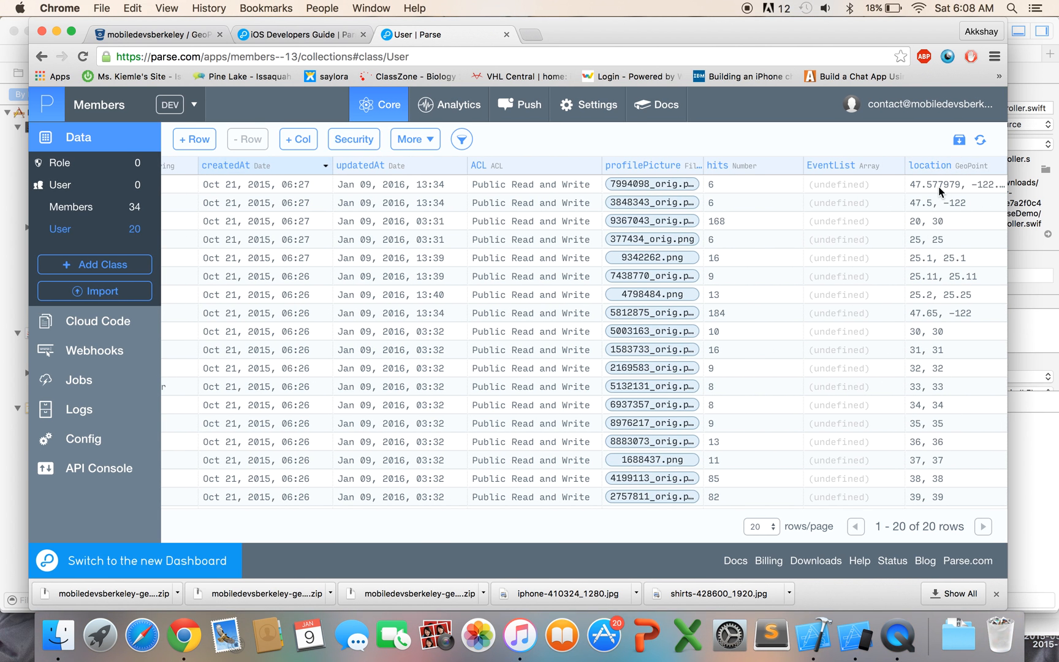
pyautogui.scroll(-3)
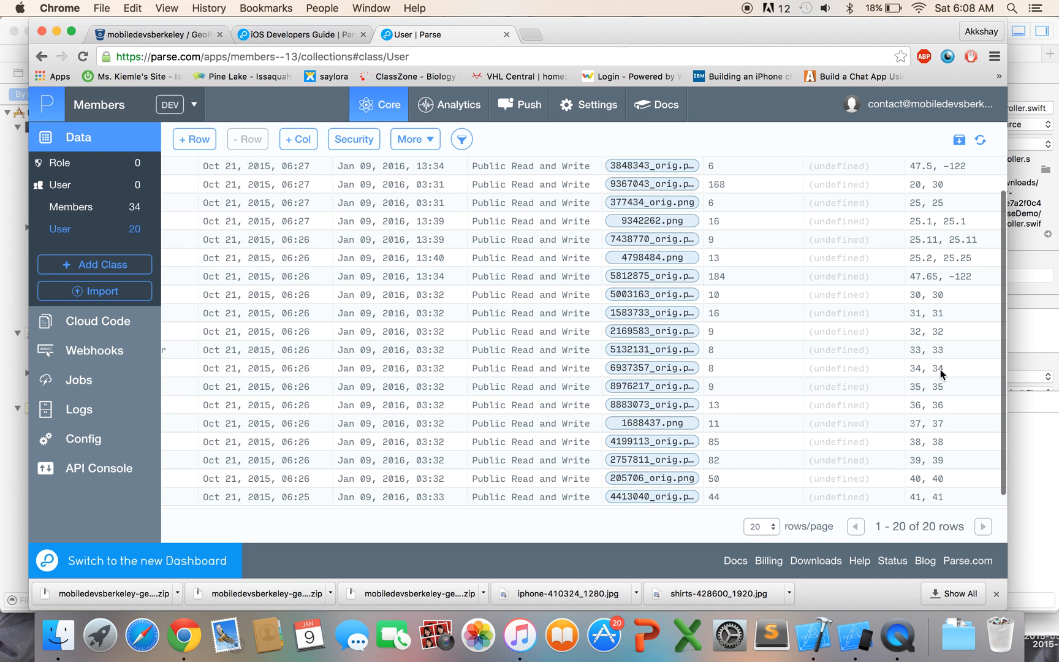
pyautogui.scroll(3)
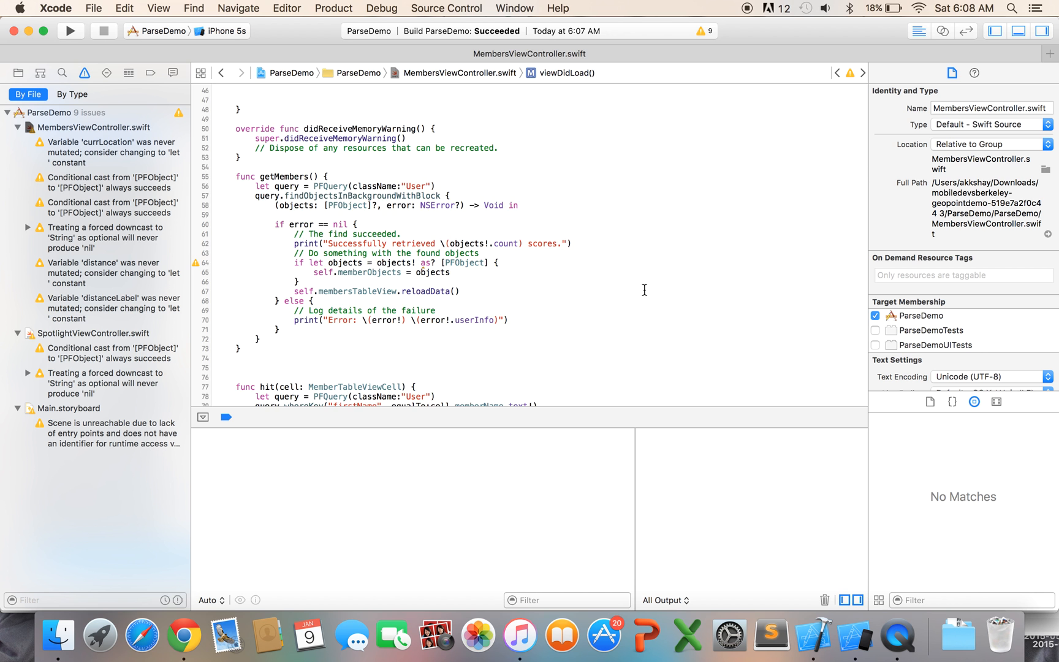
# - Review viewDidLoad and getMembers() in Xcode, then return to the Parse User data table
pyautogui.scroll(3)
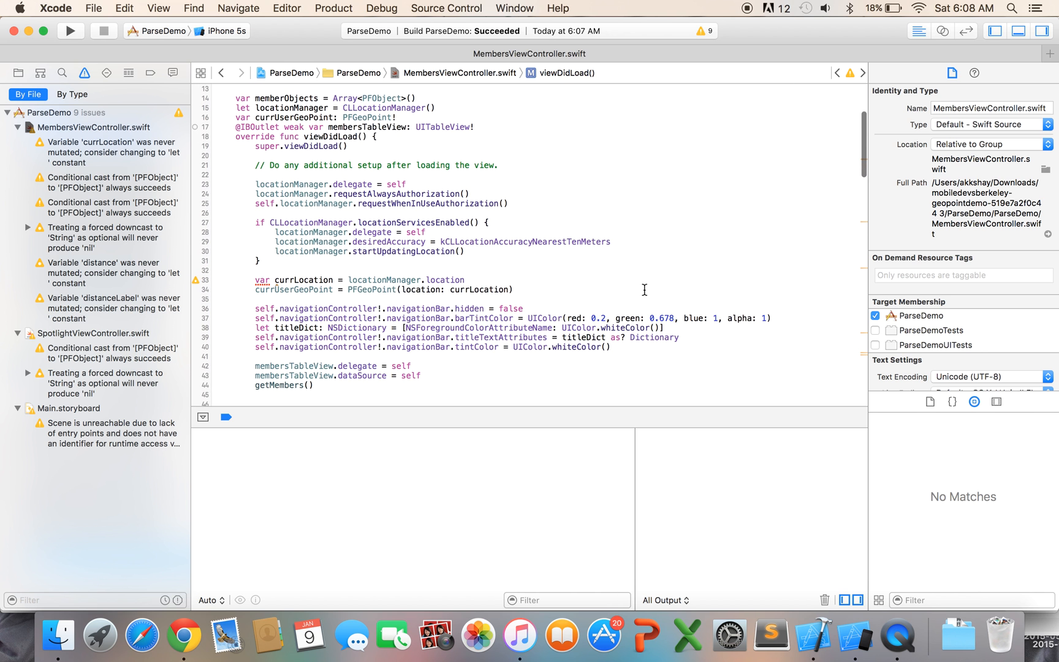
pyautogui.moveTo(427, 319)
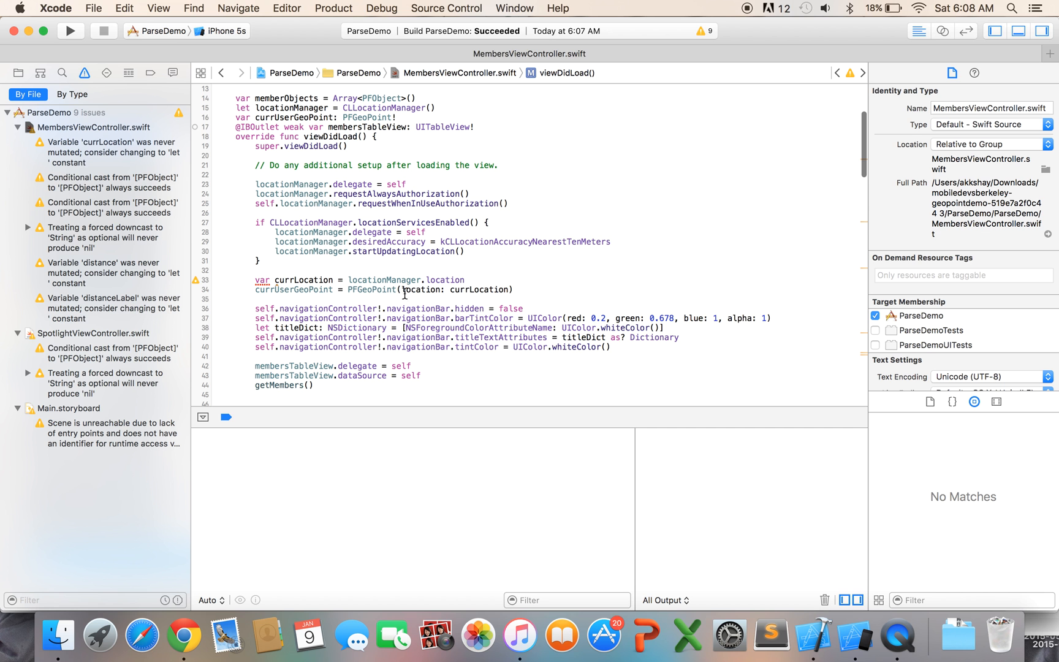
pyautogui.scroll(-3)
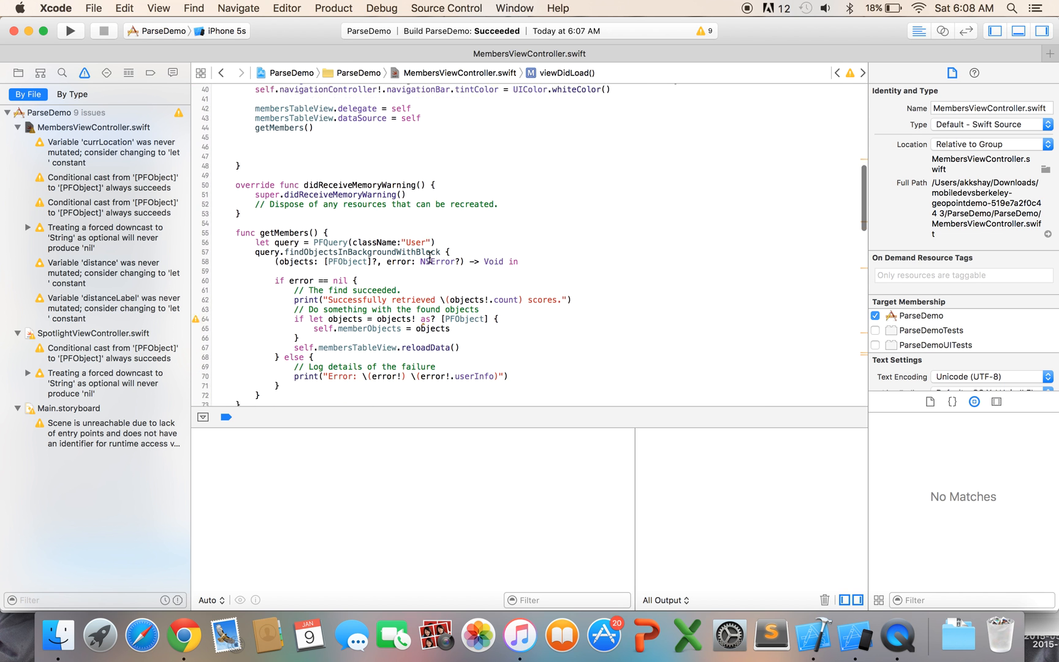
pyautogui.scroll(-3)
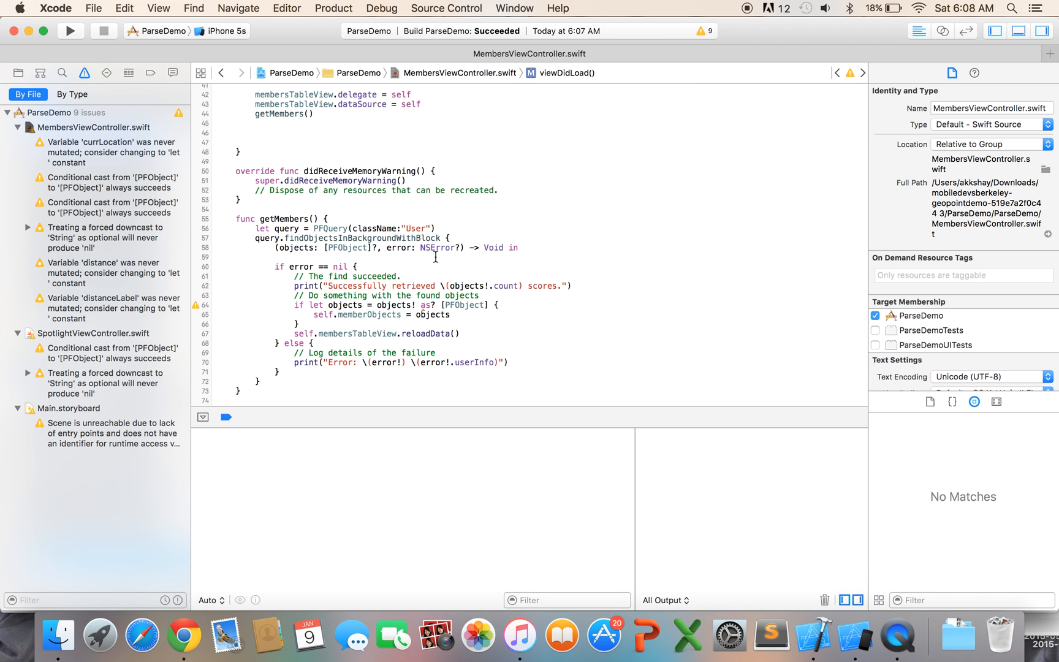
pyautogui.click(445, 228)
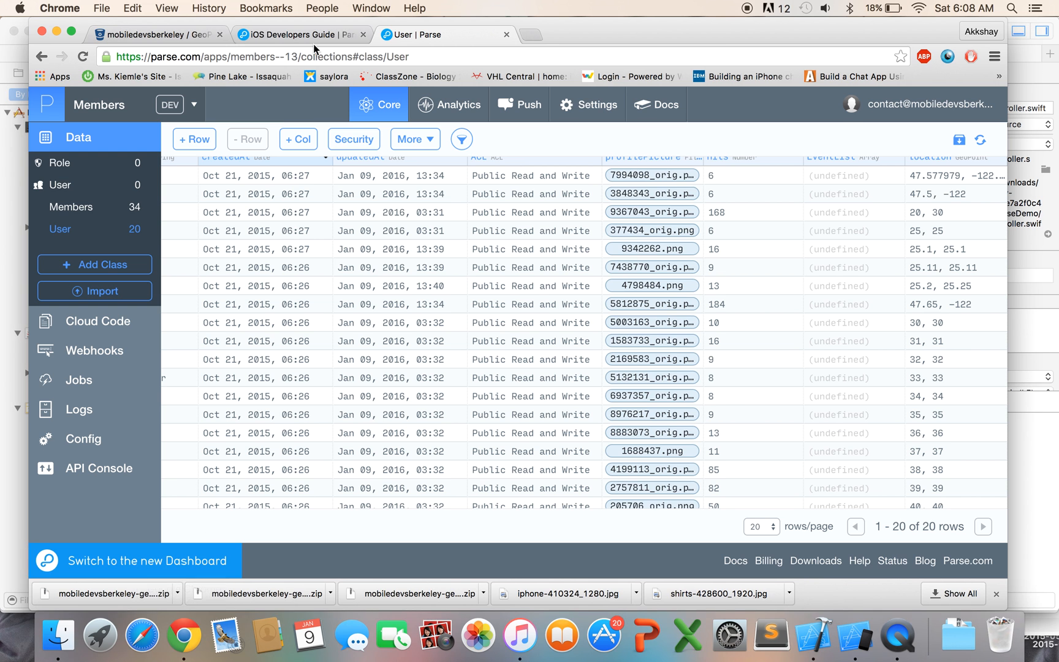
# - Check the Parse Geo Queries example, then give getMembers a whereKey("location", nearGeoPoint:, withinMiles:) constraint
pyautogui.click(297, 34)
pyautogui.write('query.whereKey(key: String, nearGeoPoint: PFGeoPoint, withinMiles: Double)')
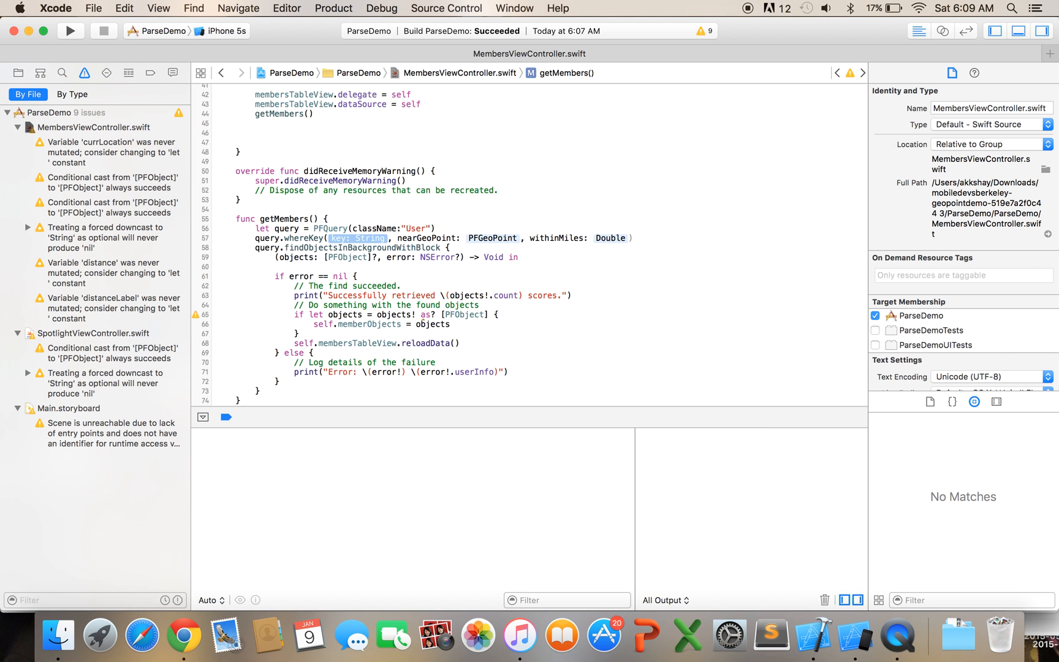
pyautogui.click(183, 635)
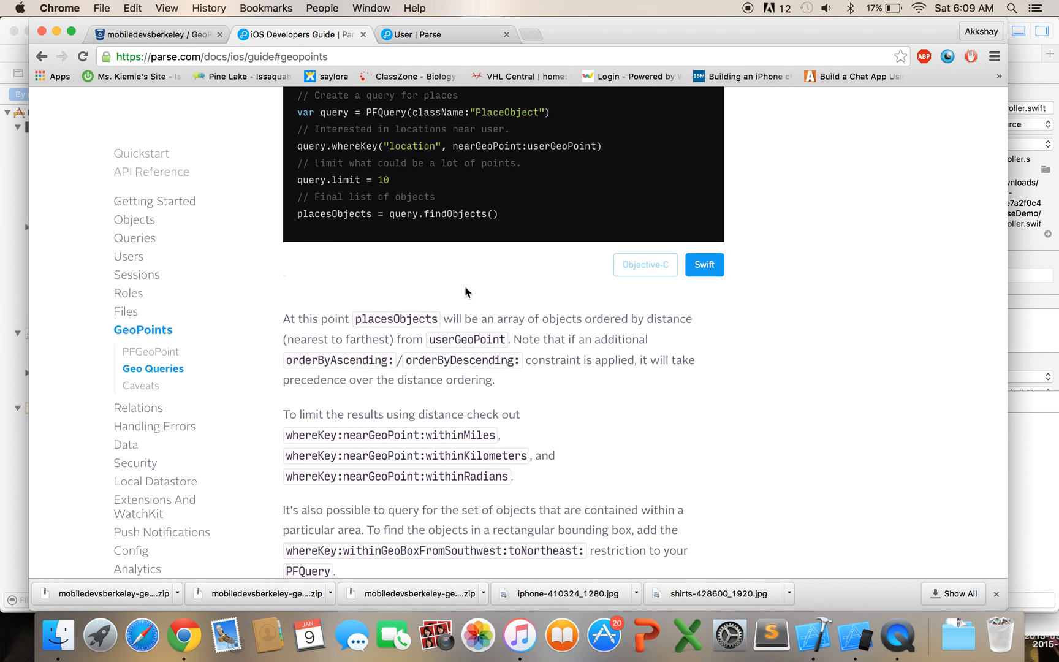
pyautogui.click(446, 35)
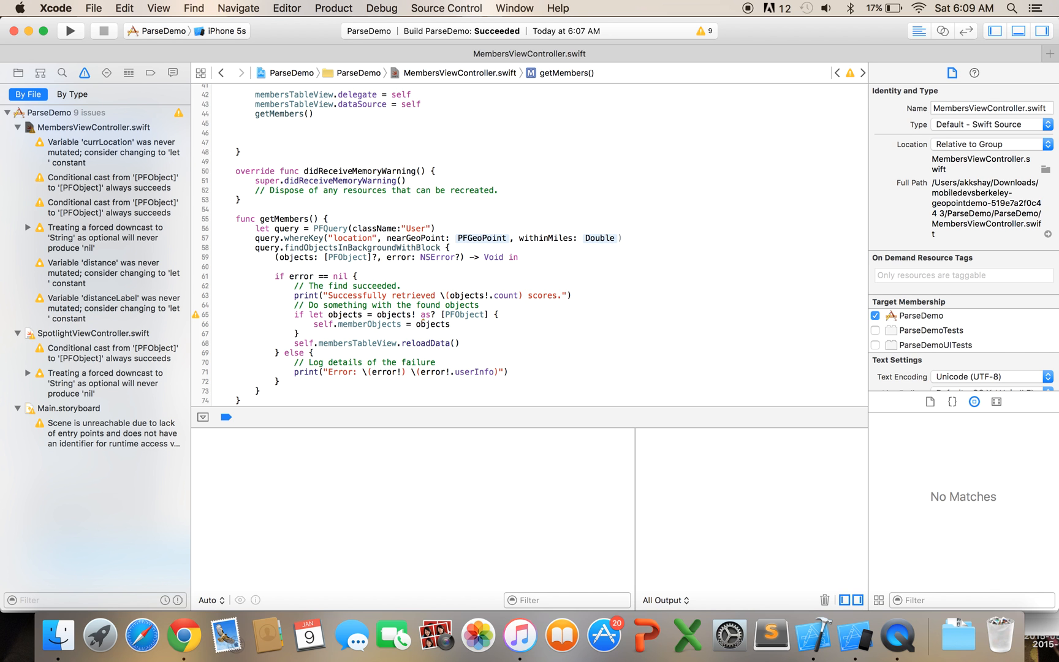
# - Fill the query with currUserGeoPoint as the geo point and 20 miles as the distance
pyautogui.doubleClick(481, 238)
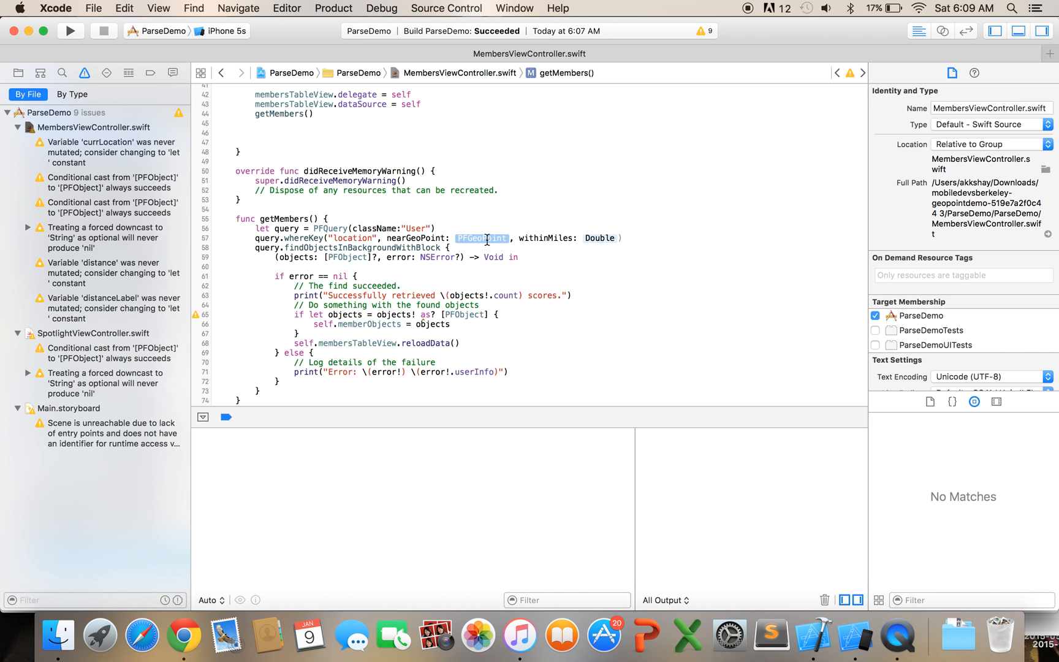
pyautogui.write('currUser')
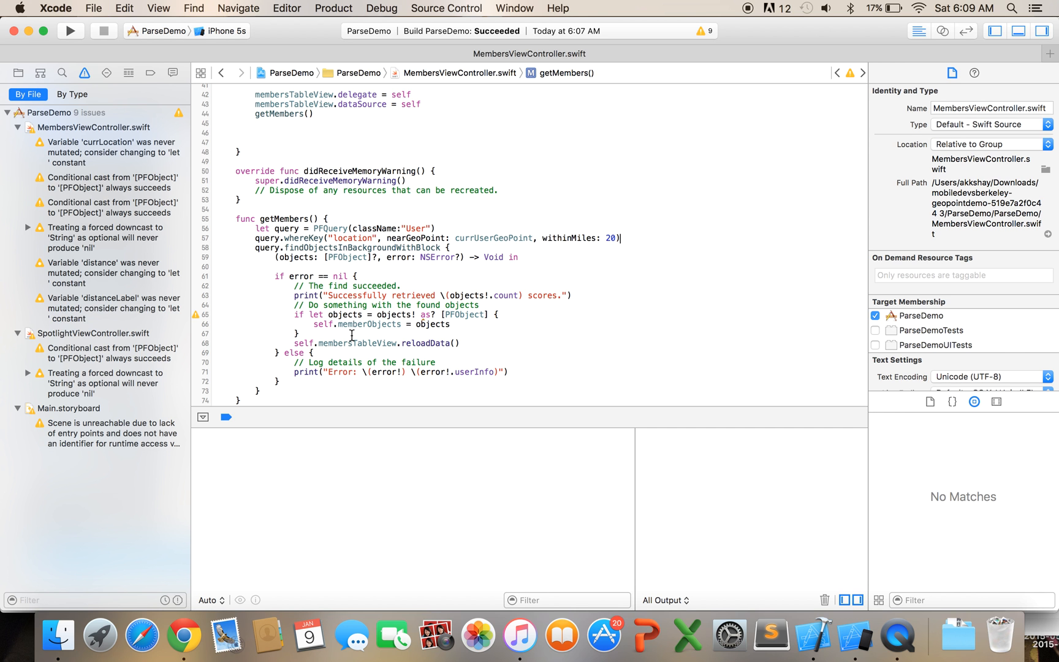
pyautogui.scroll(-3)
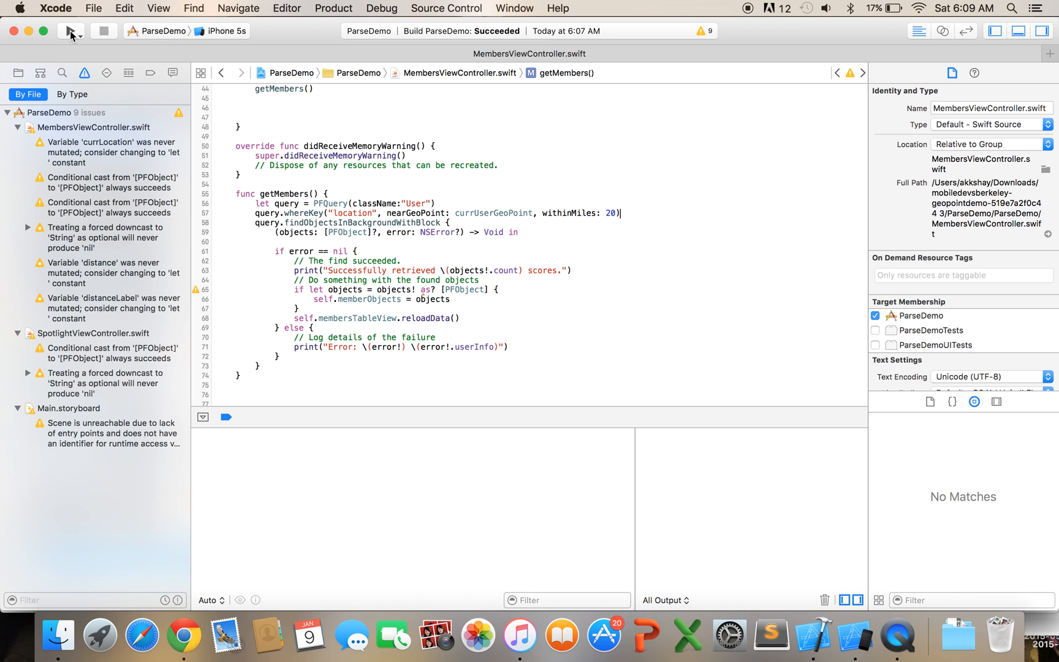
pyautogui.moveTo(69, 31)
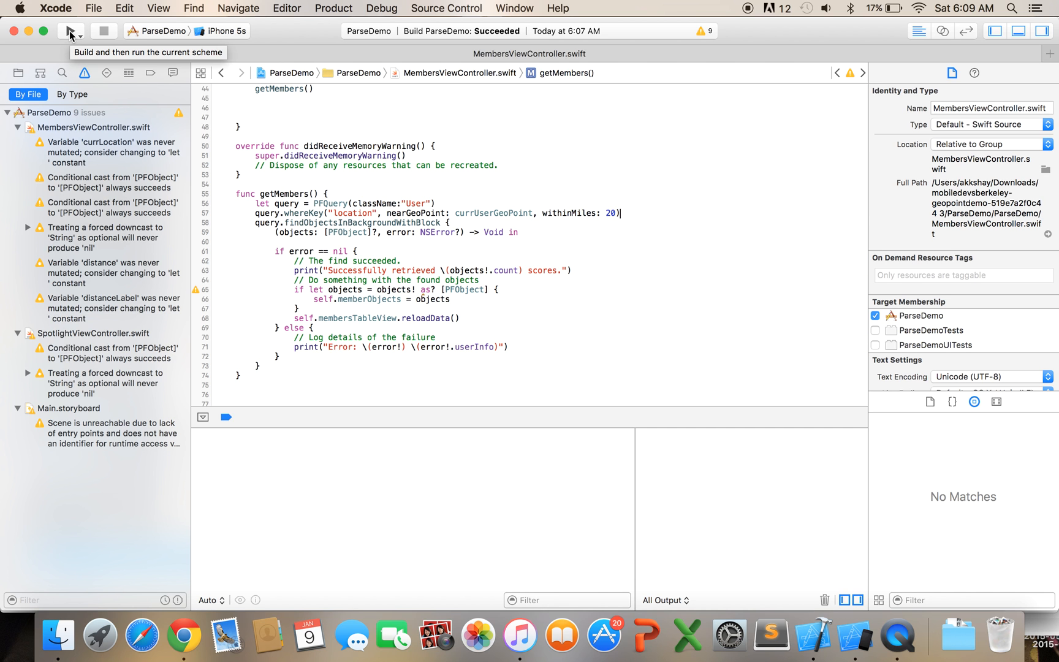
# - Build and run the app in the iPhone 5s simulator to list nearby MDB Members
pyautogui.click(70, 31)
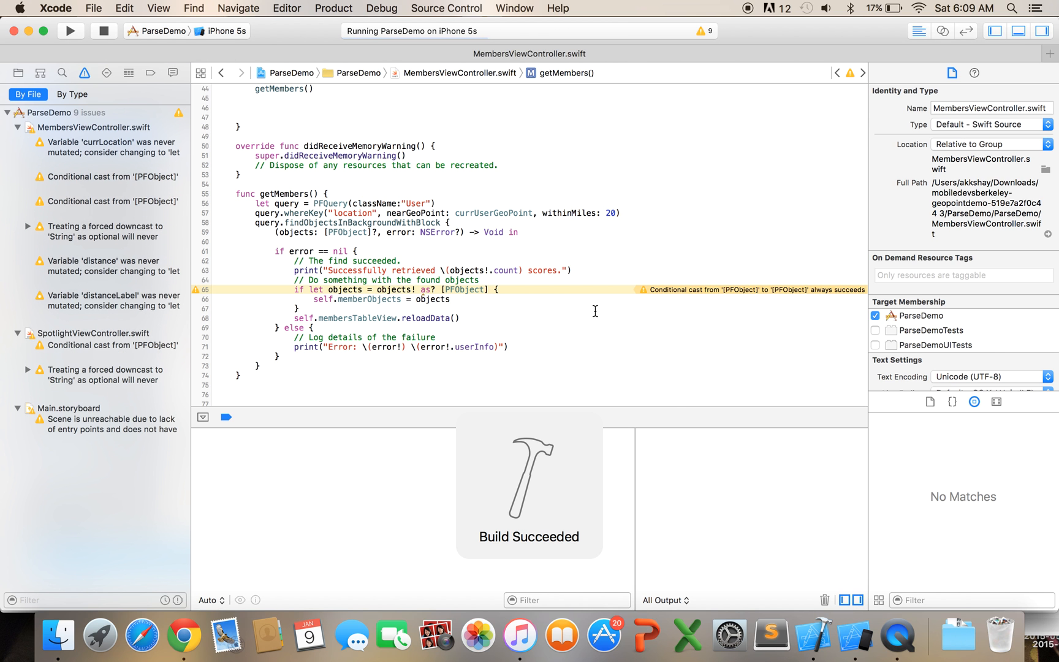
pyautogui.click(70, 30)
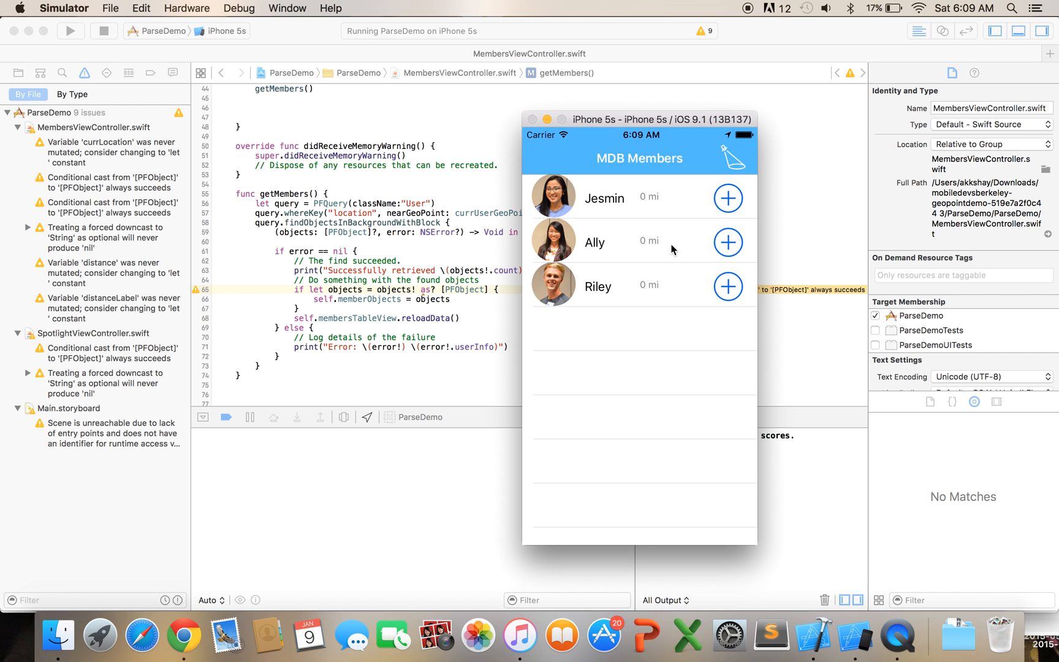
pyautogui.moveTo(637, 353)
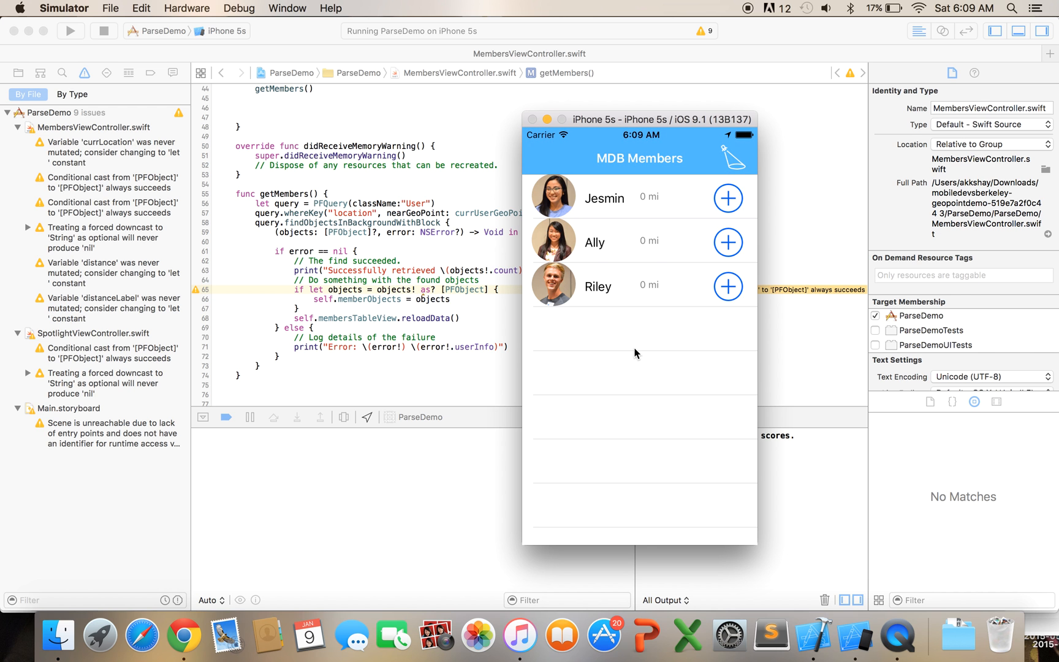
pyautogui.moveTo(585, 260)
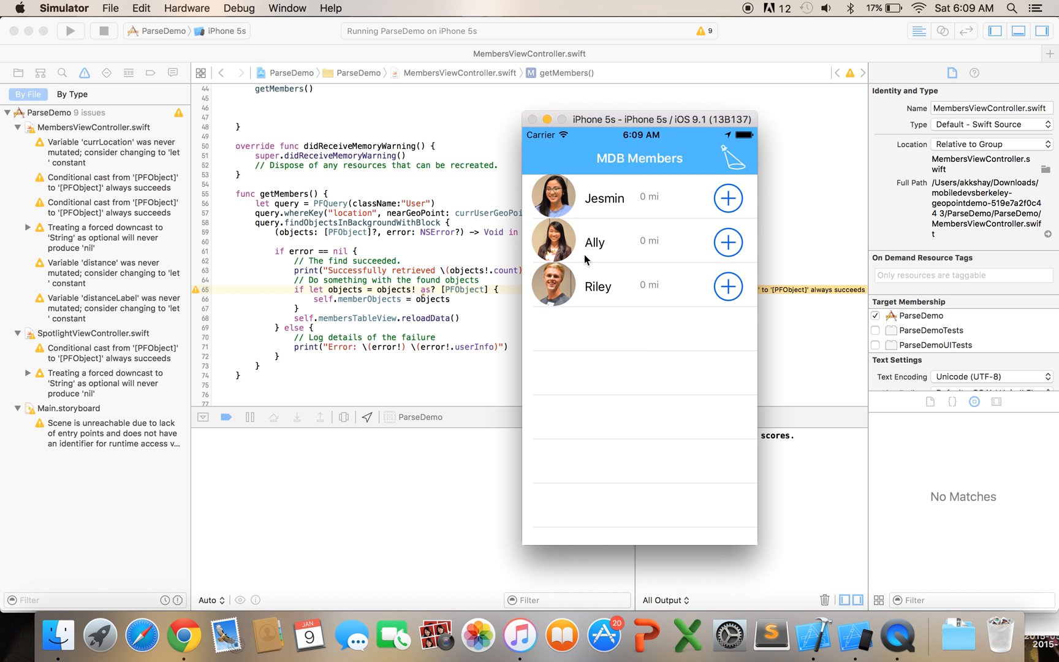
pyautogui.moveTo(587, 260)
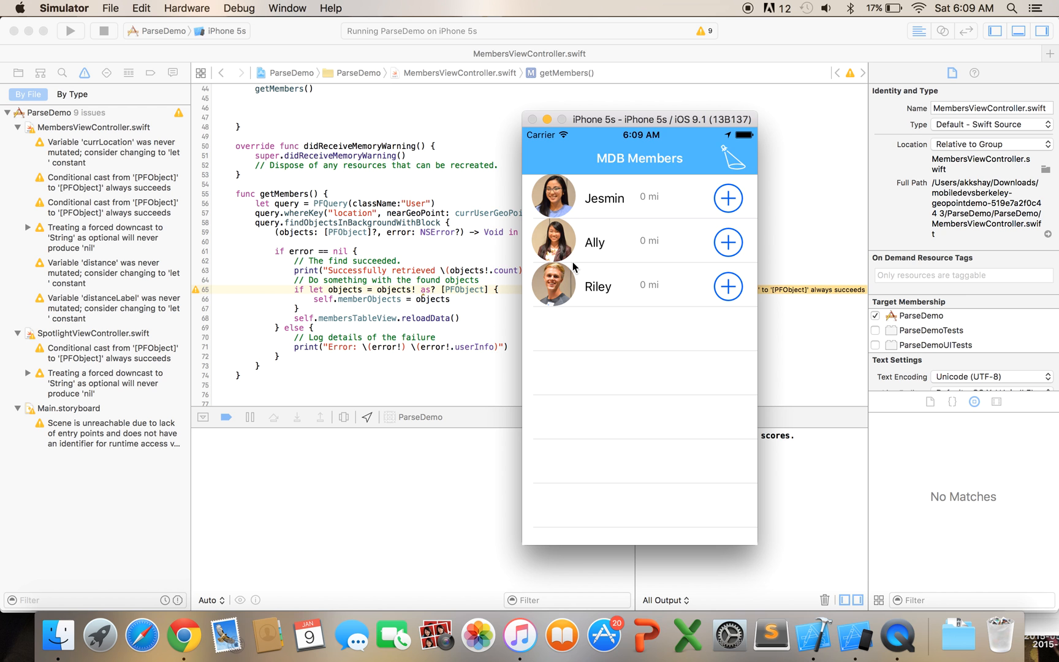
pyautogui.moveTo(572, 204)
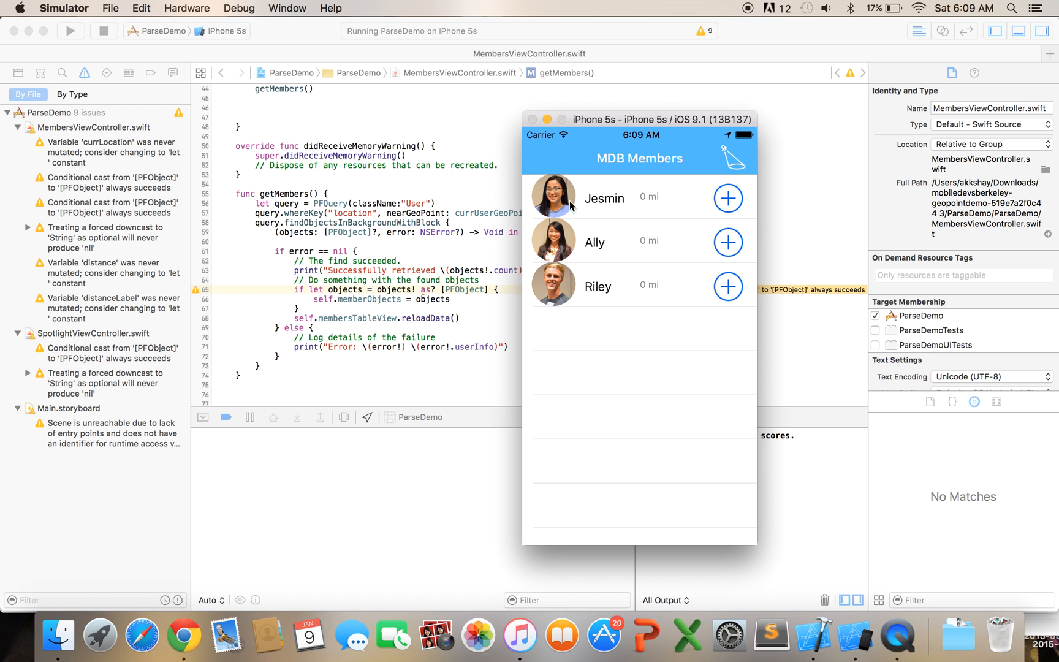
pyautogui.moveTo(604, 129)
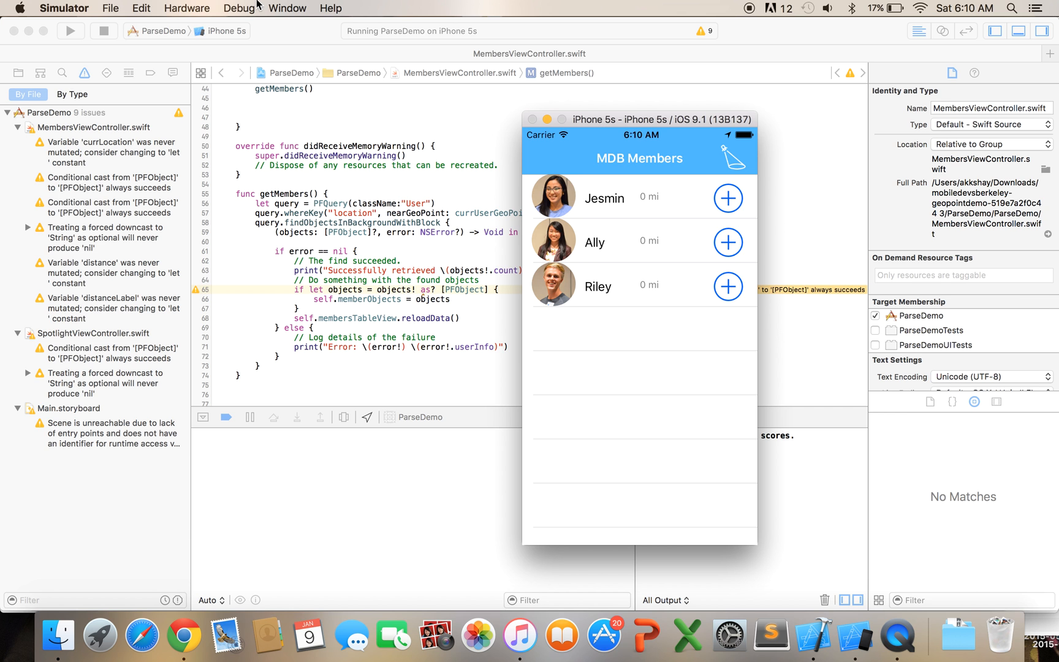
# - Enter a custom simulated location of latitude 25, longitude 25 via Debug > Location
pyautogui.click(239, 8)
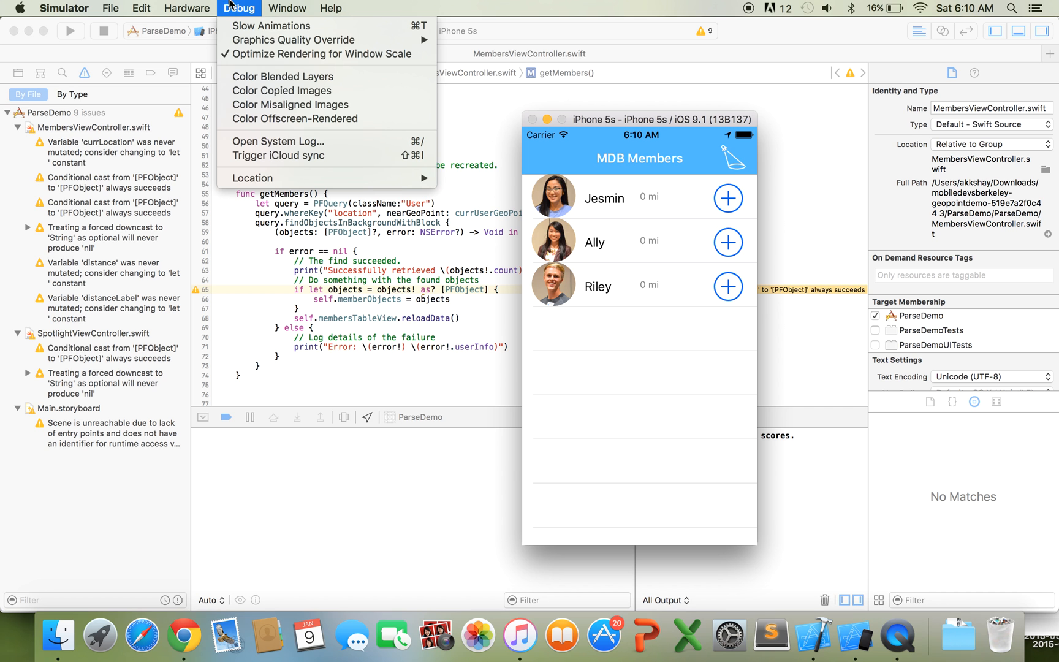
pyautogui.moveTo(253, 177)
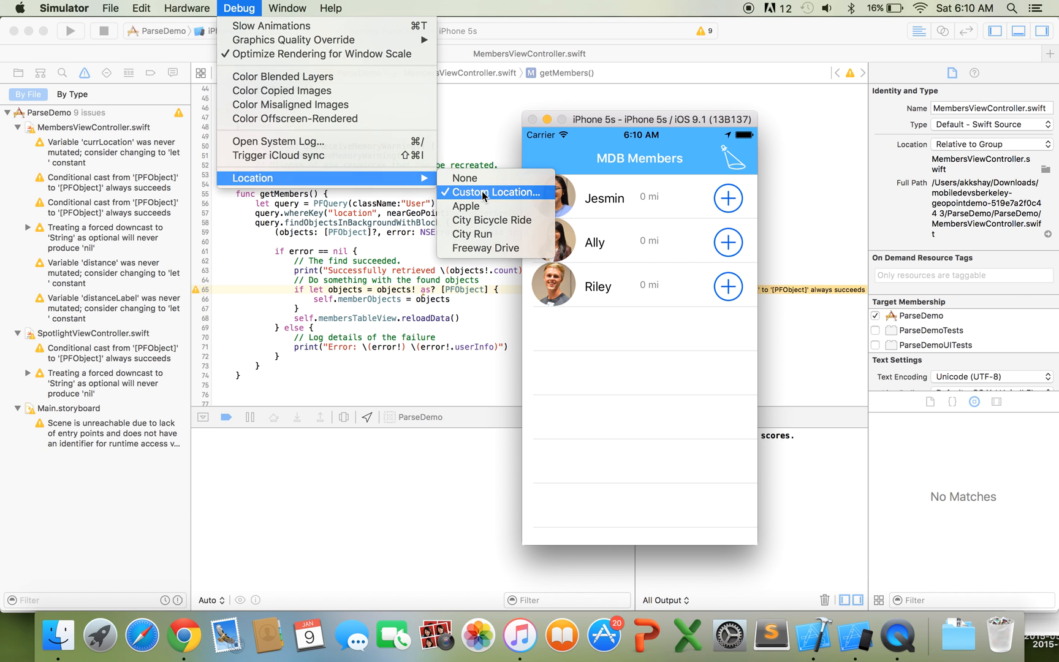
pyautogui.click(496, 191)
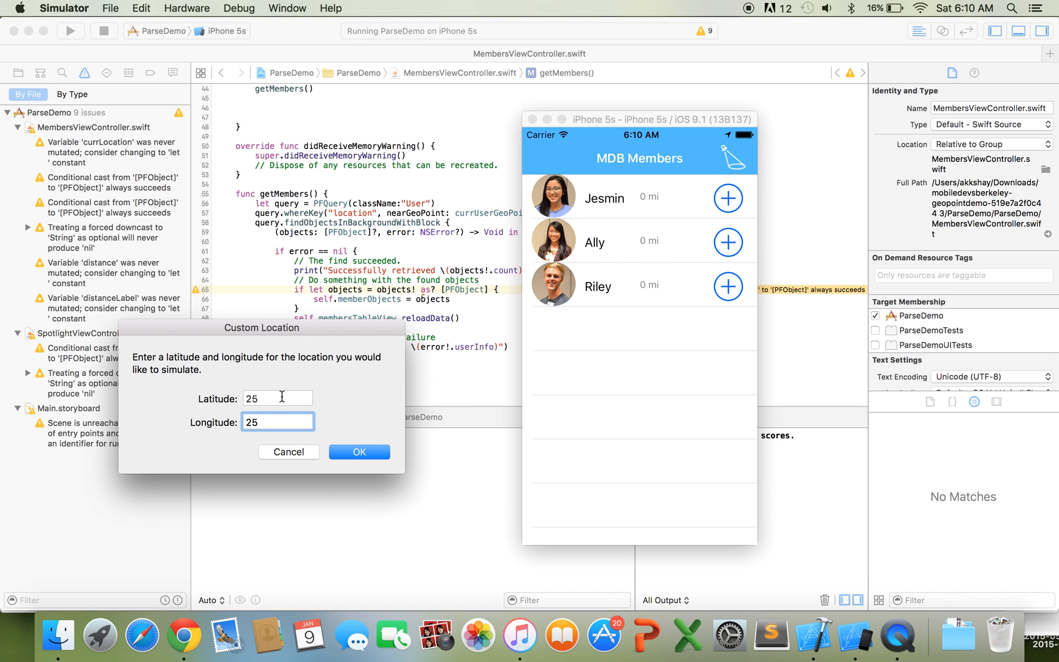
pyautogui.click(277, 398)
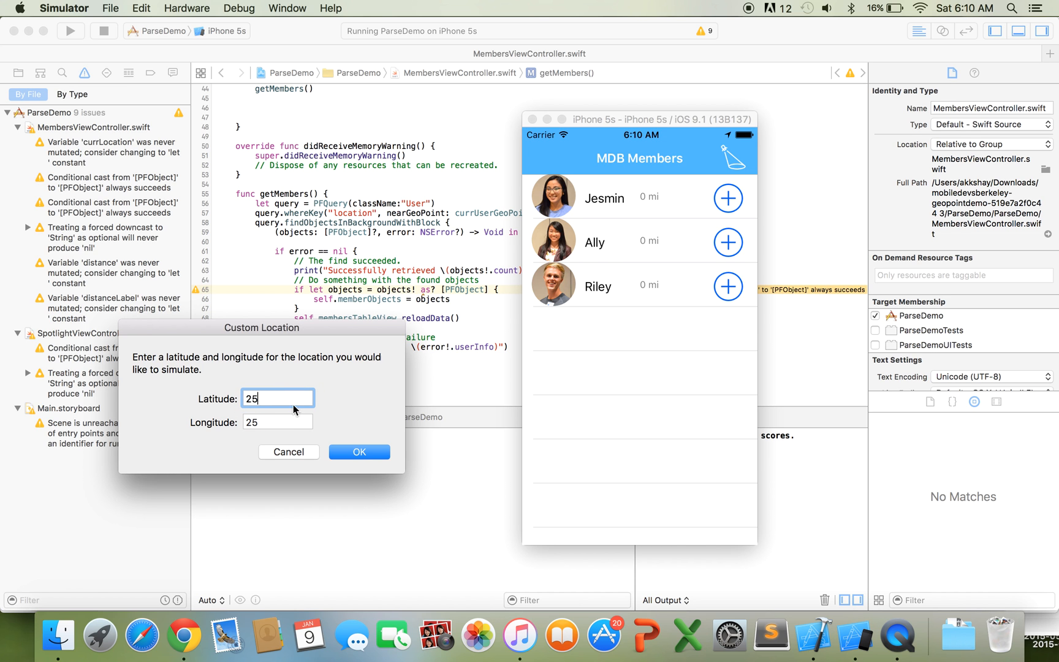
pyautogui.click(359, 453)
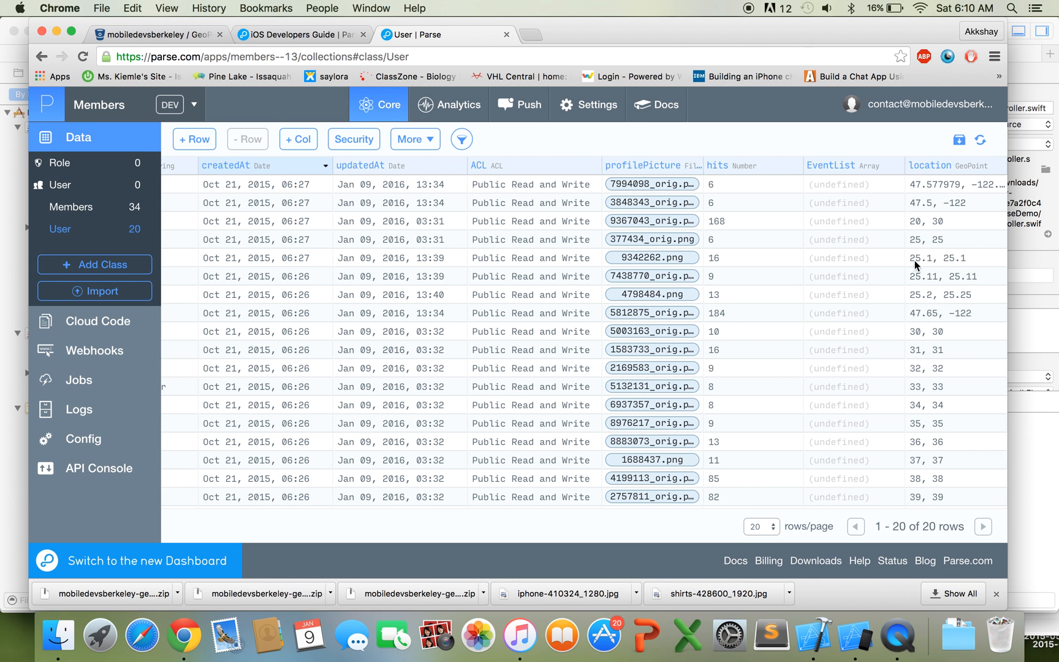
pyautogui.moveTo(931, 271)
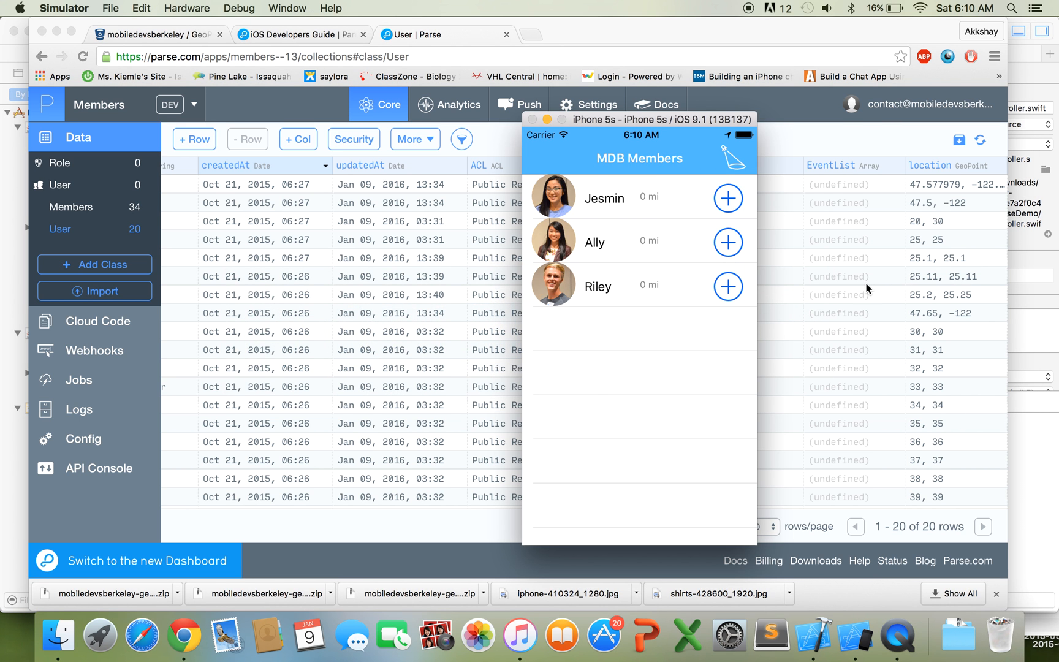
# - Bring the simulator's members list back to the front after leaving Parse Dashboard
pyautogui.click(814, 635)
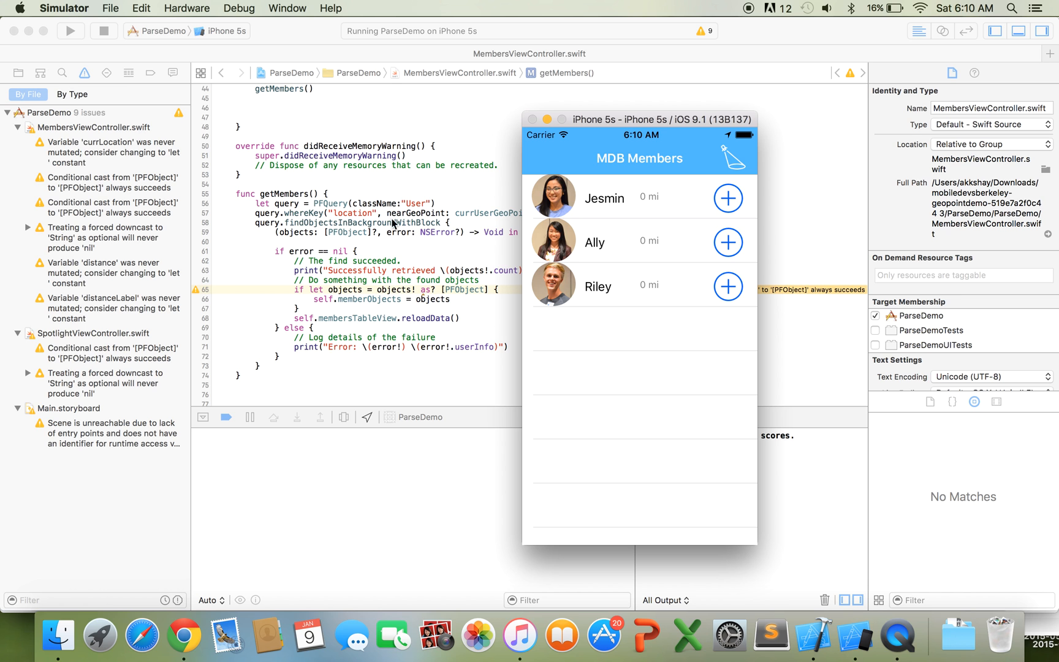
pyautogui.moveTo(433, 262)
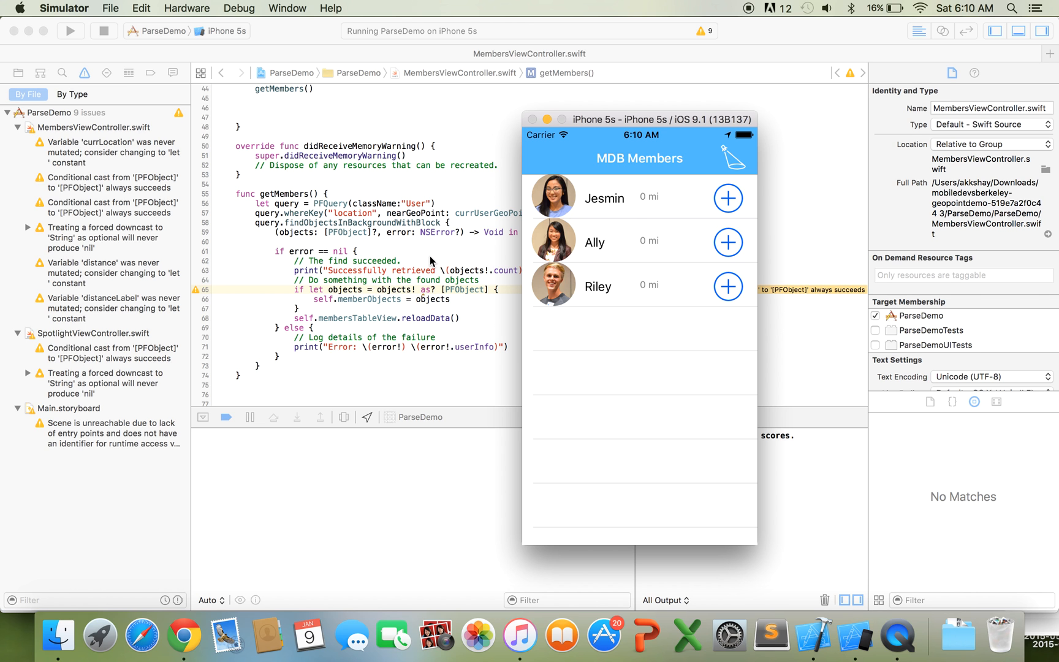
pyautogui.moveTo(653, 197)
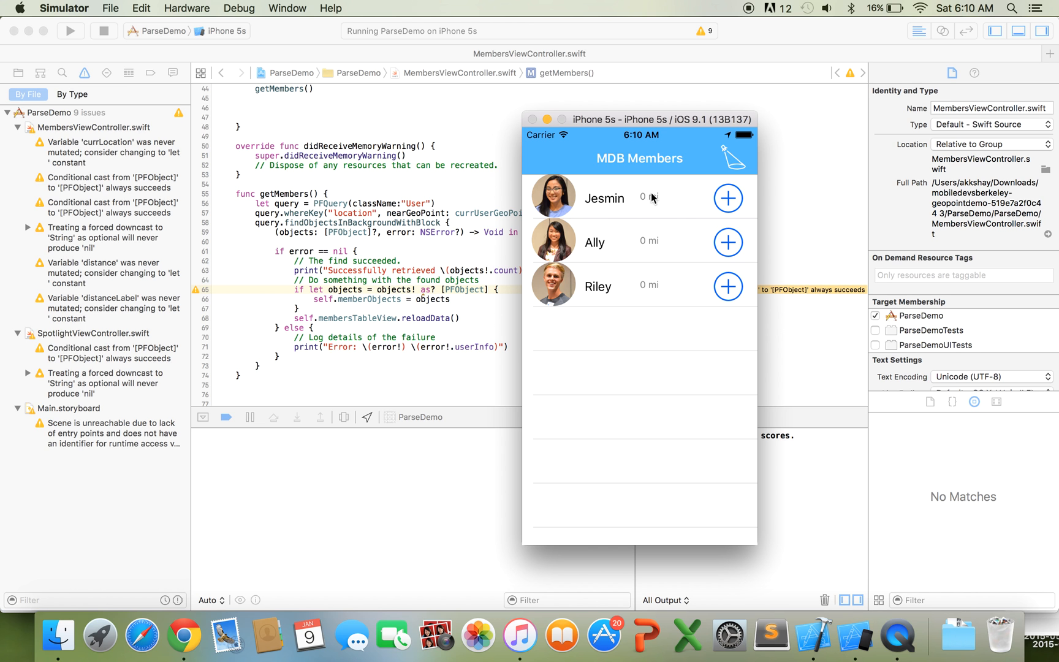
pyautogui.moveTo(650, 204)
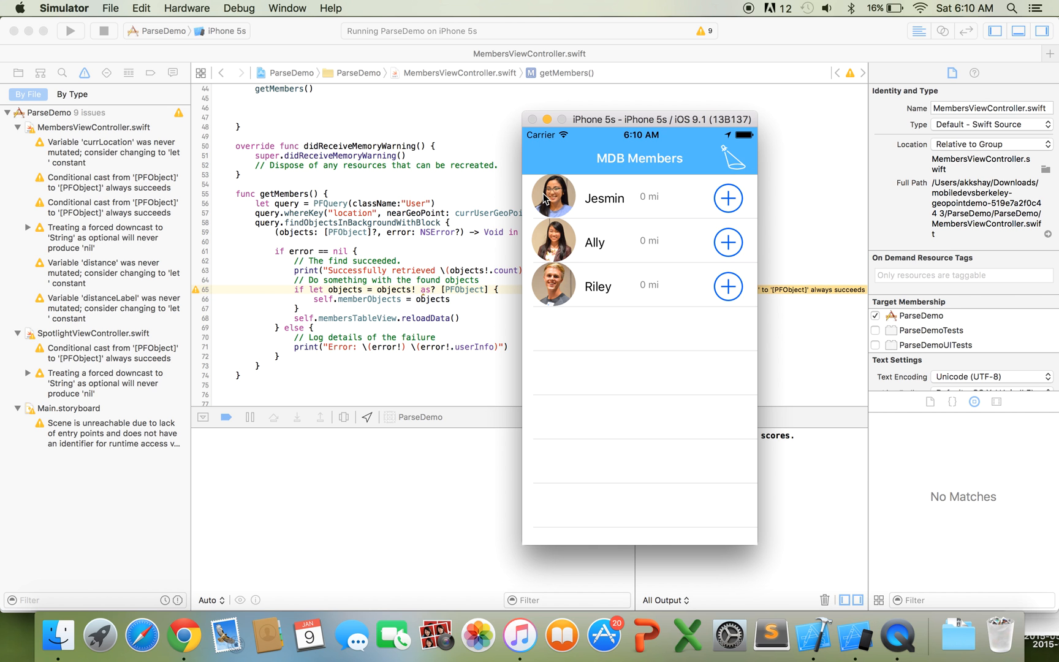
pyautogui.moveTo(592, 287)
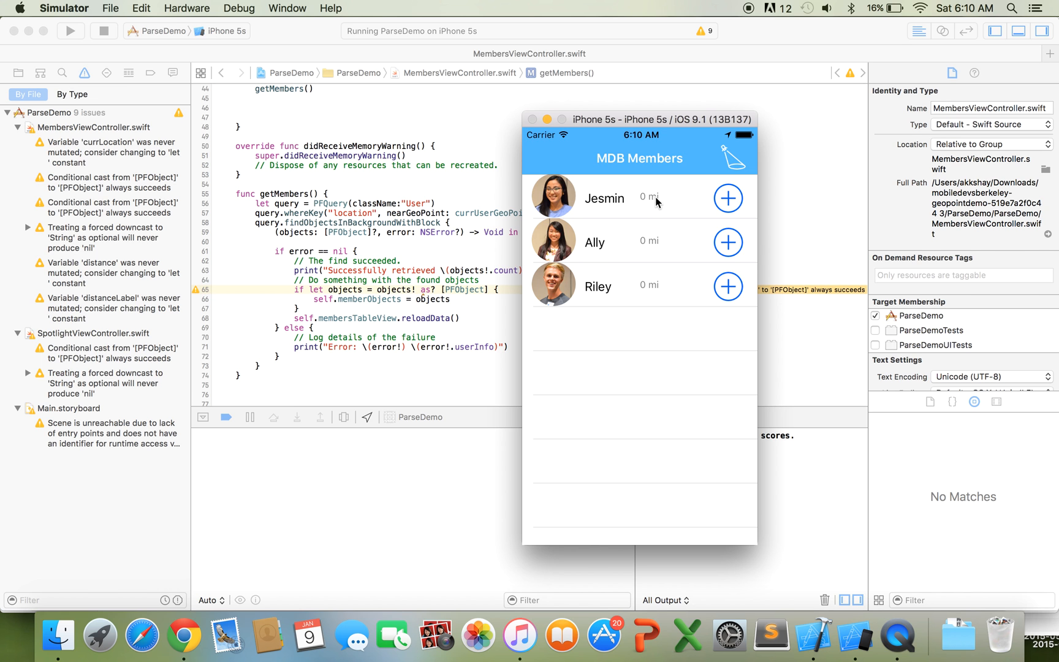
pyautogui.moveTo(653, 206)
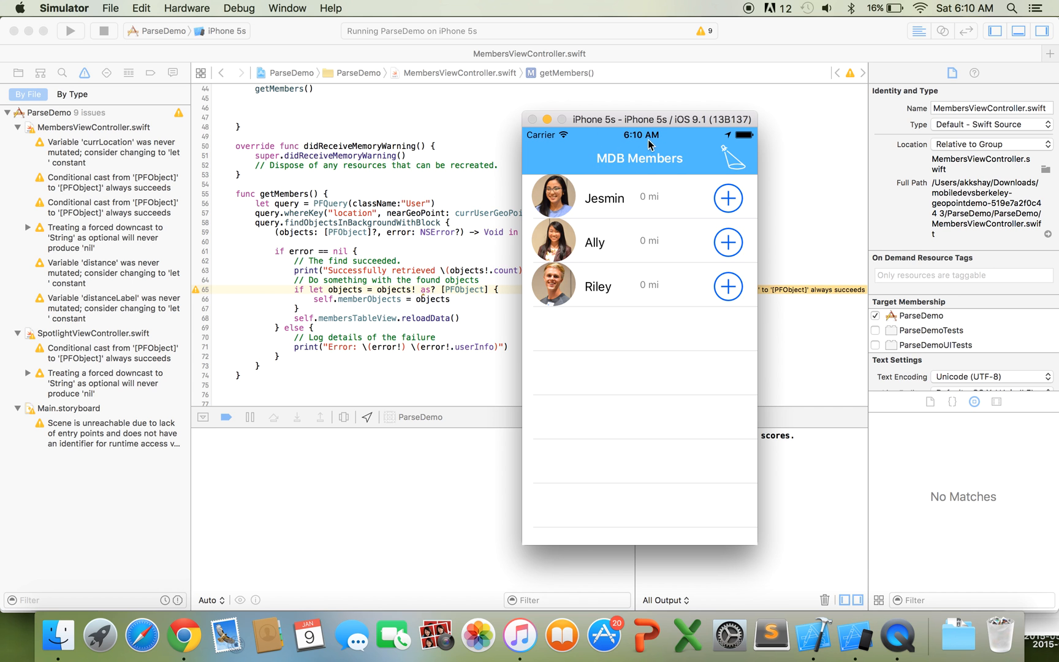
pyautogui.moveTo(674, 208)
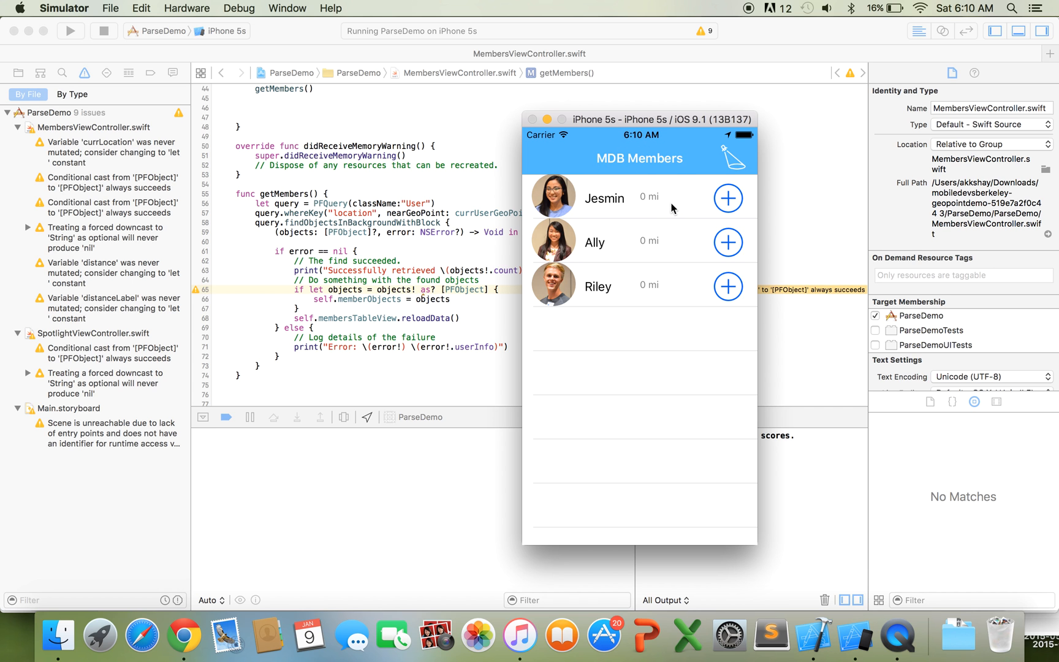
pyautogui.moveTo(647, 197)
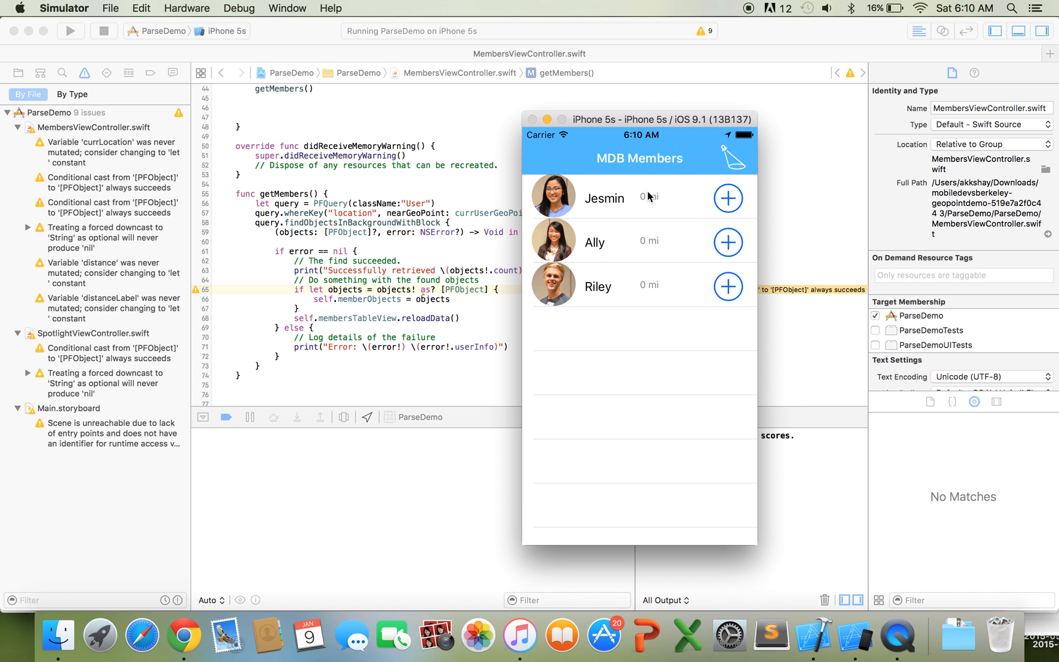
pyautogui.moveTo(644, 254)
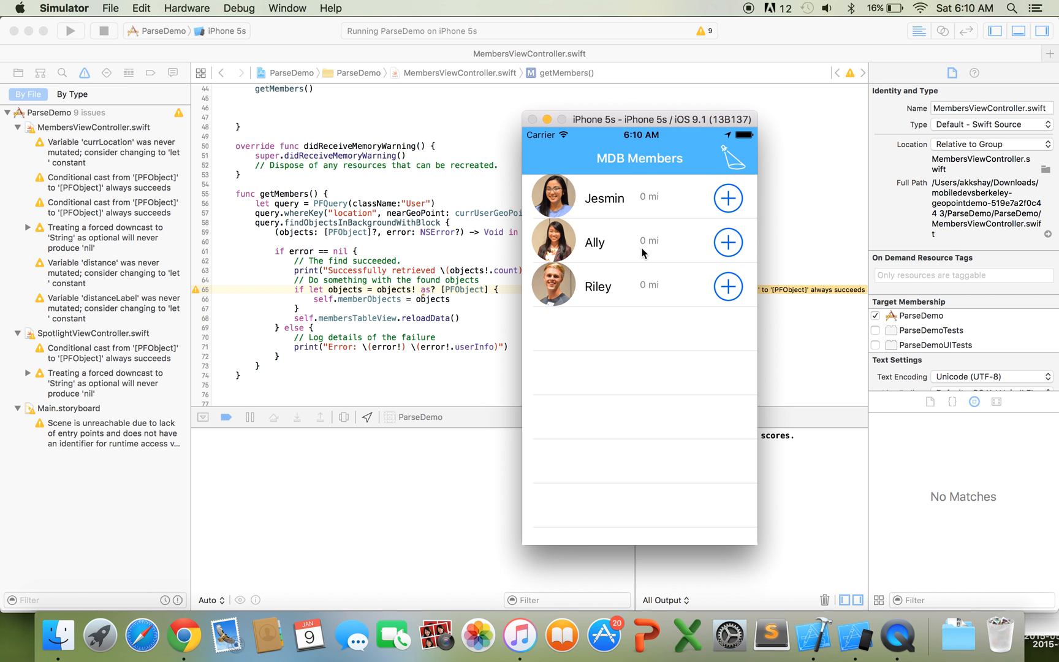
pyautogui.moveTo(653, 262)
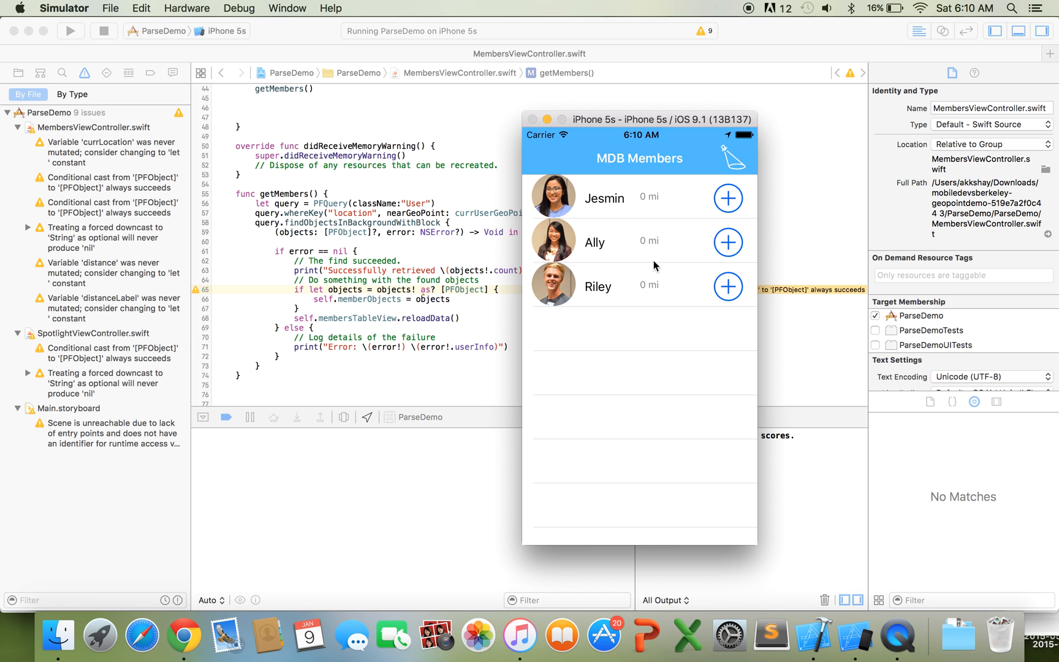
pyautogui.moveTo(133, 48)
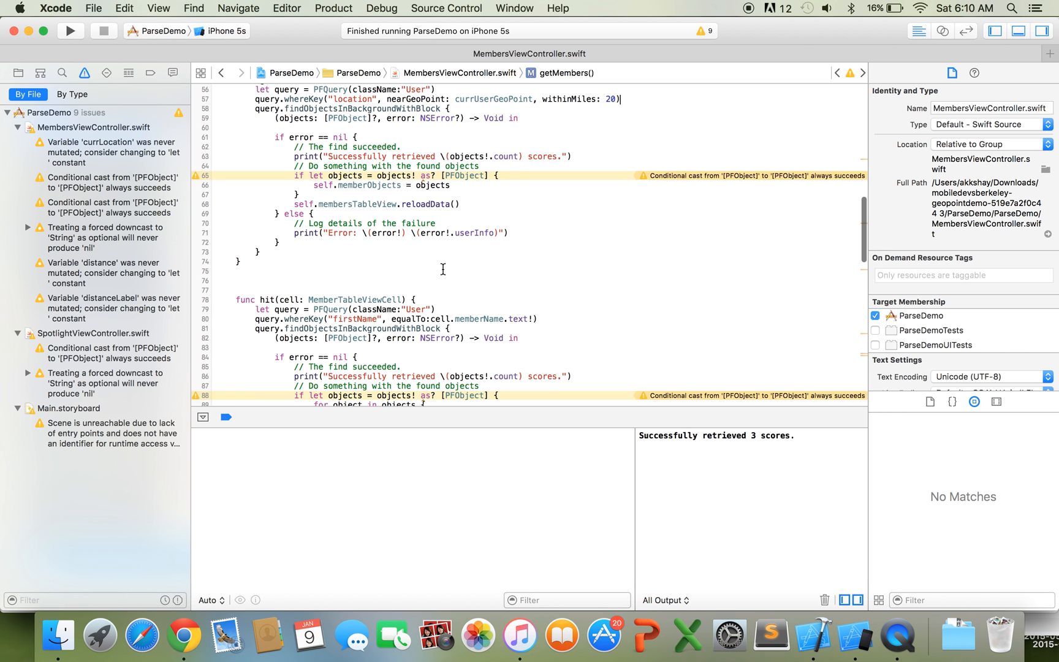
# - Add a blank line above 'var distance = 0' in cellForRowAtIndexPath
pyautogui.scroll(-3)
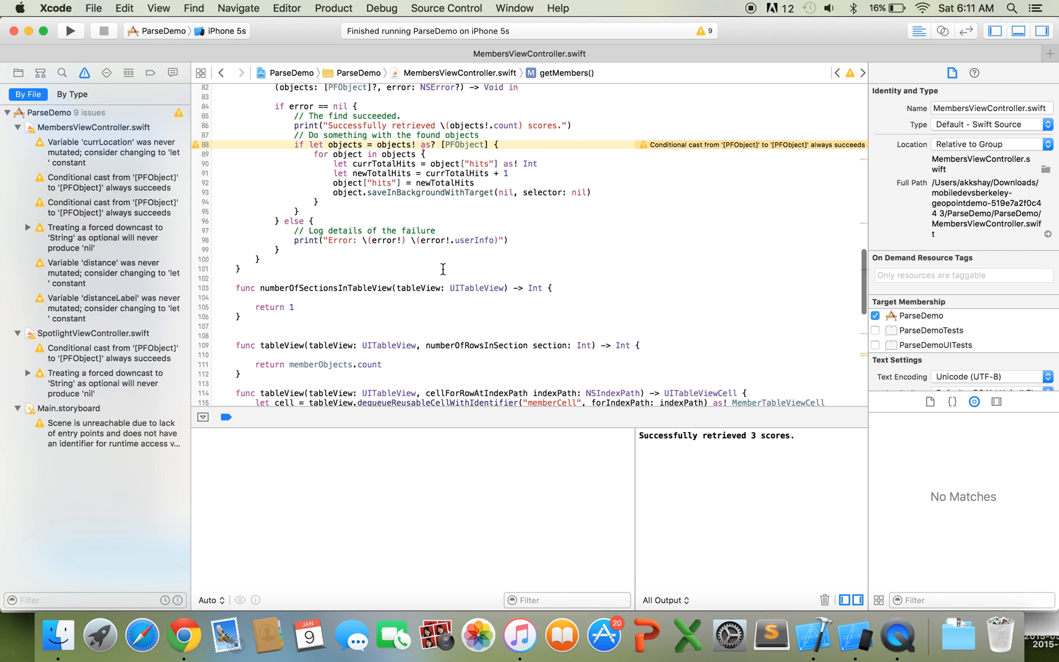
pyautogui.scroll(-3)
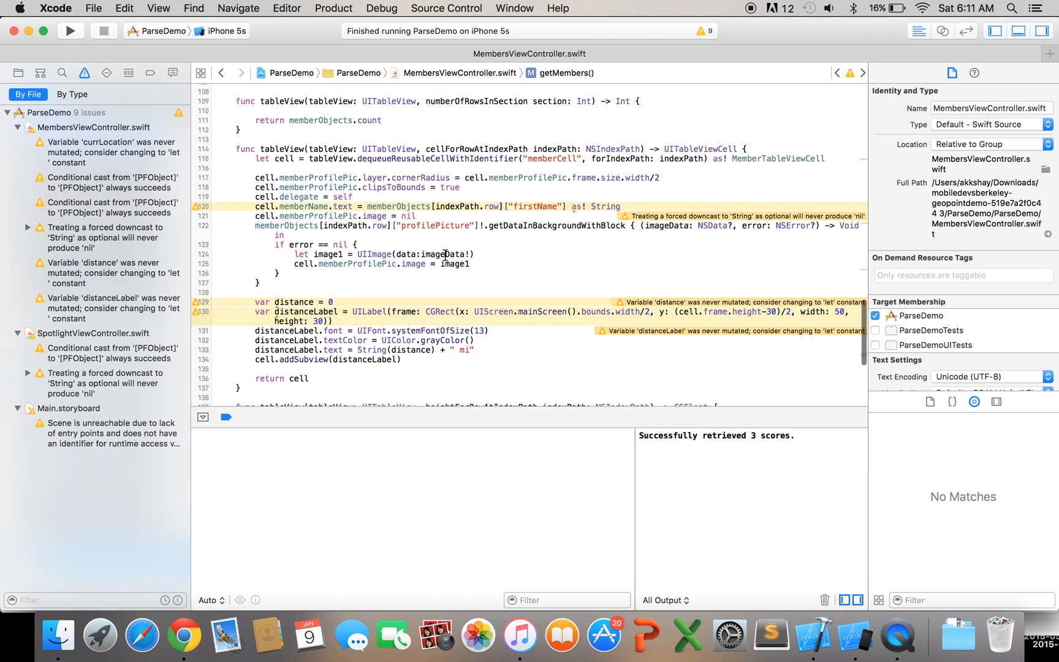
pyautogui.scroll(3)
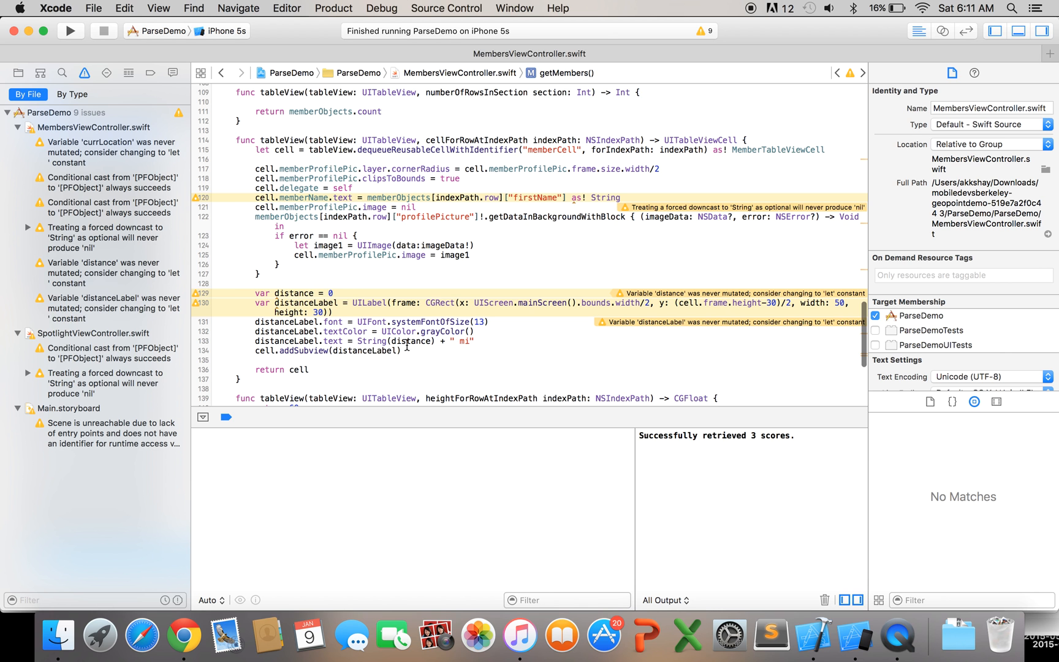
pyautogui.moveTo(345, 330)
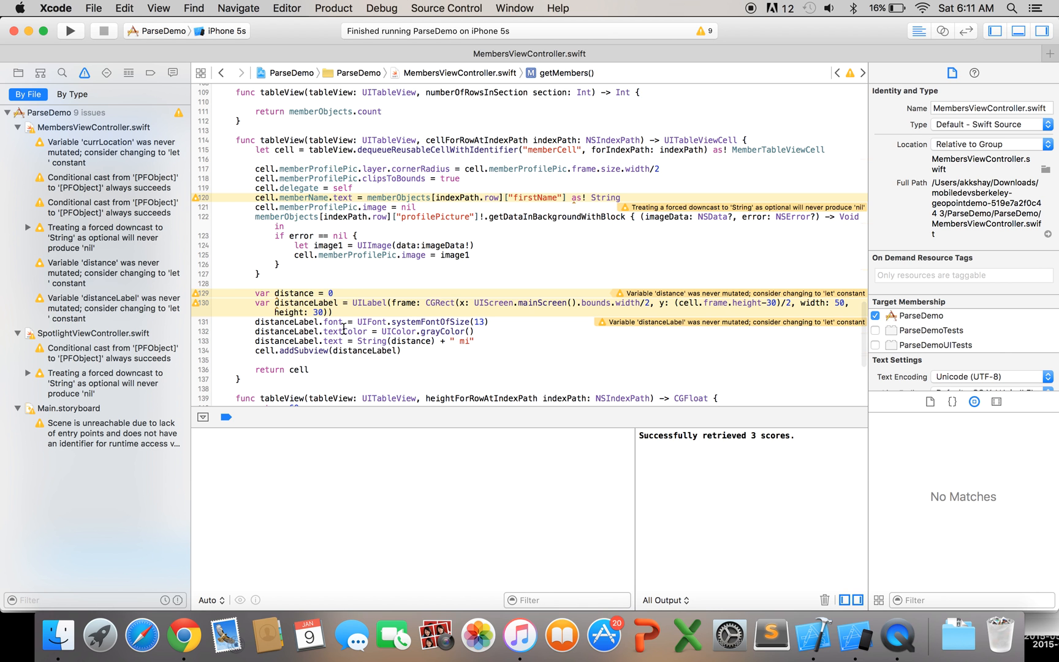
pyautogui.click(411, 303)
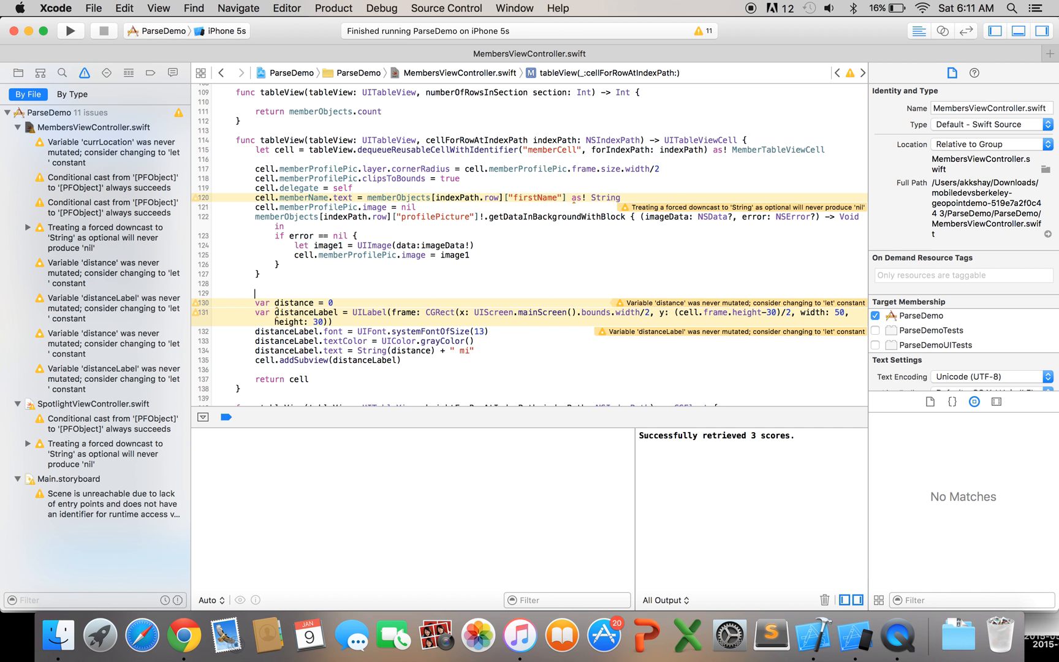
# - Declare cellUserGeoPoint as memberObjects[indexPath.row]["location"] as! PFGeoPoint and drop distance's 0
pyautogui.click(184, 636)
pyautogui.write('var cellUser')
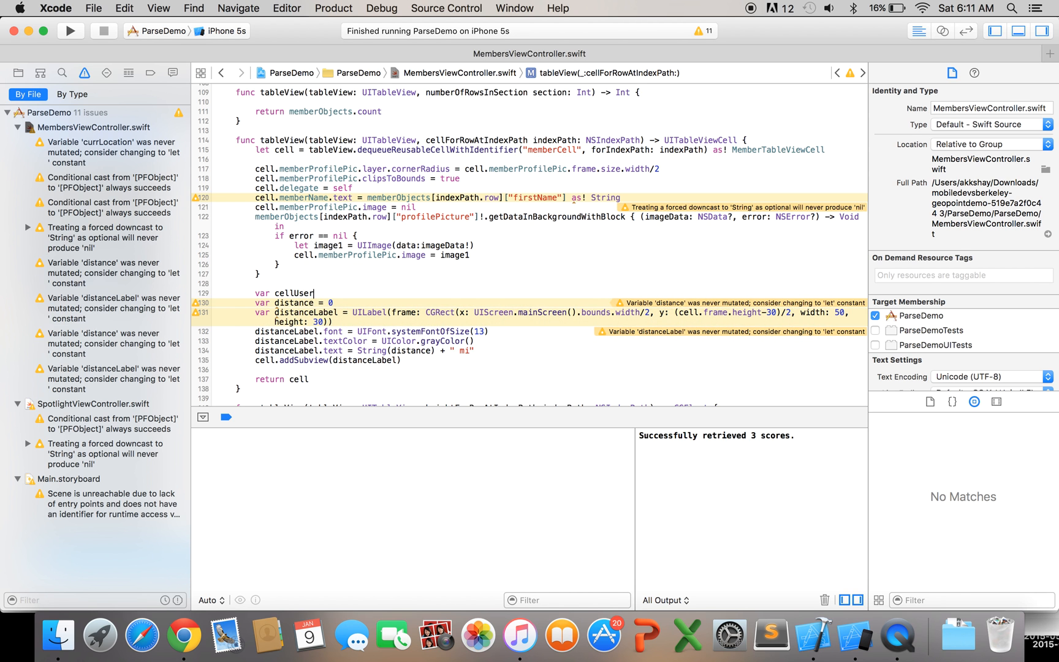
pyautogui.write('GeoPoint =')
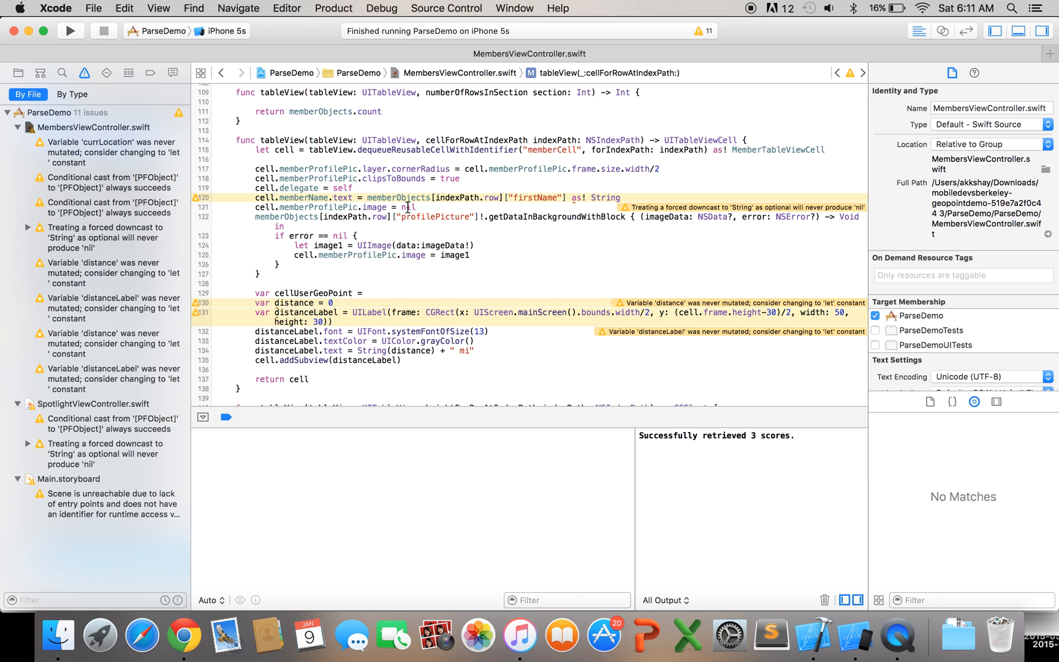
pyautogui.write('memberObjects')
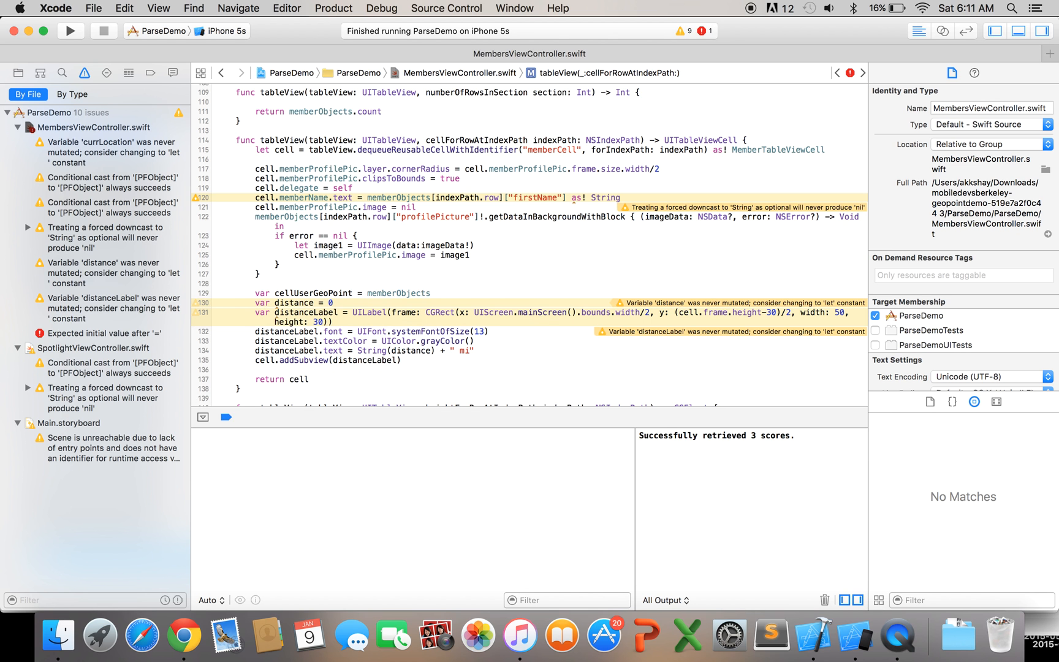
pyautogui.write('[indexPath.row]["location"] as')
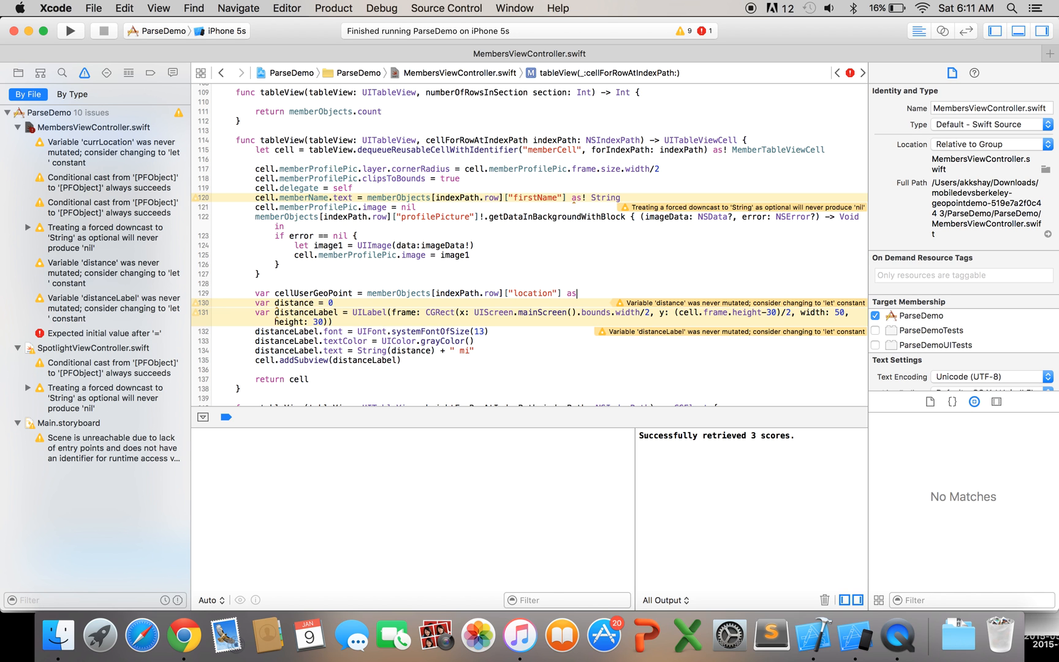
pyautogui.write('PFGeoPoint')
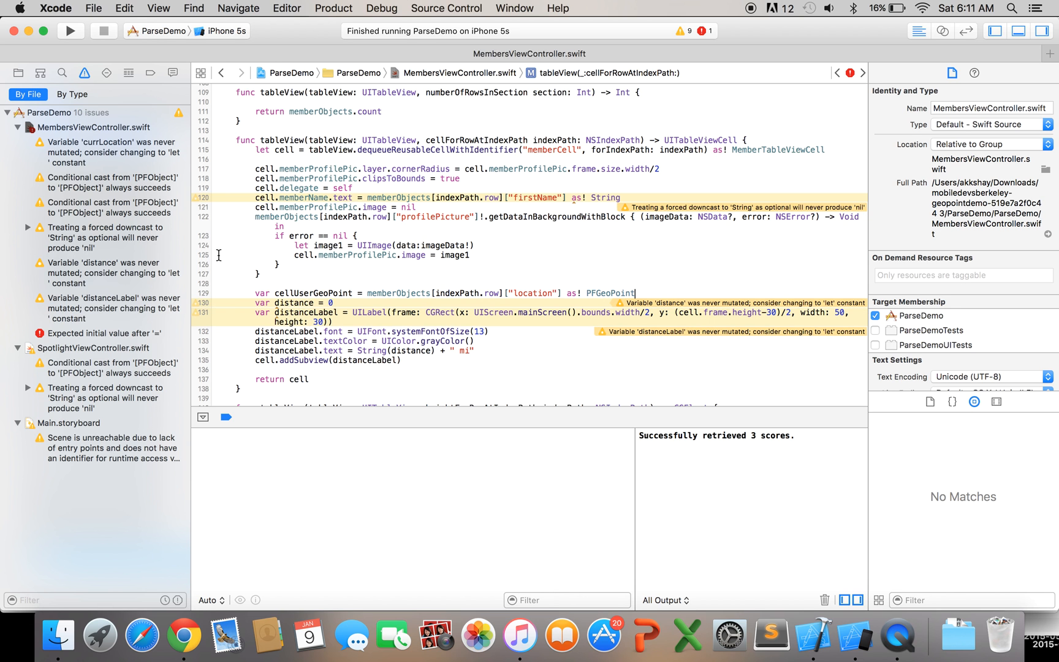
pyautogui.press('Backspace')
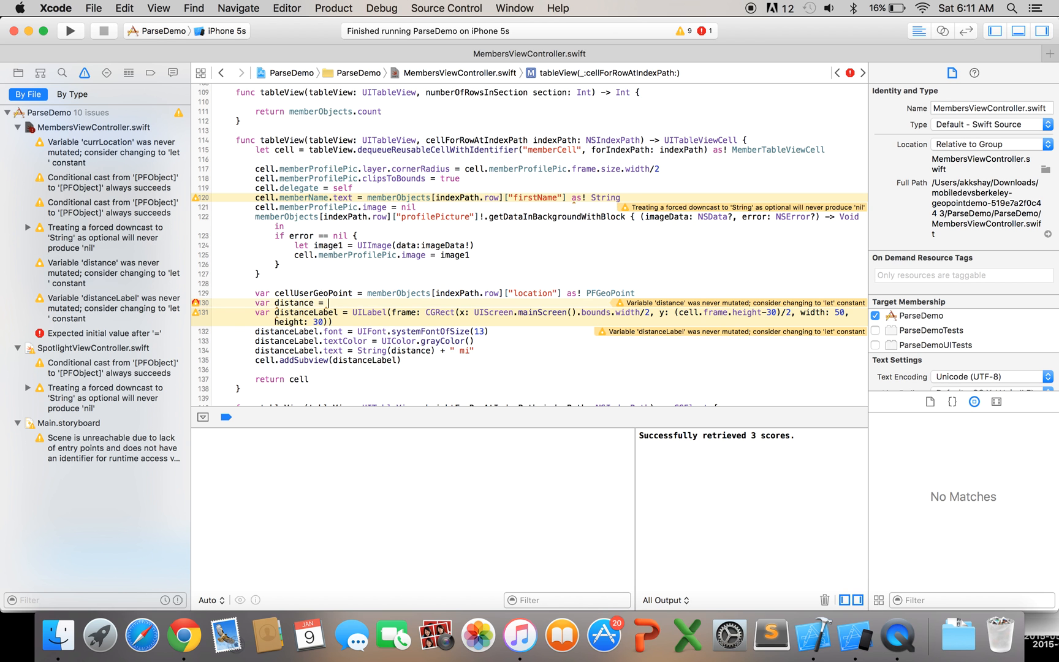
# - Assign distance = currUserGeoPoint.distanceInMilesTo(cellUserGeoPoint) and run the app
pyautogui.write('cell')
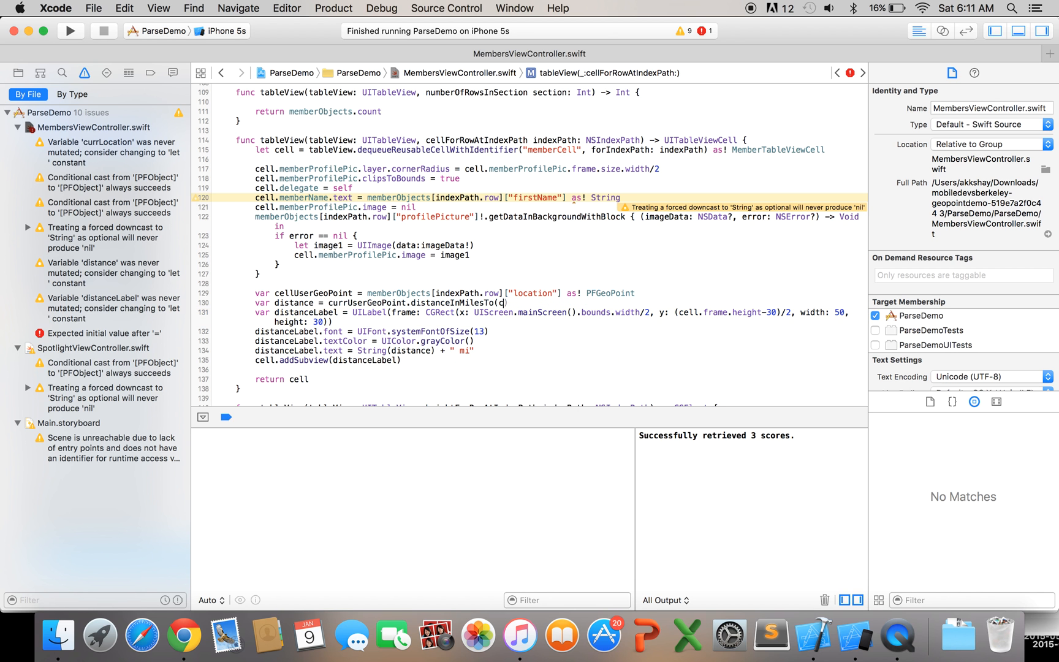
pyautogui.write('cellUserGeoPoint)')
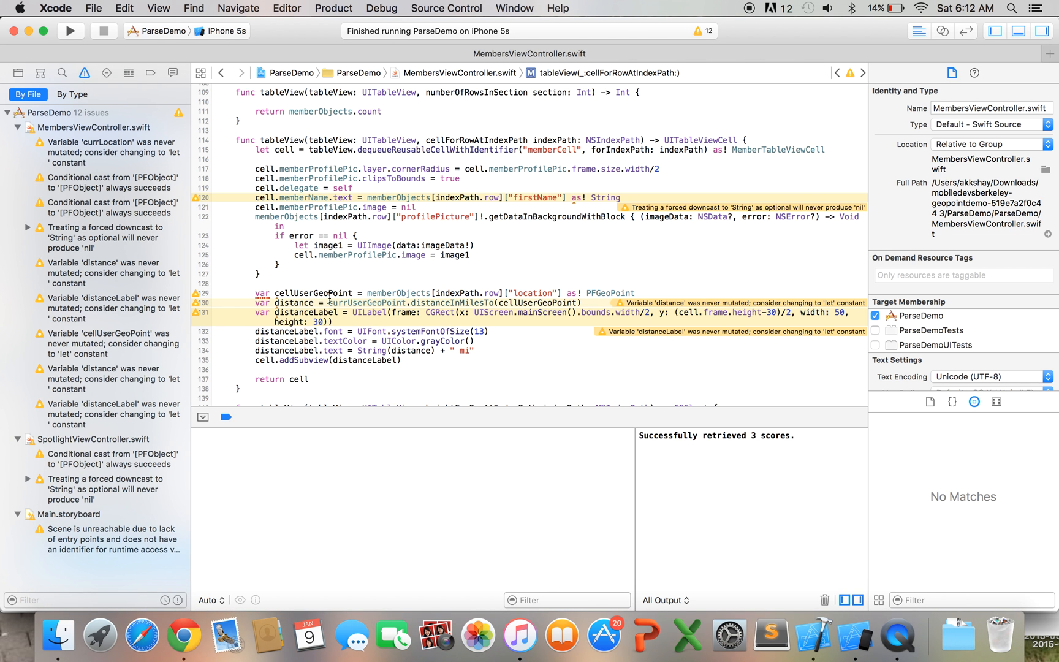
pyautogui.moveTo(369, 307)
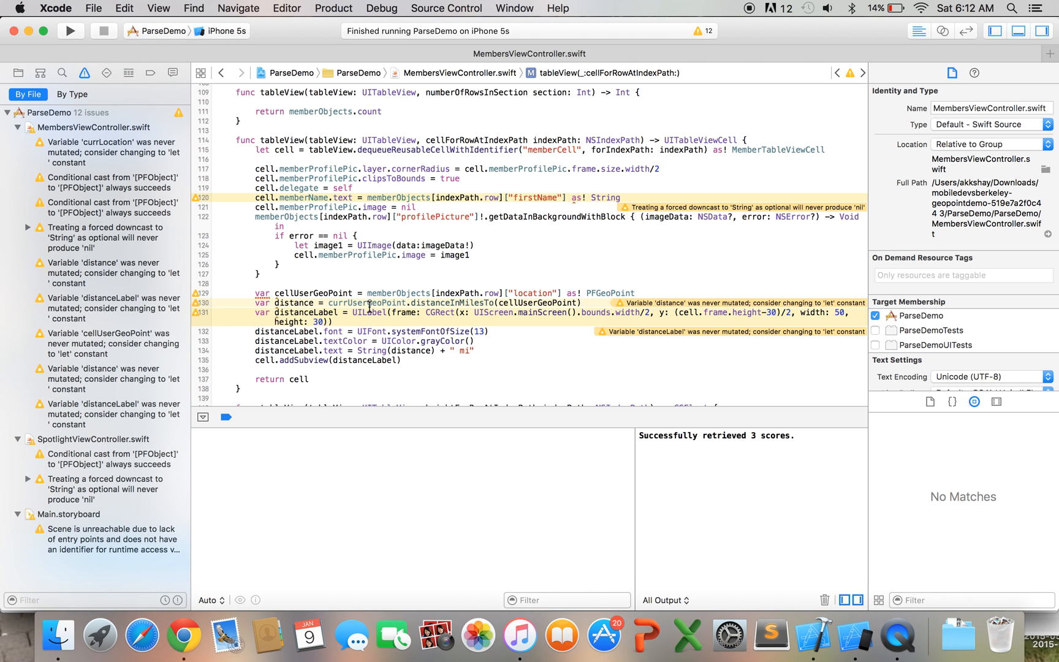
pyautogui.doubleClick(370, 302)
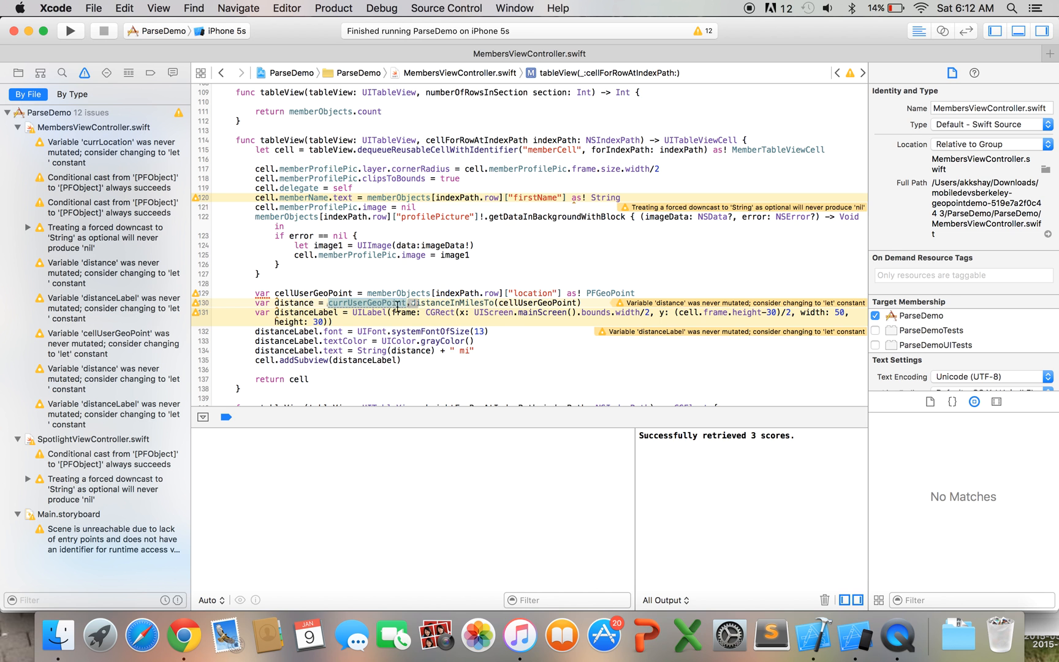
pyautogui.moveTo(553, 303)
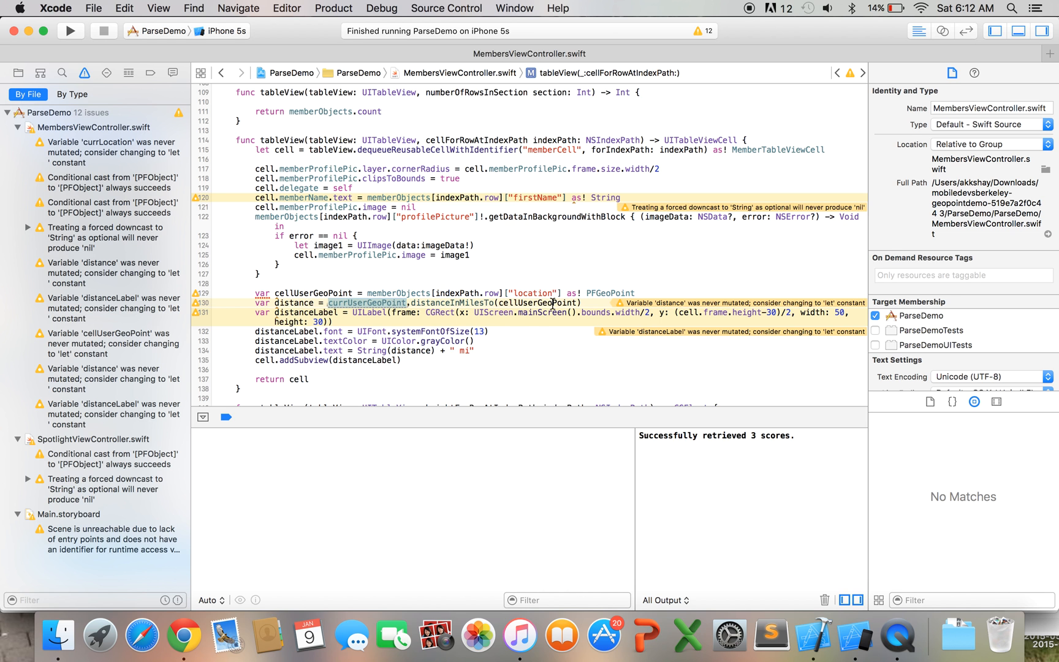
pyautogui.moveTo(306, 333)
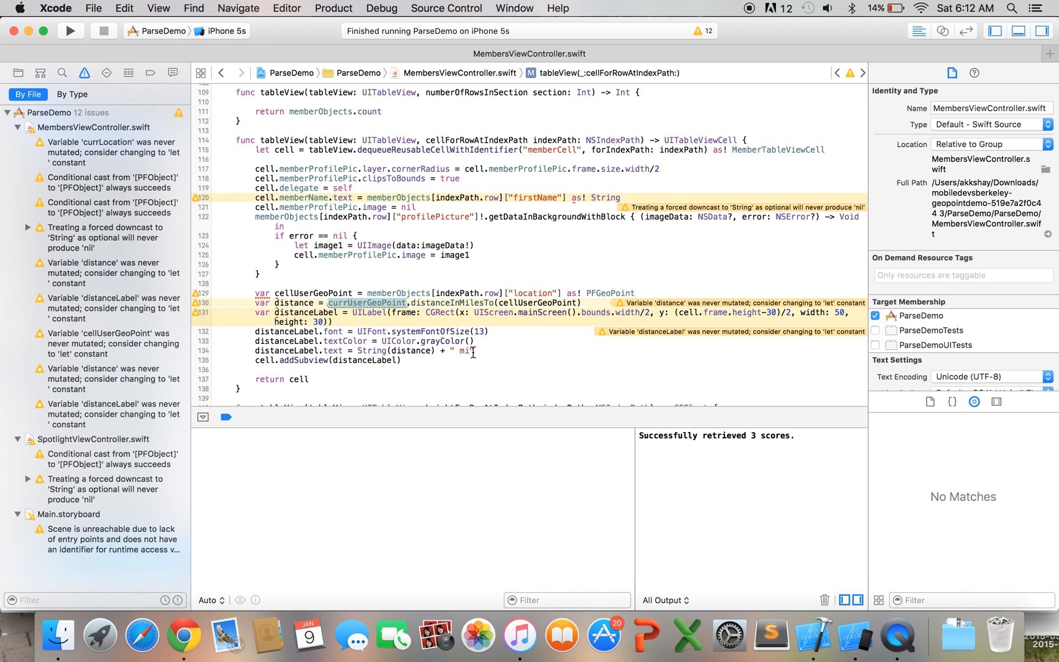
pyautogui.click(70, 31)
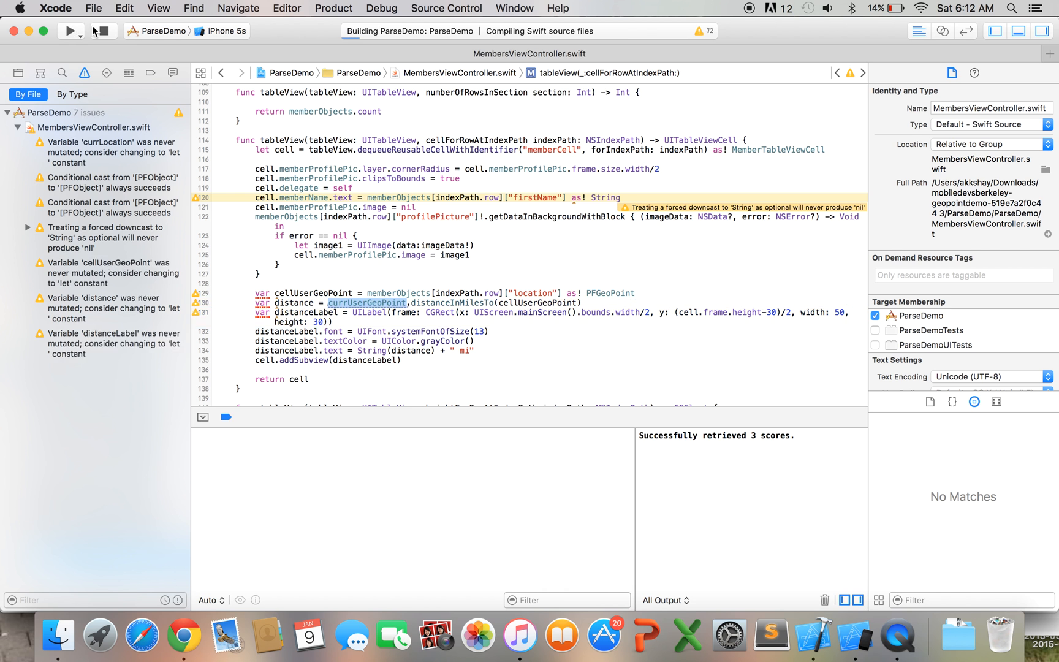
# - View the relaunched members list showing 0.0 mi, 9.323 and 10.25 mile distances
pyautogui.click(70, 30)
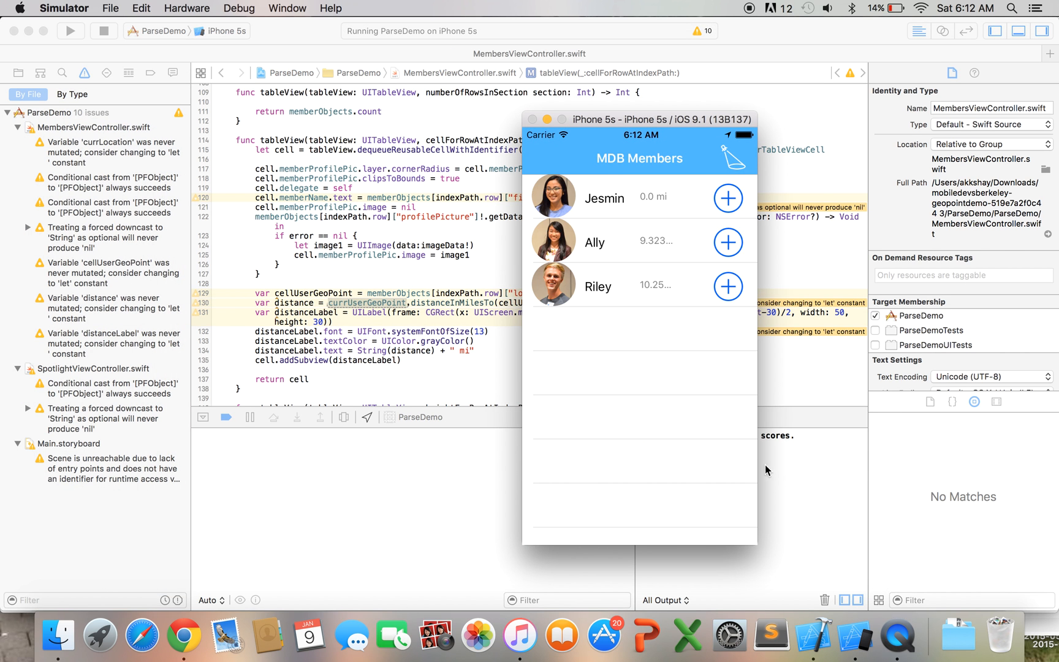
pyautogui.moveTo(658, 292)
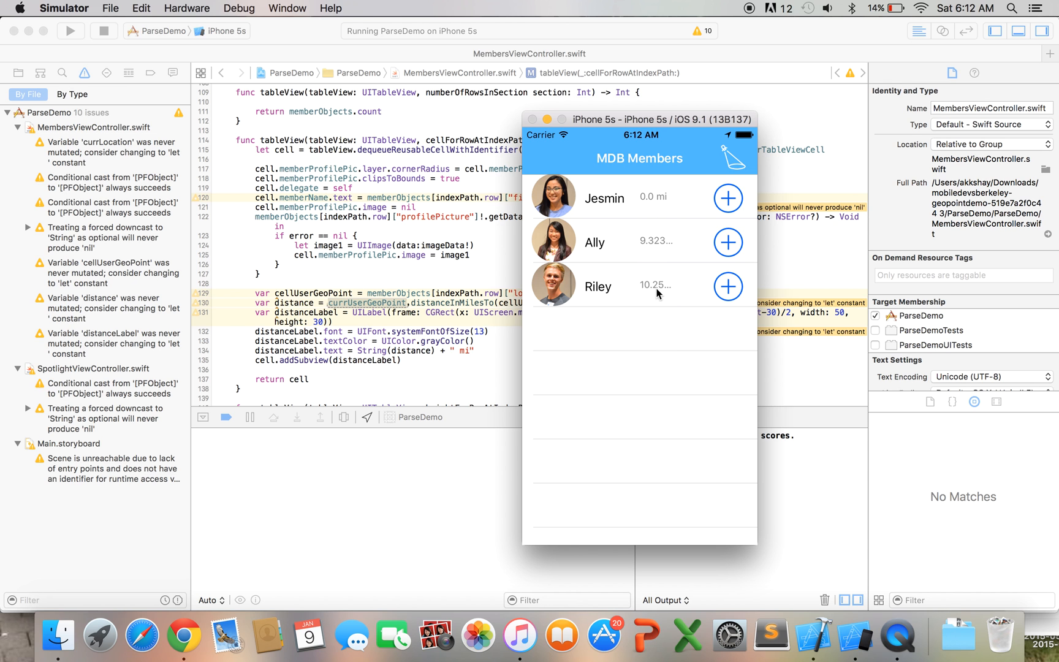
pyautogui.moveTo(669, 266)
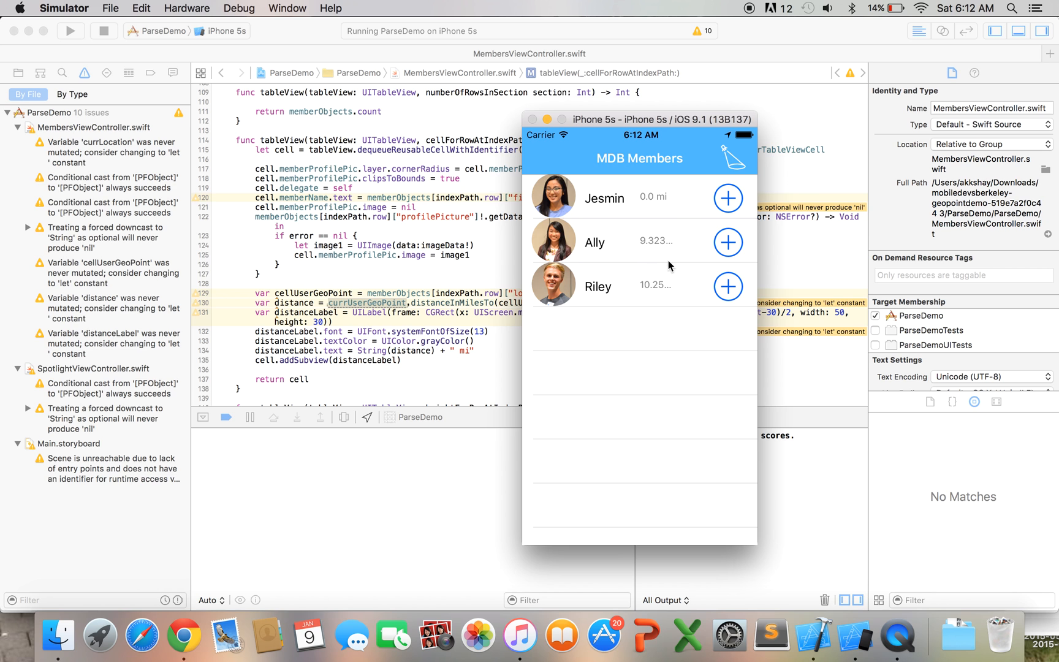
pyautogui.moveTo(669, 288)
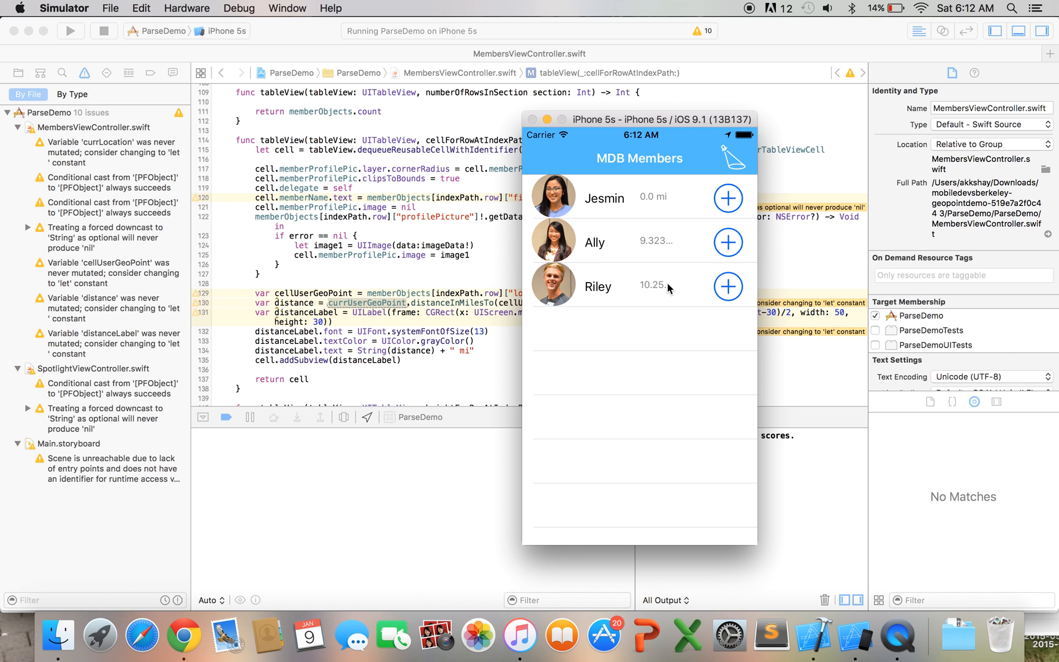
pyautogui.moveTo(654, 224)
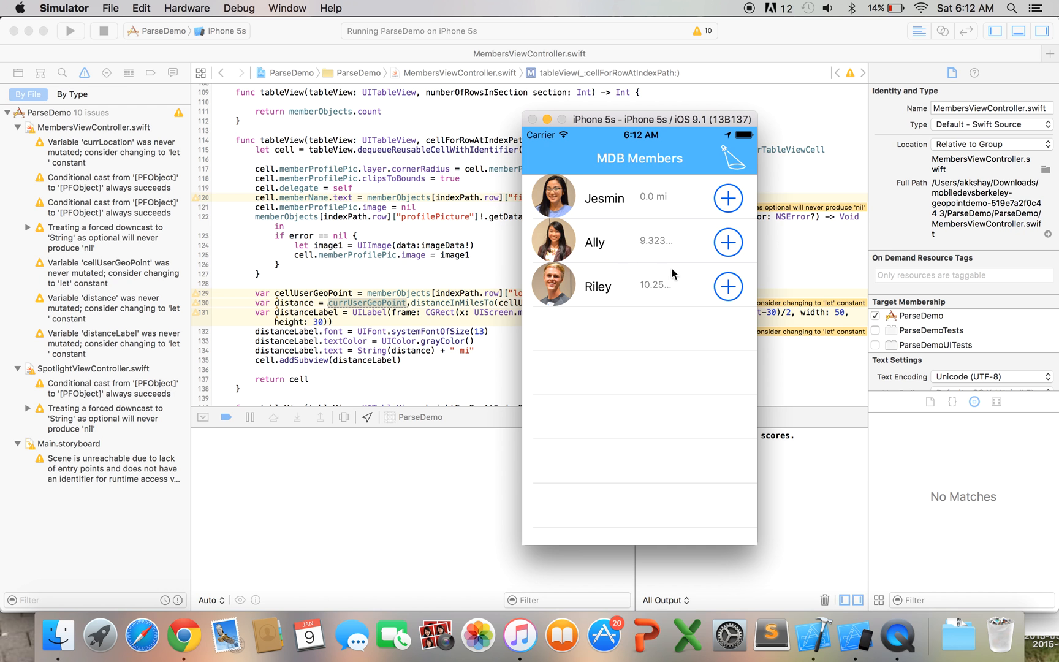
pyautogui.moveTo(660, 312)
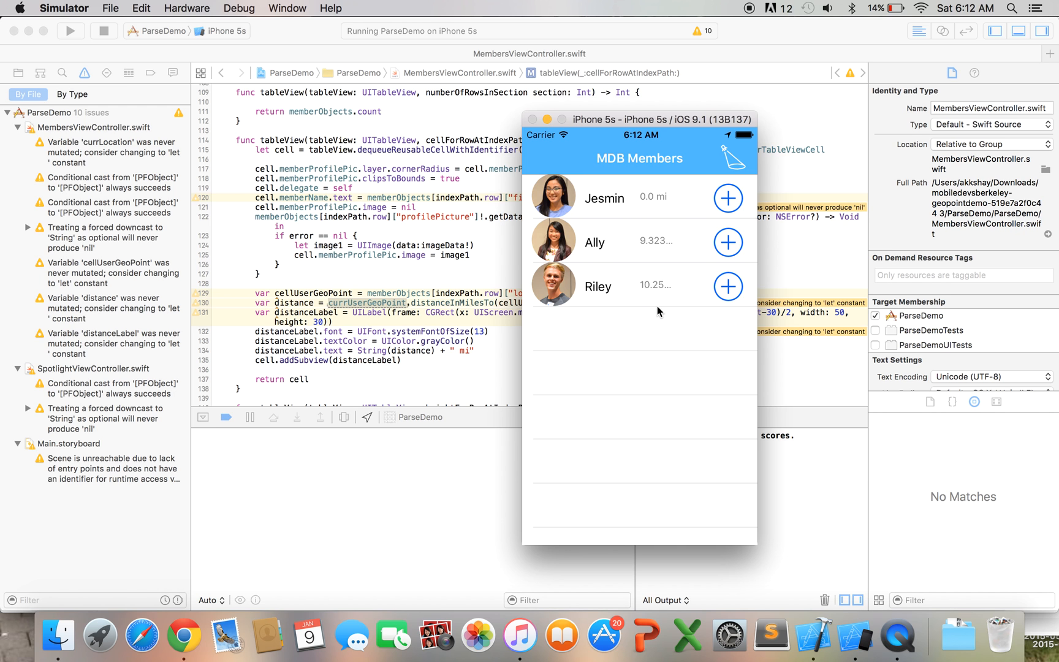
pyautogui.moveTo(644, 326)
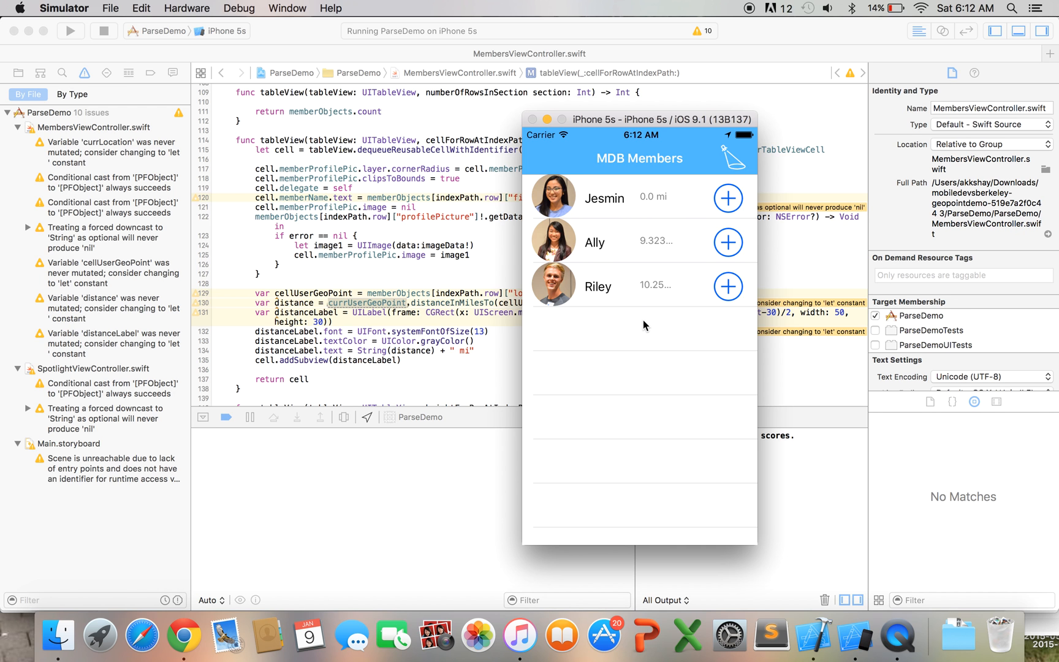
pyautogui.moveTo(334, 160)
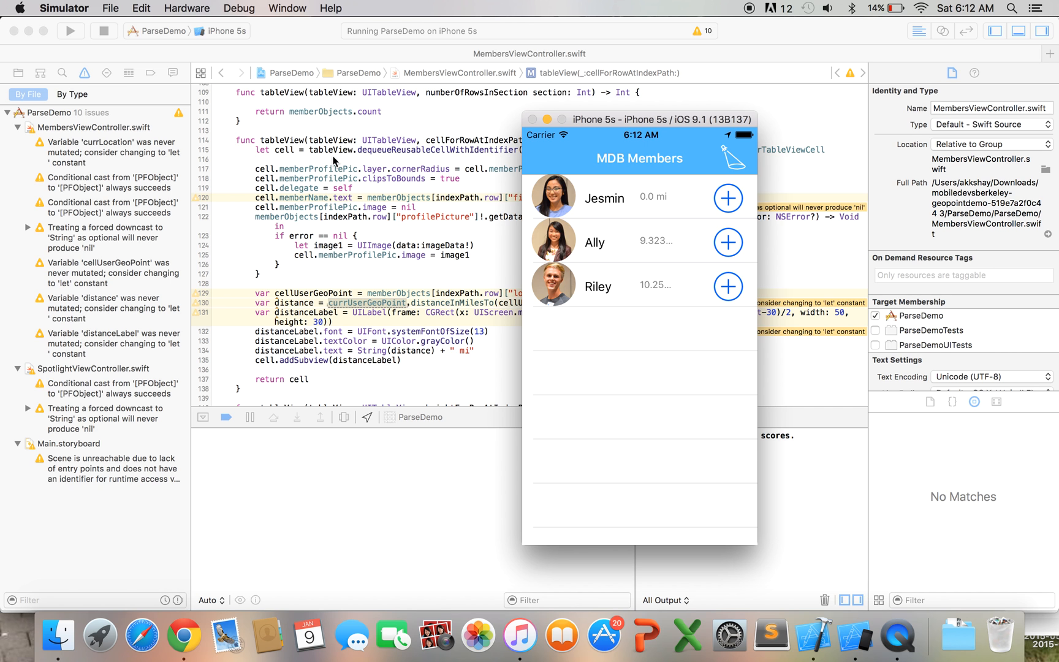